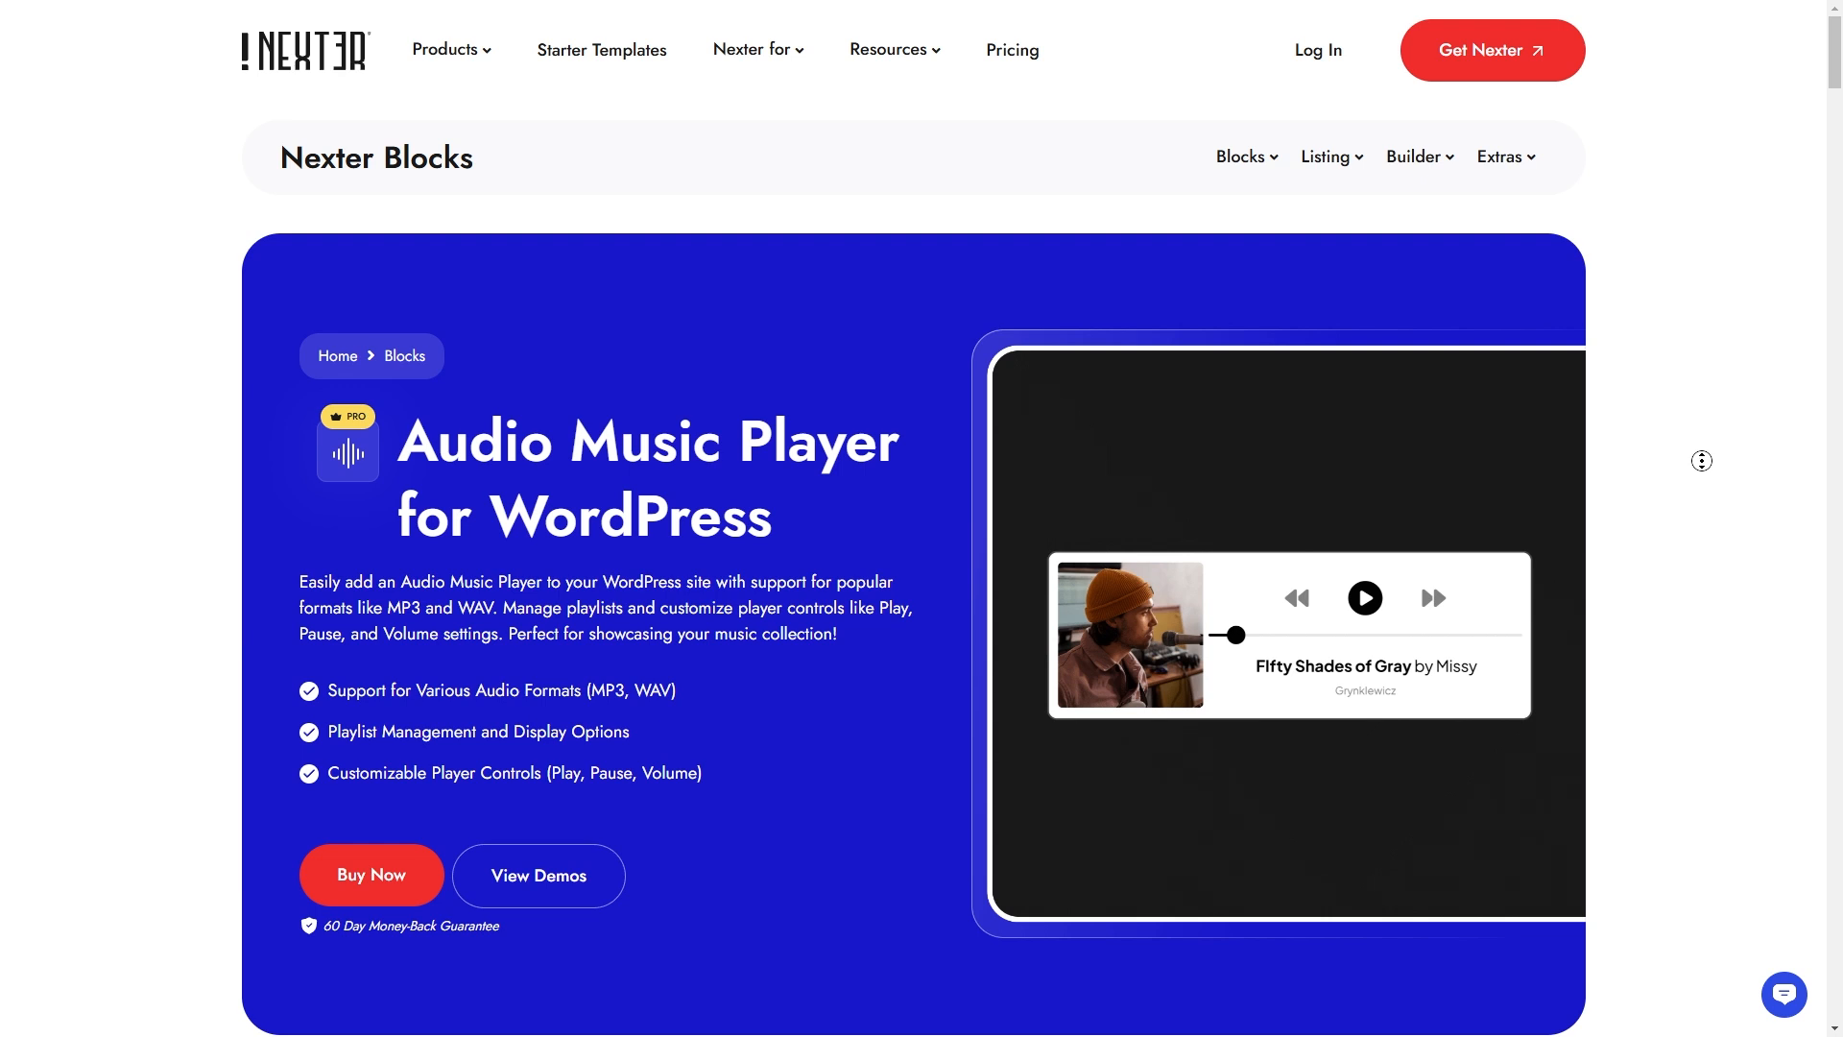
Scroll through the Nexter Audio Music Player page and its Demos section.
scroll("down", 3)
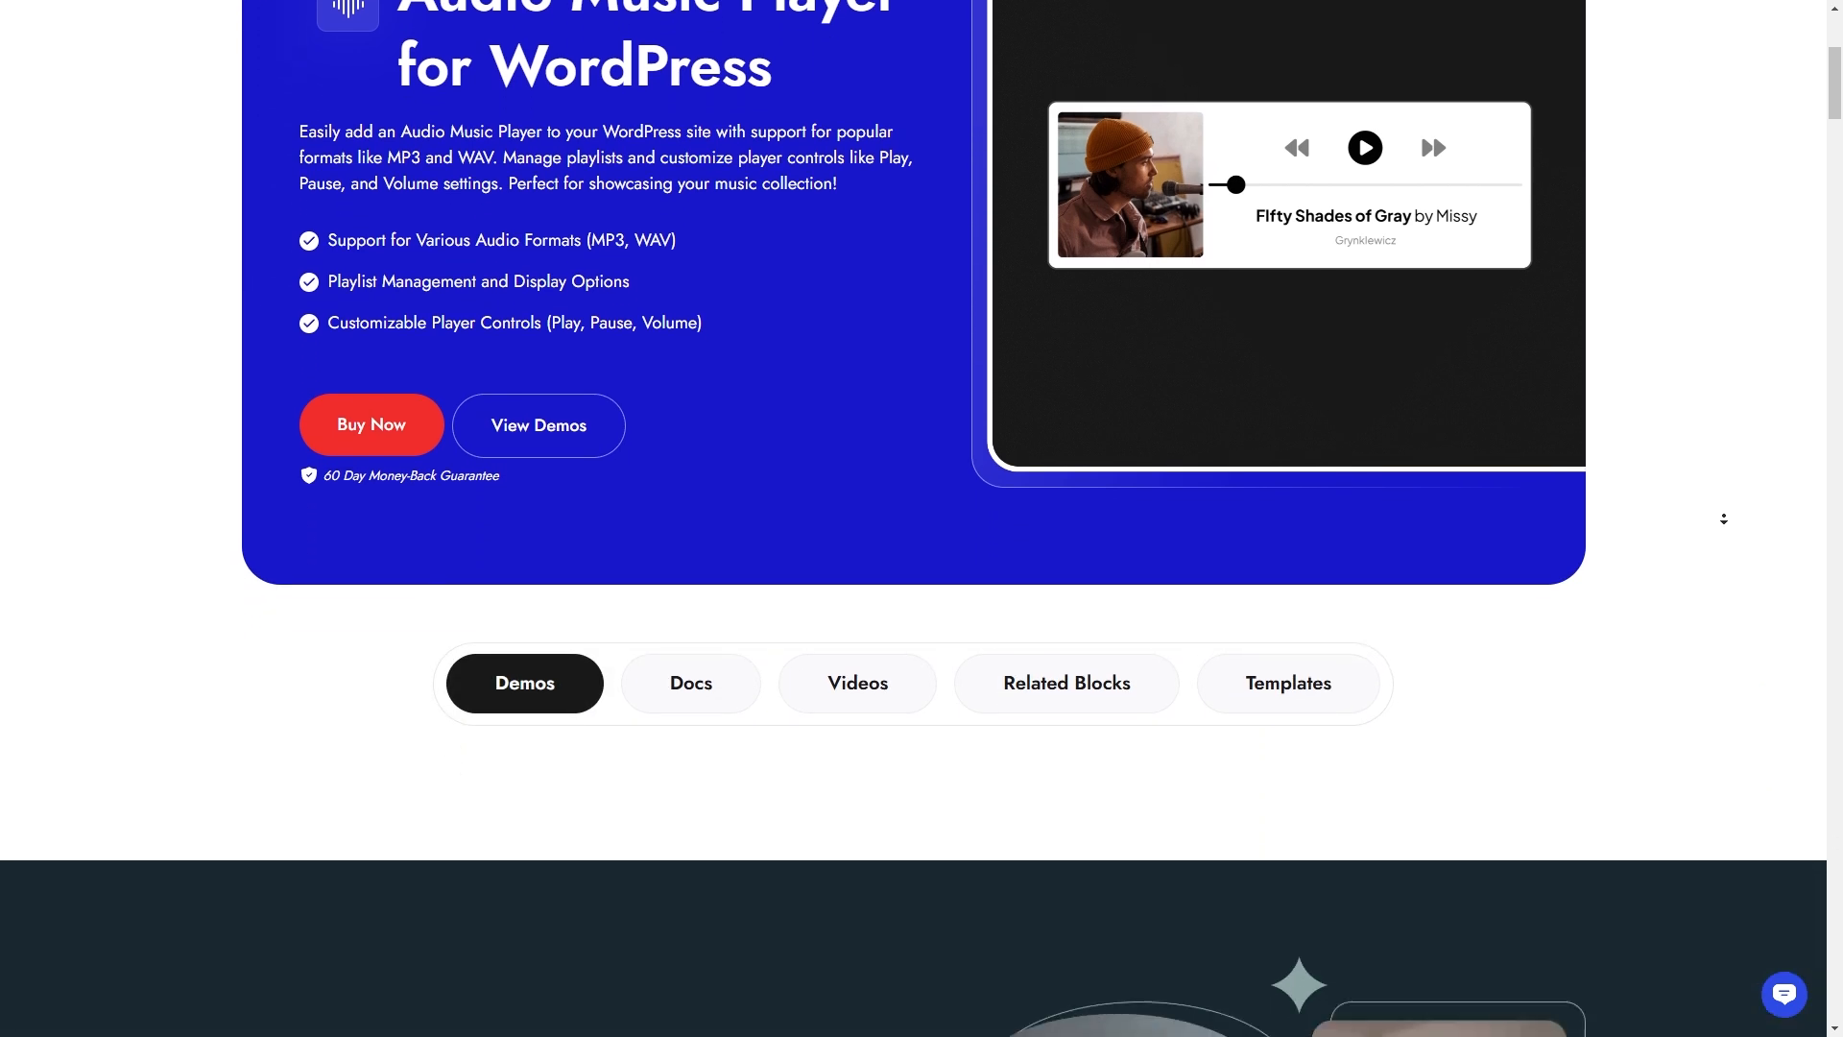
scroll("down", 3)
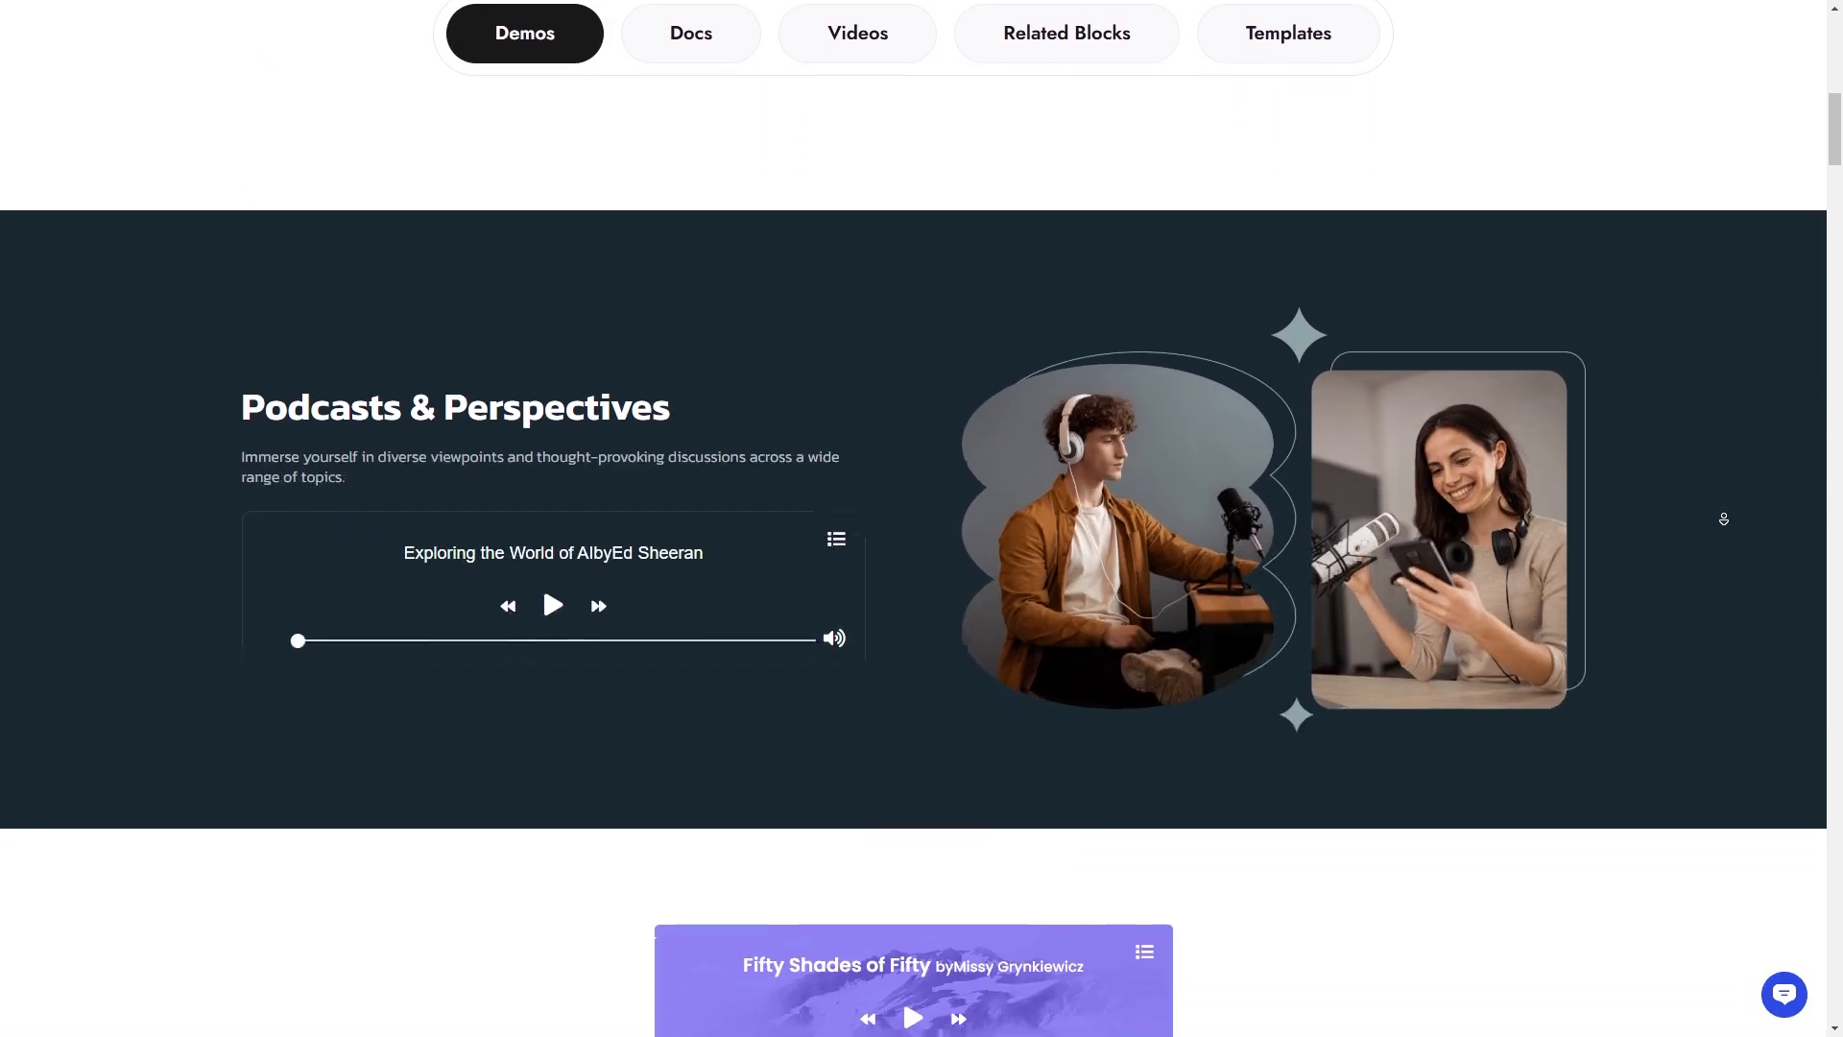
scroll("down", 3)
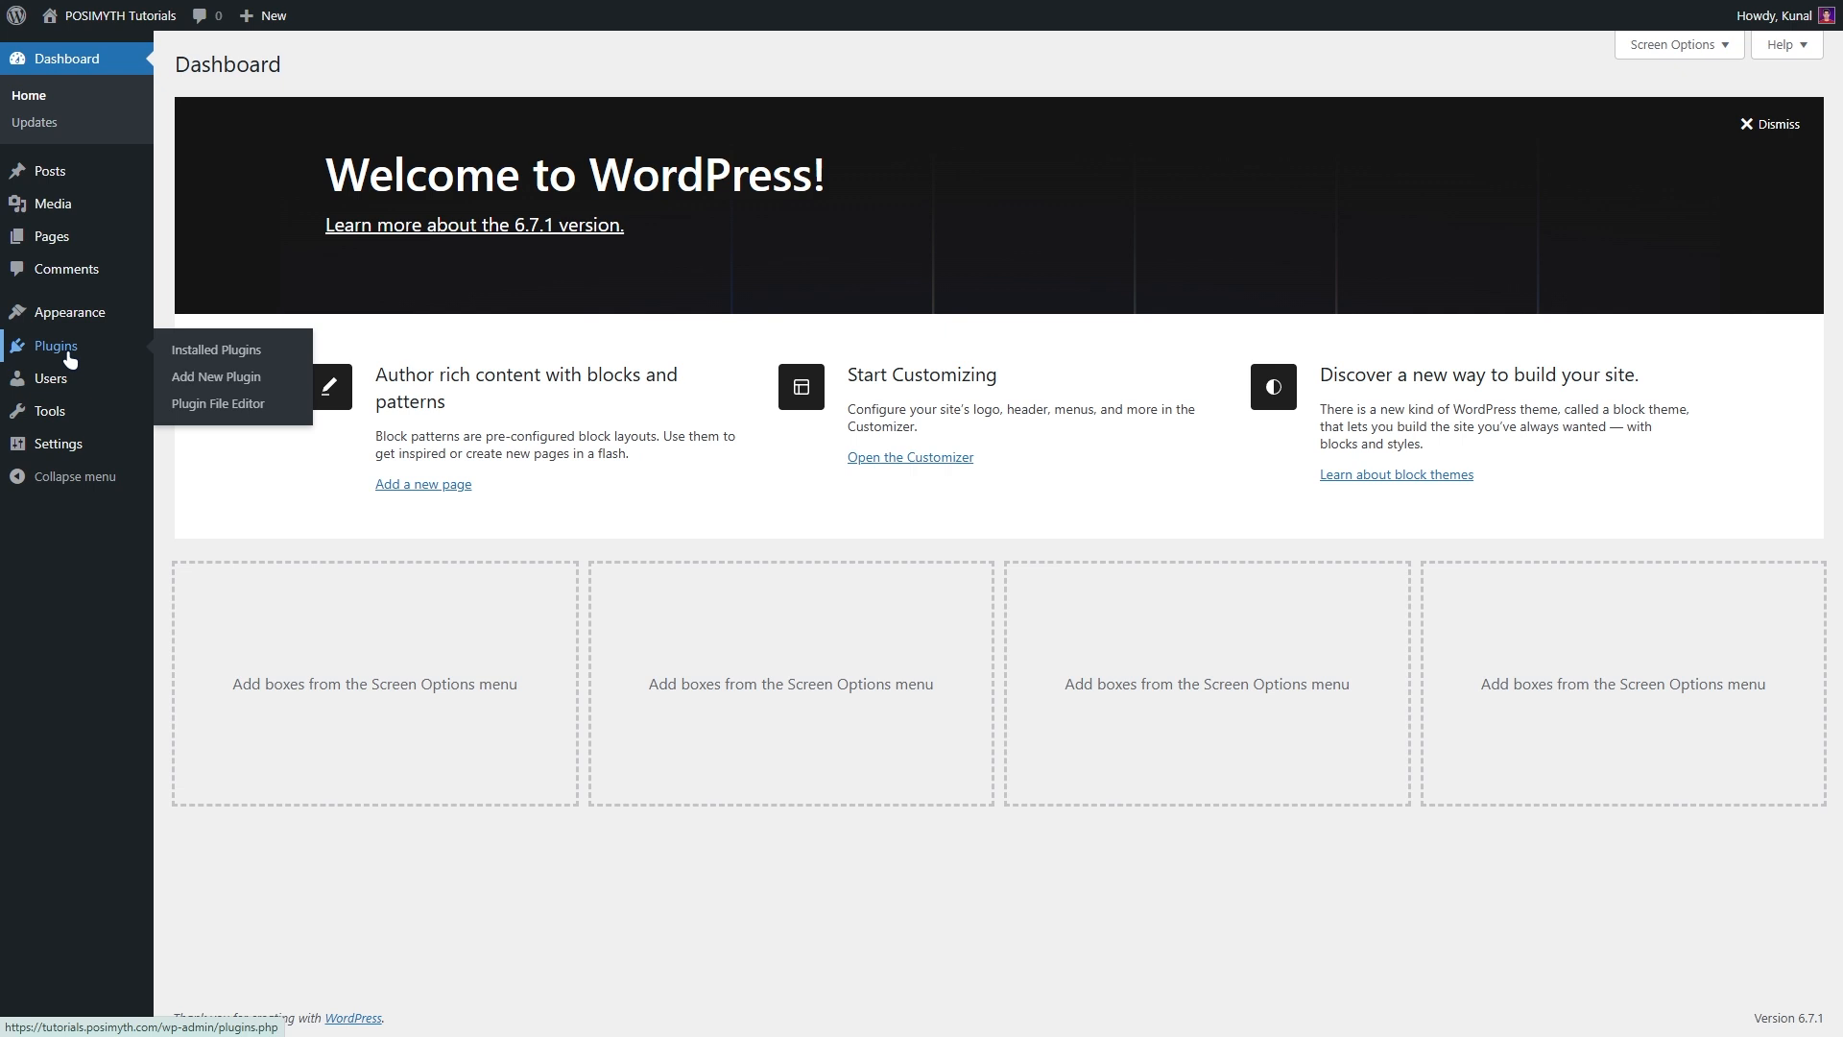
Search 'nexter blocks' under Add New Plugin, then install and activate Nexter Blocks.
left_click(214, 349)
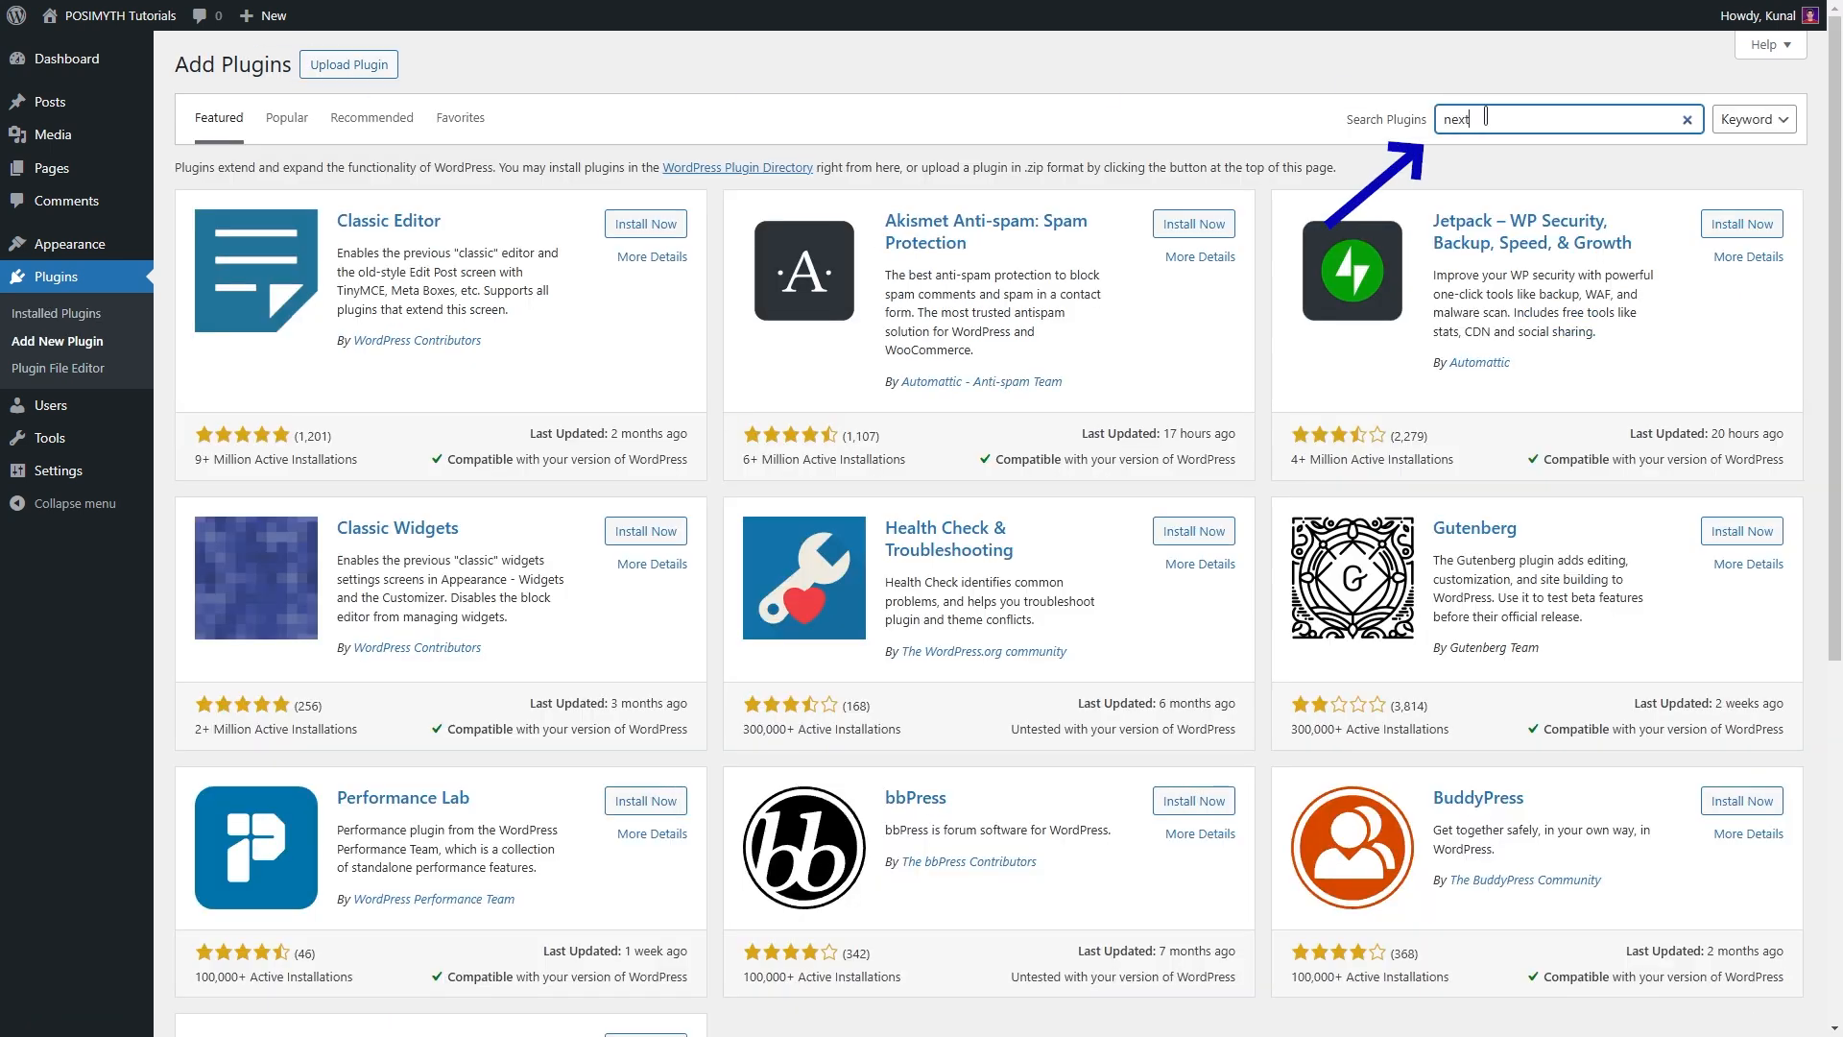
type("nexter blocks")
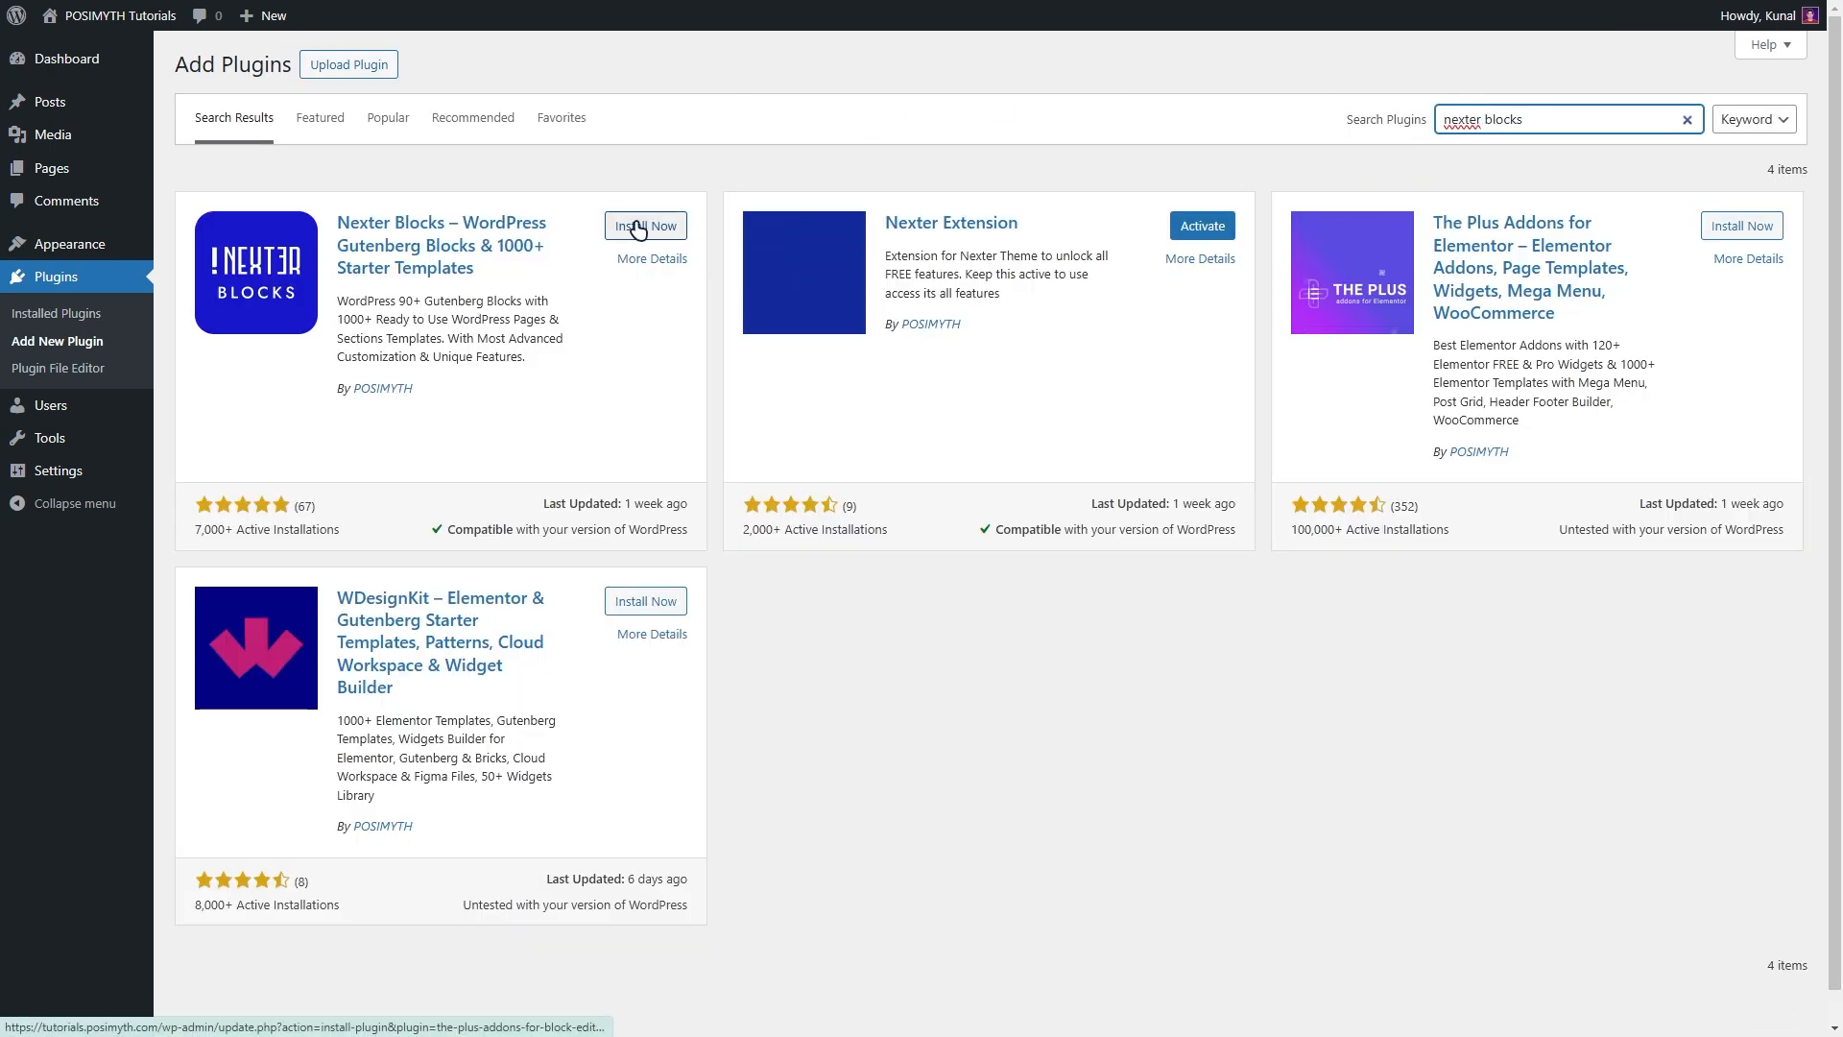
left_click(645, 224)
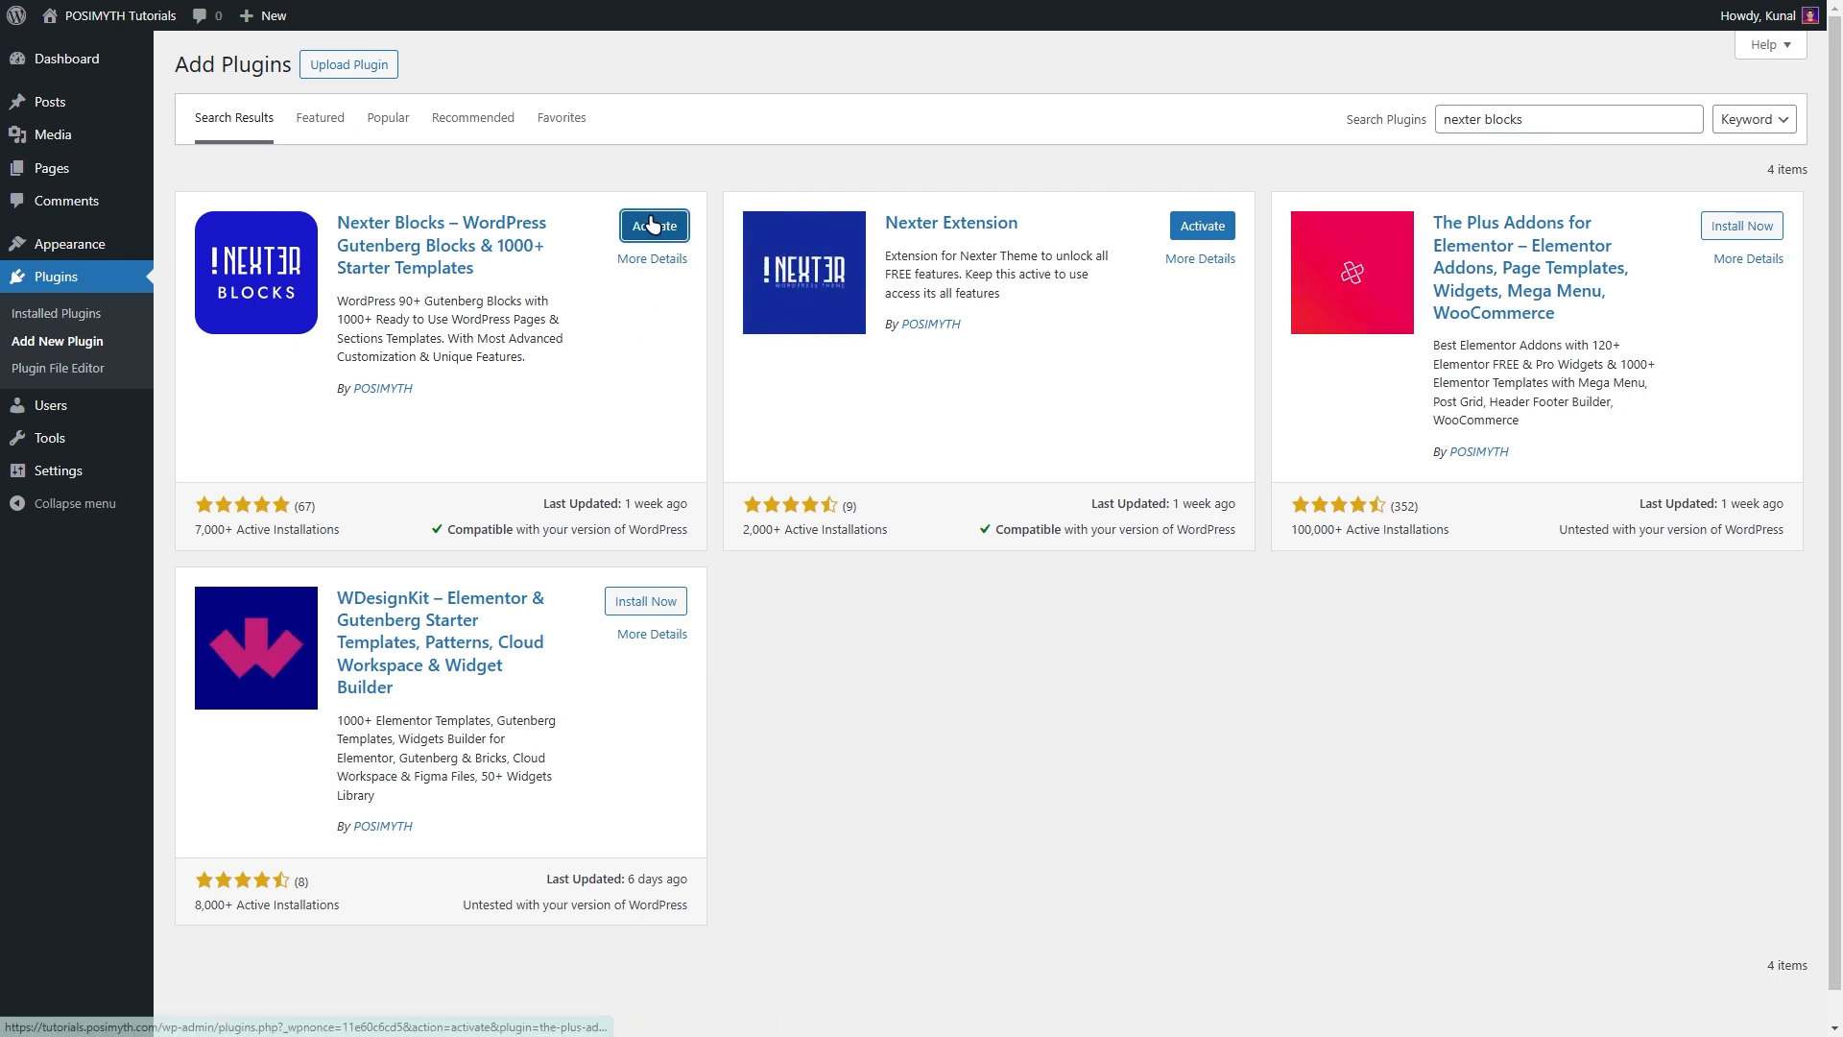
left_click(653, 226)
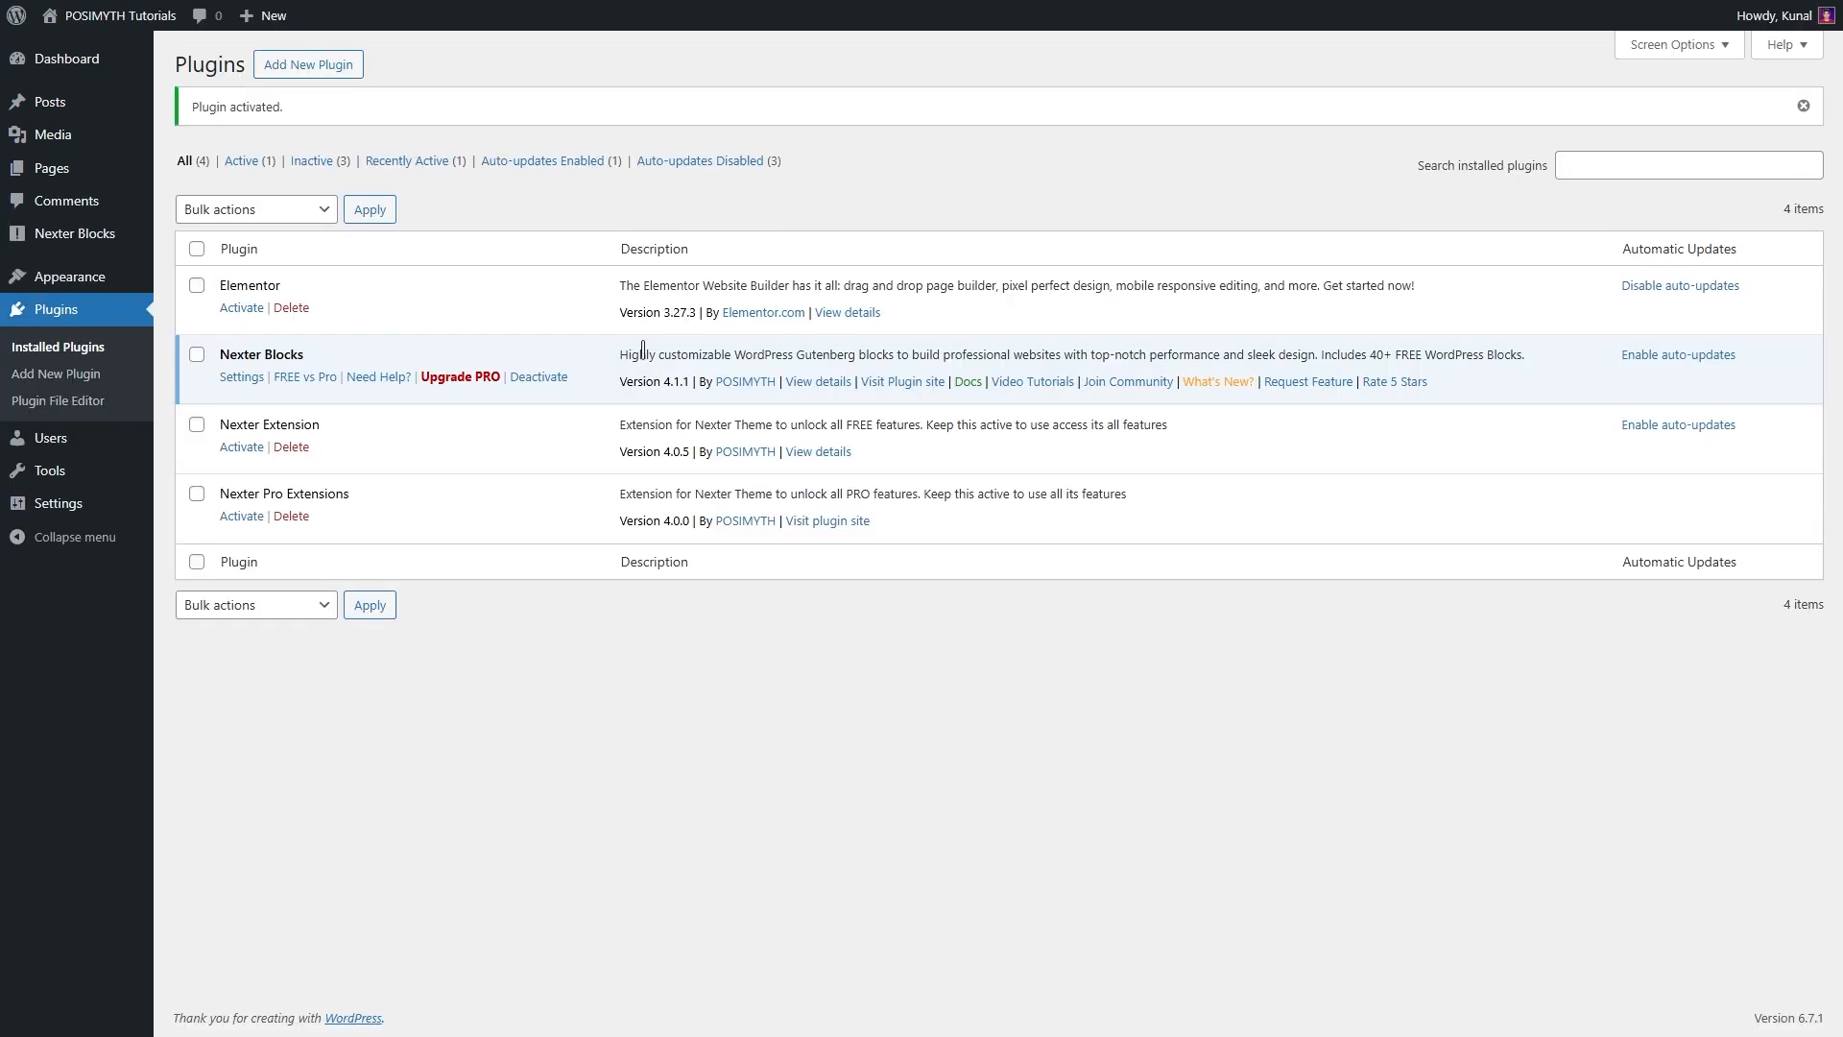
Open the Nexter Blocks dashboard's Upgrade Now page and scroll the Free vs Pro table.
left_click(67, 57)
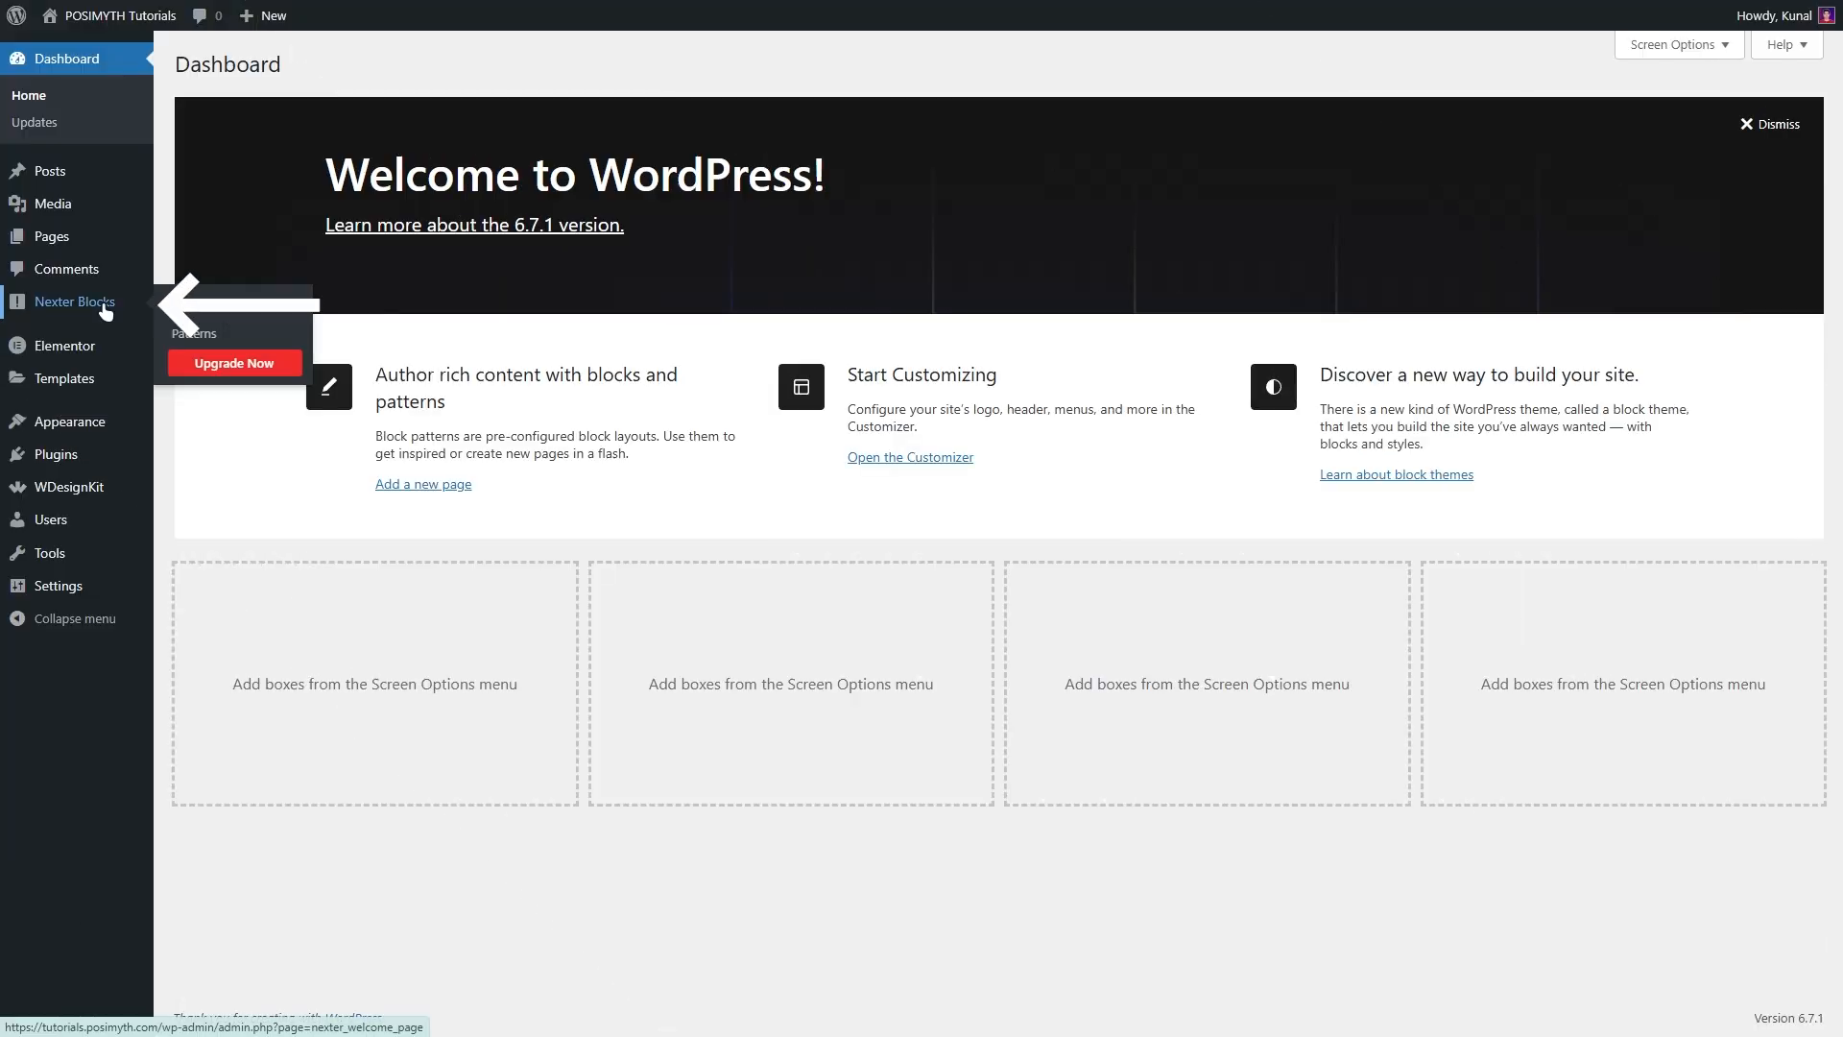
left_click(75, 300)
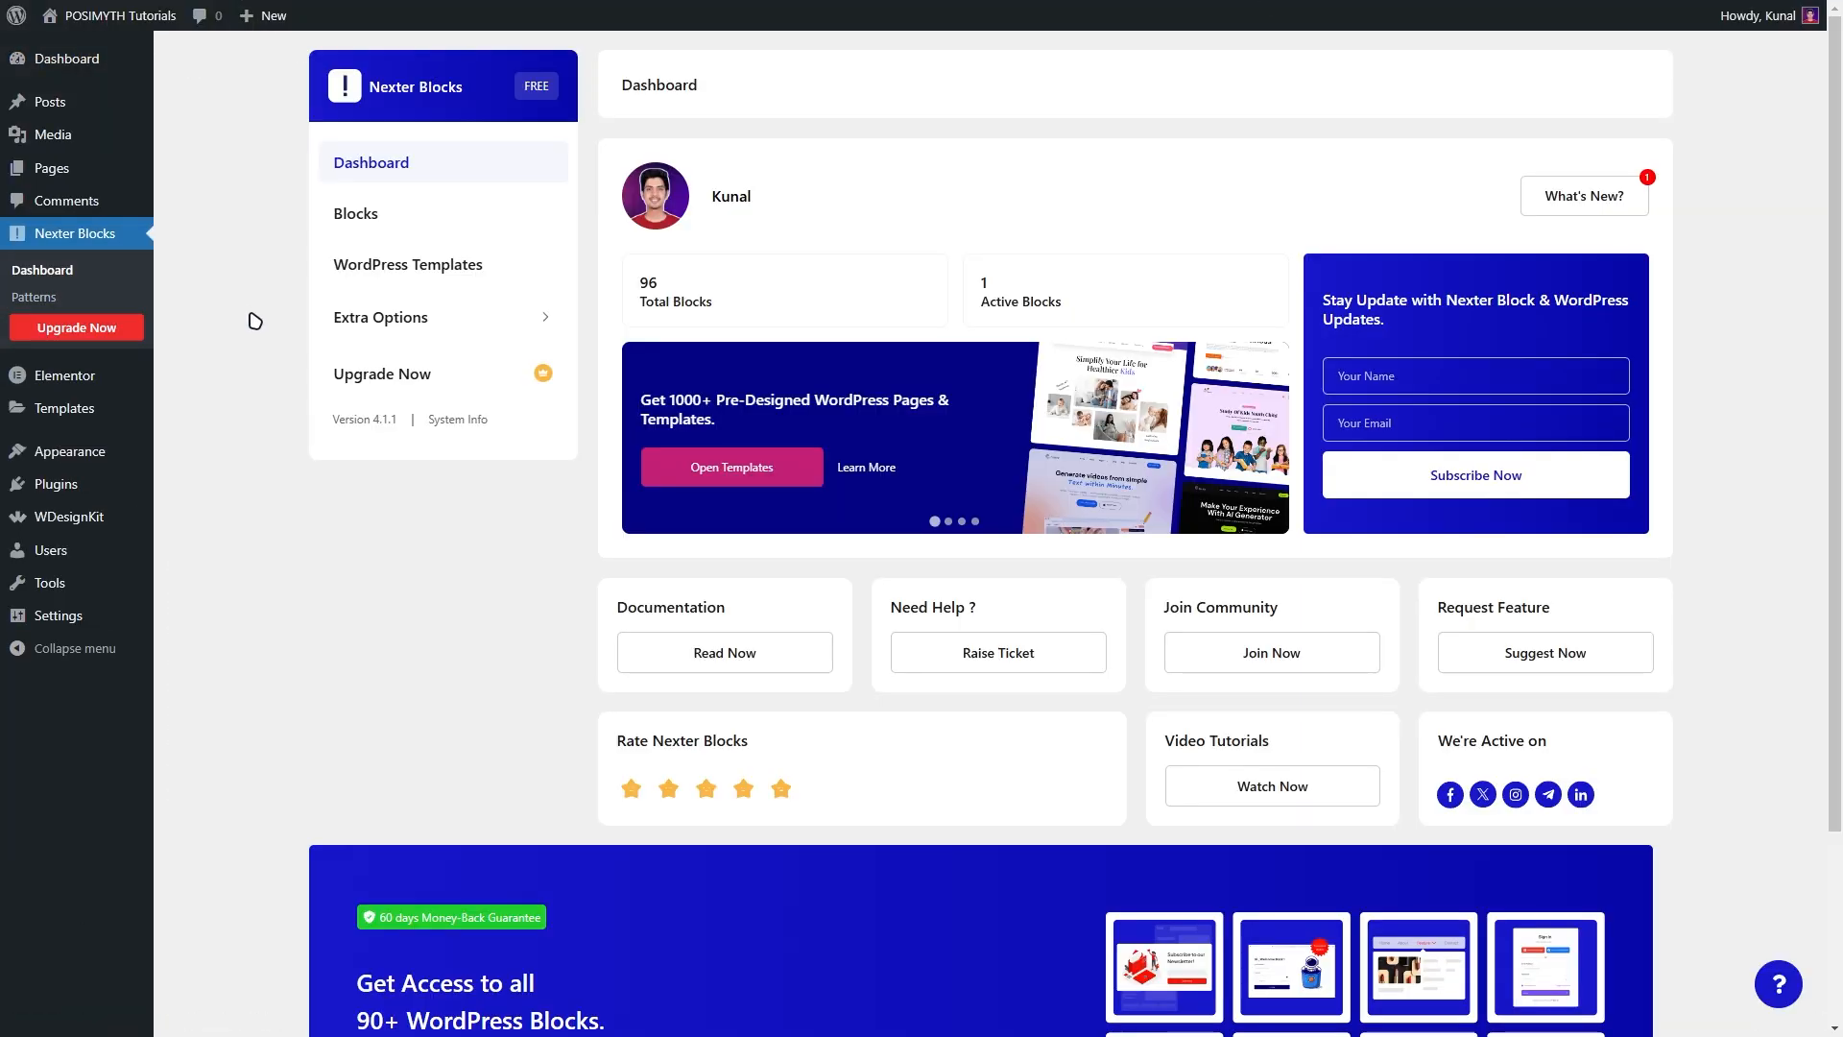
left_click(381, 374)
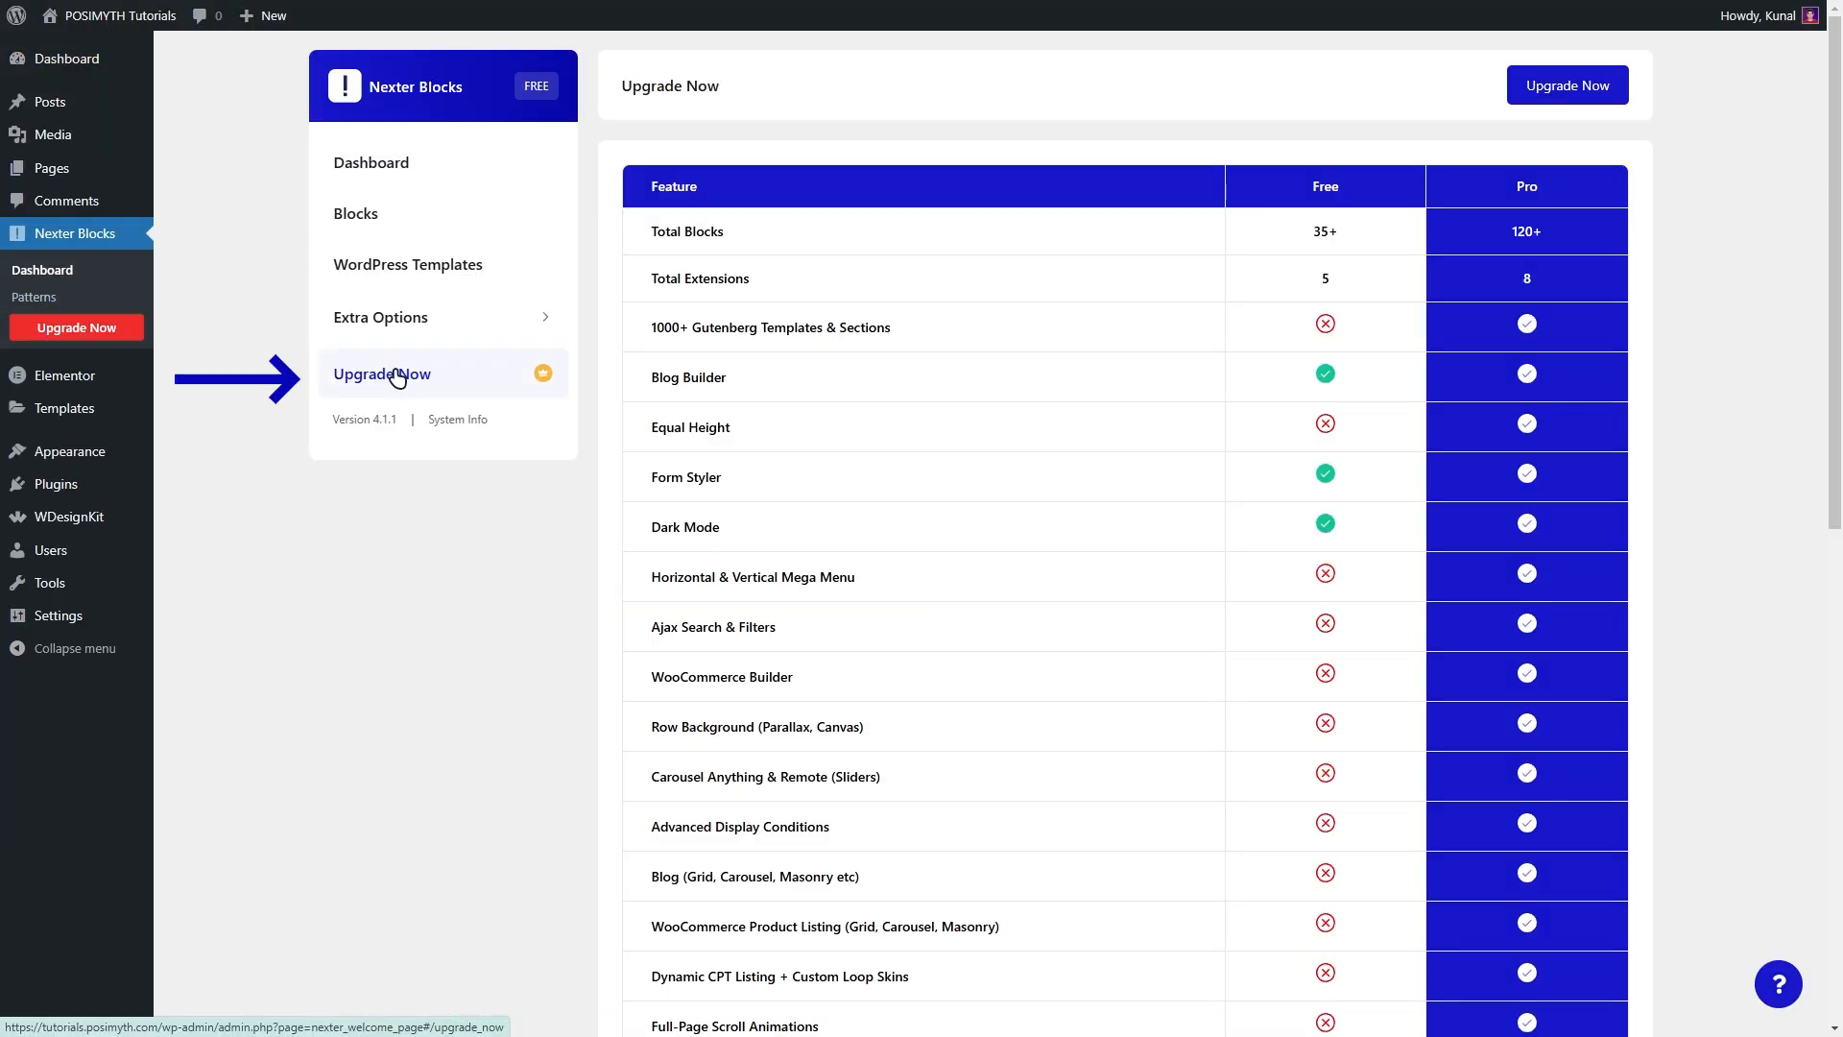
scroll("down", 3)
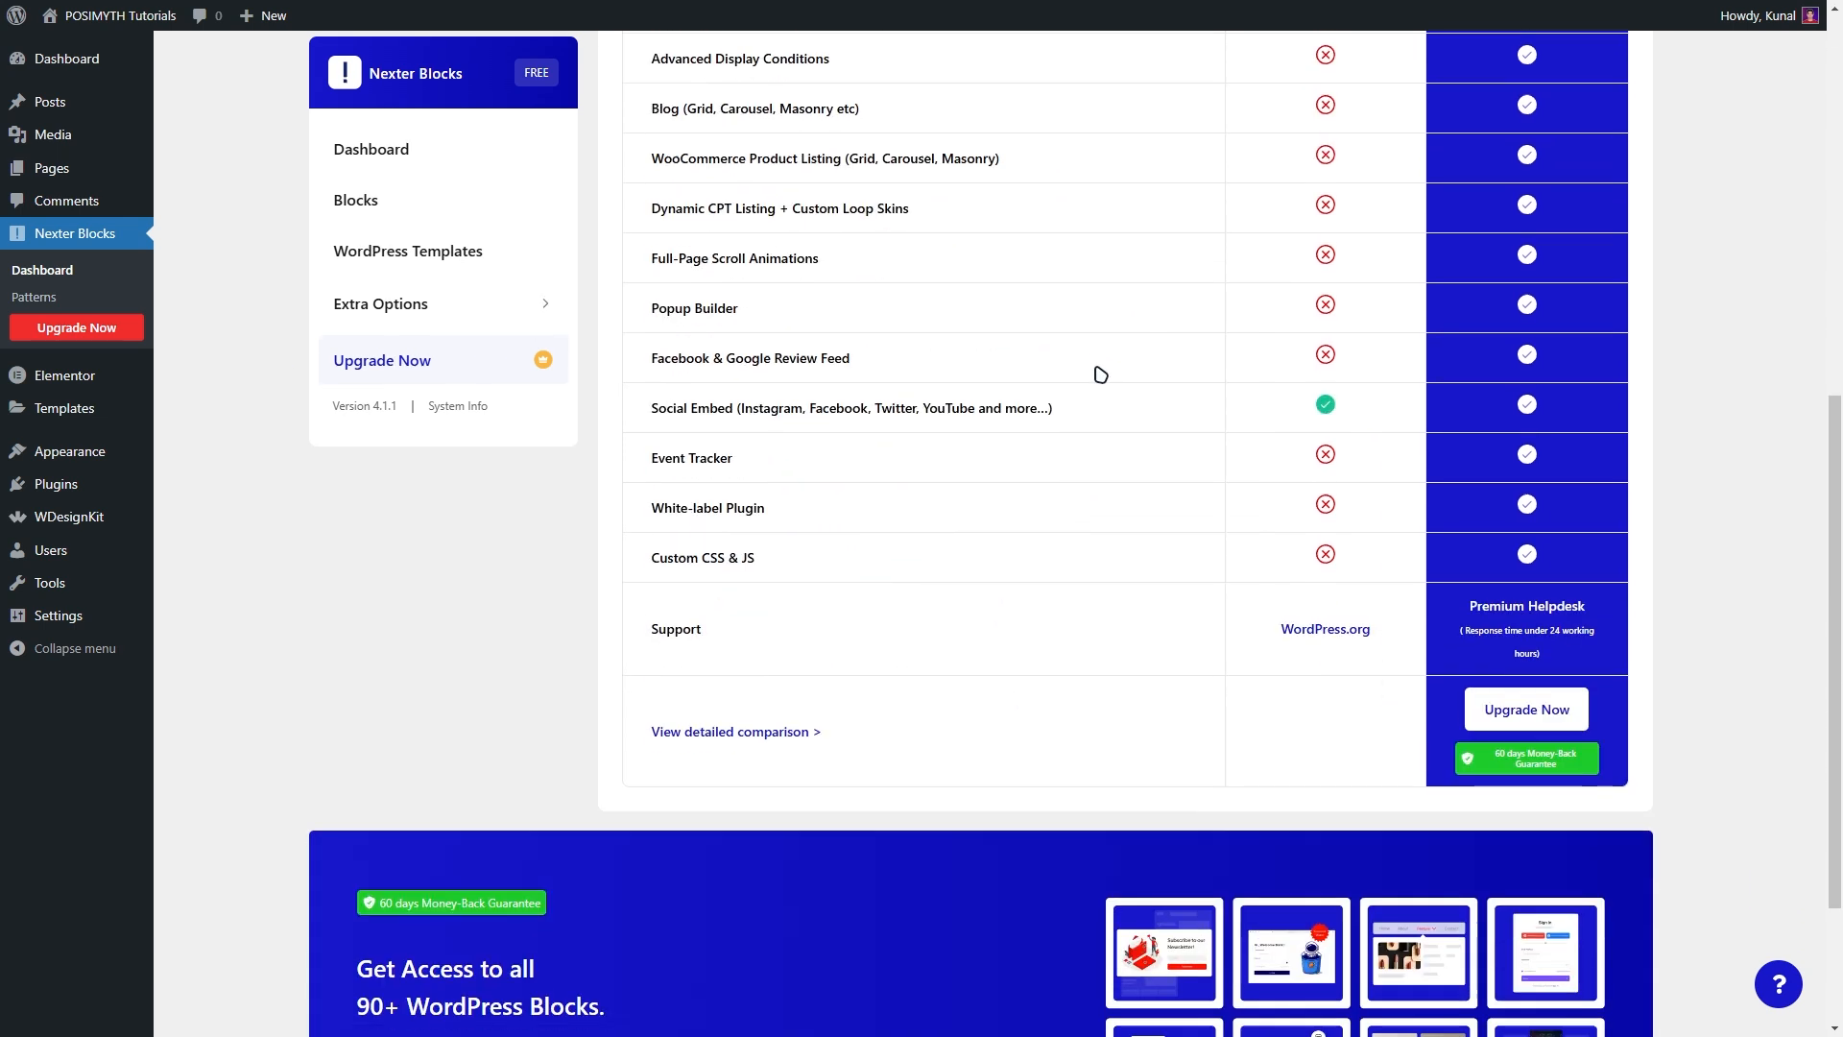
scroll("down", 3)
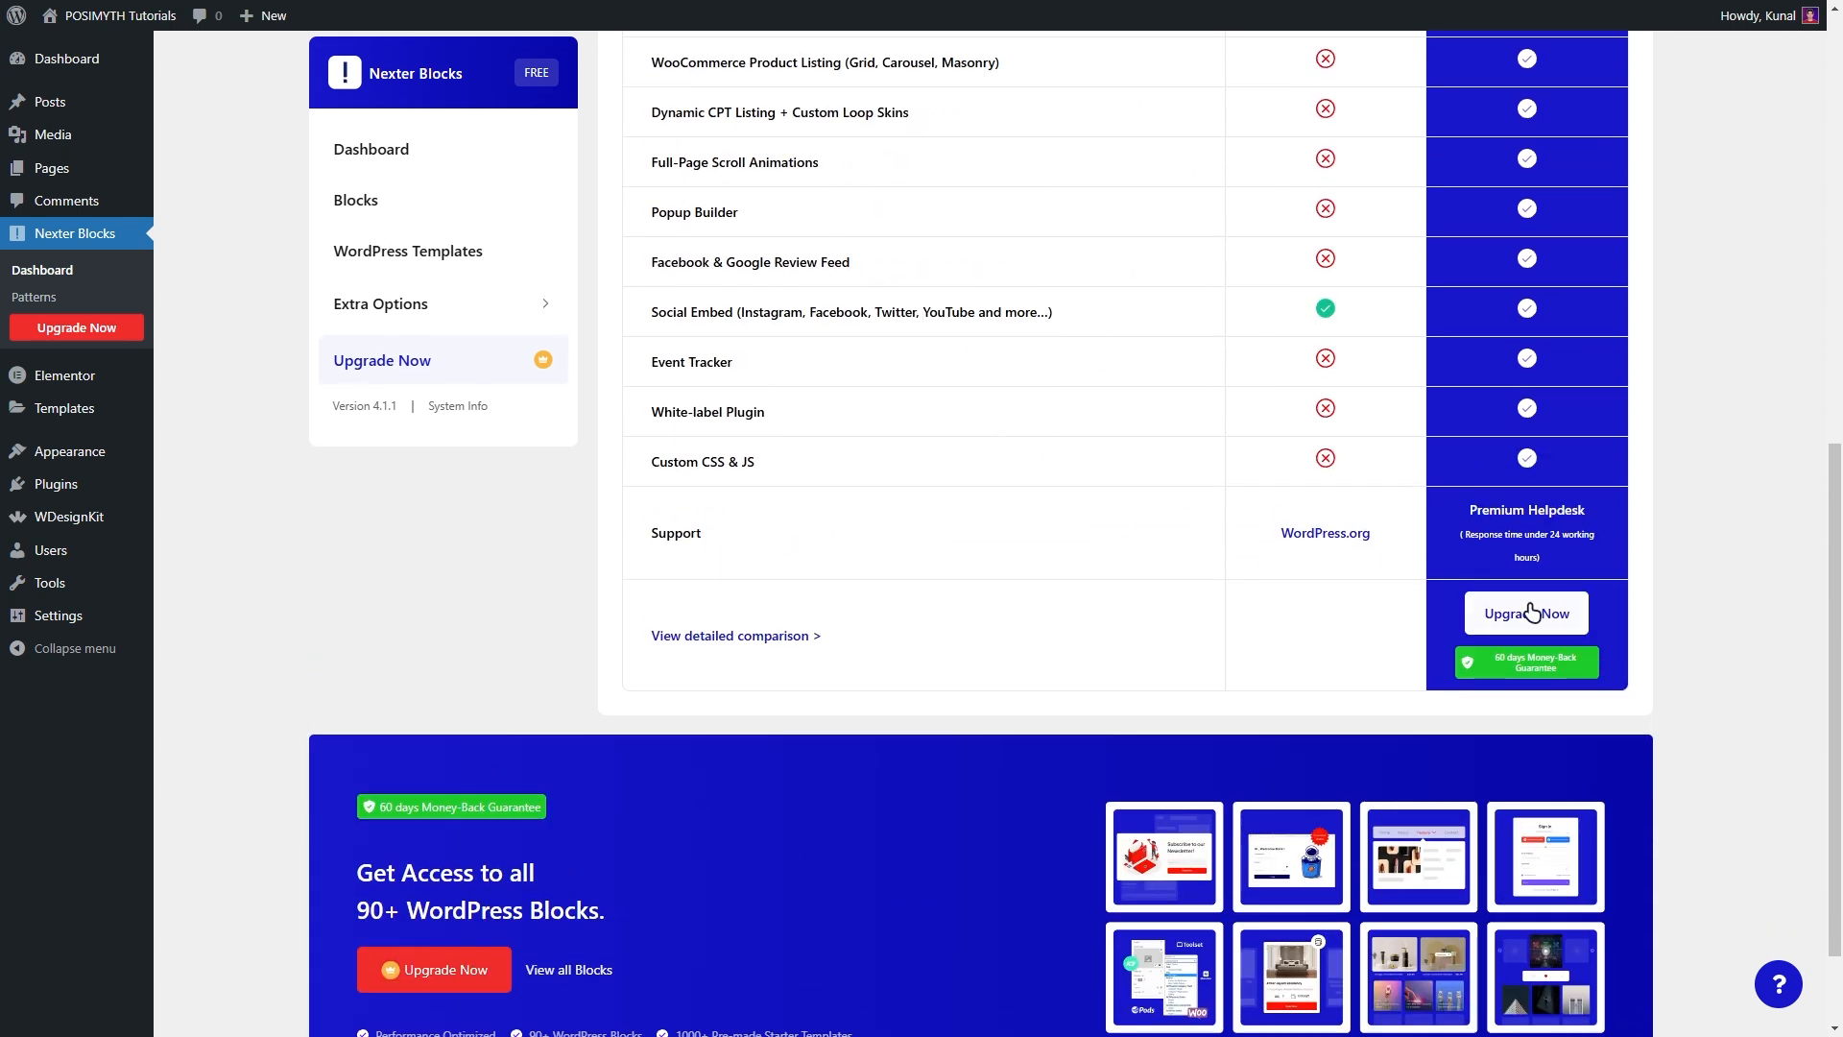
Go to the POSIMYTH Store pricing page for Nexter Blocks Pro.
left_click(1525, 613)
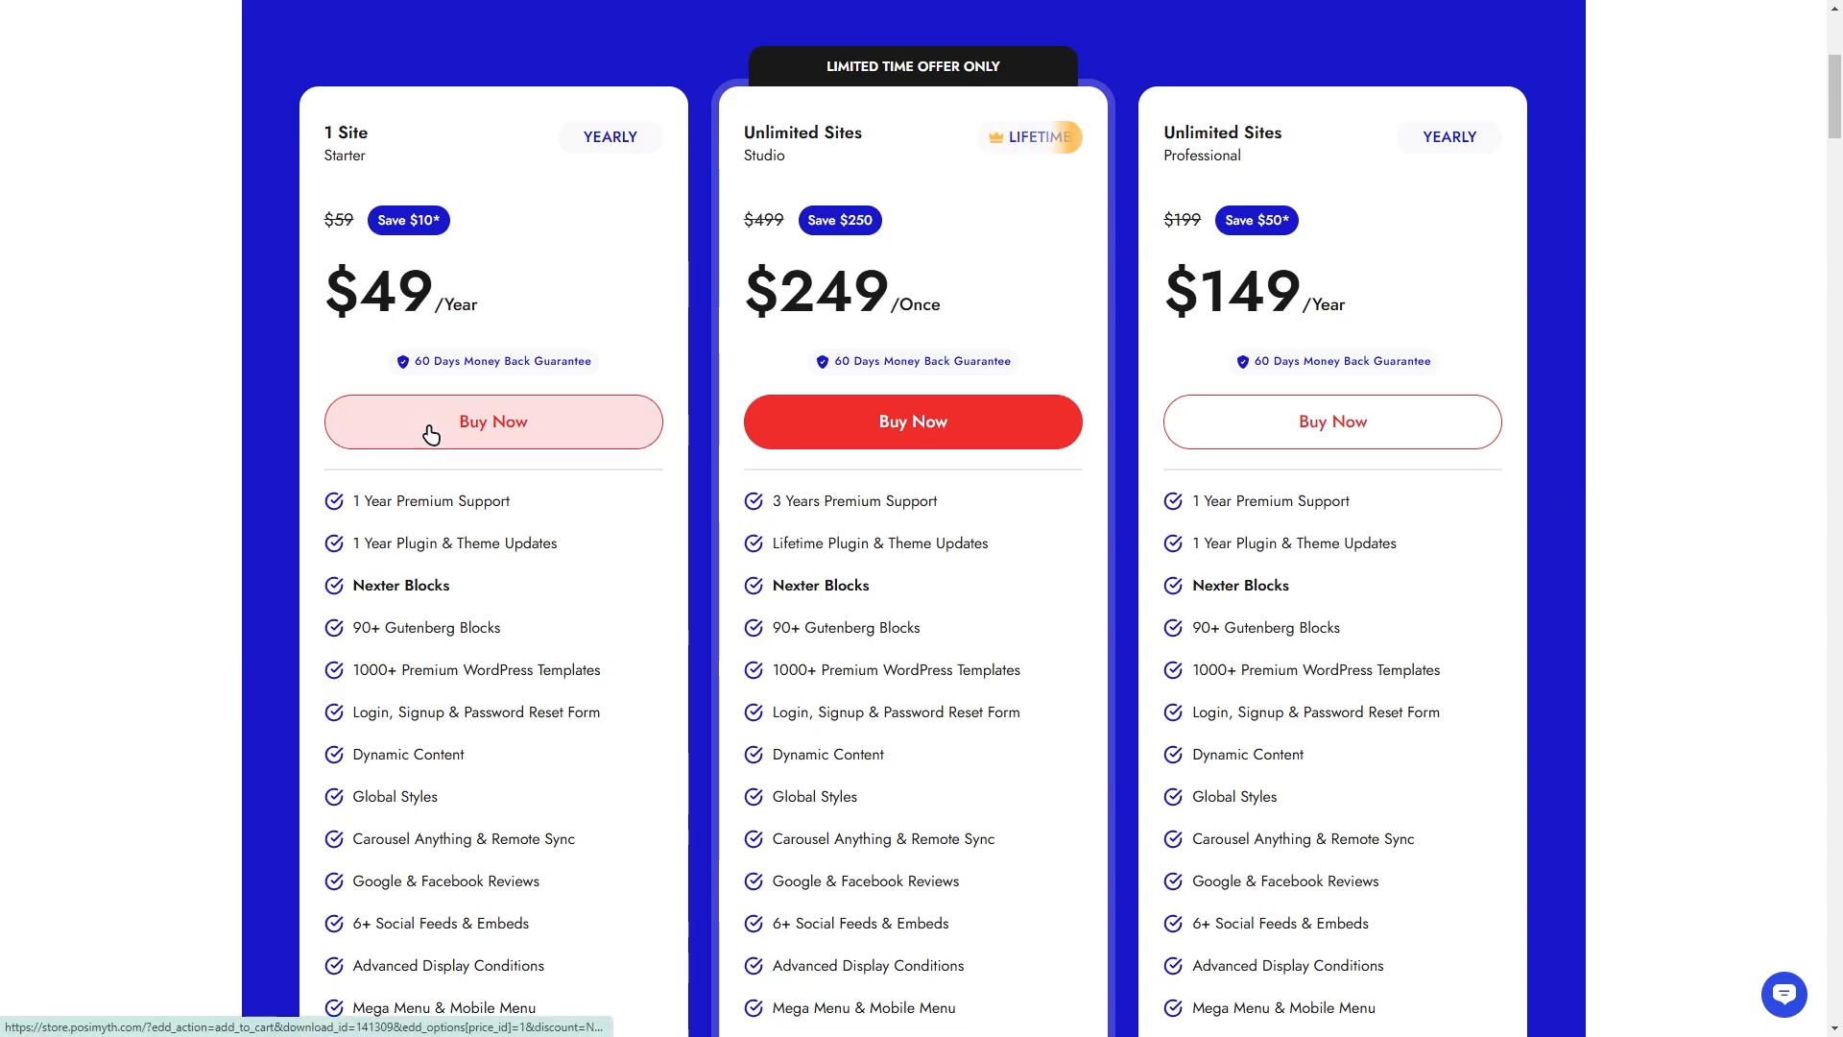
mouse_move(1331, 421)
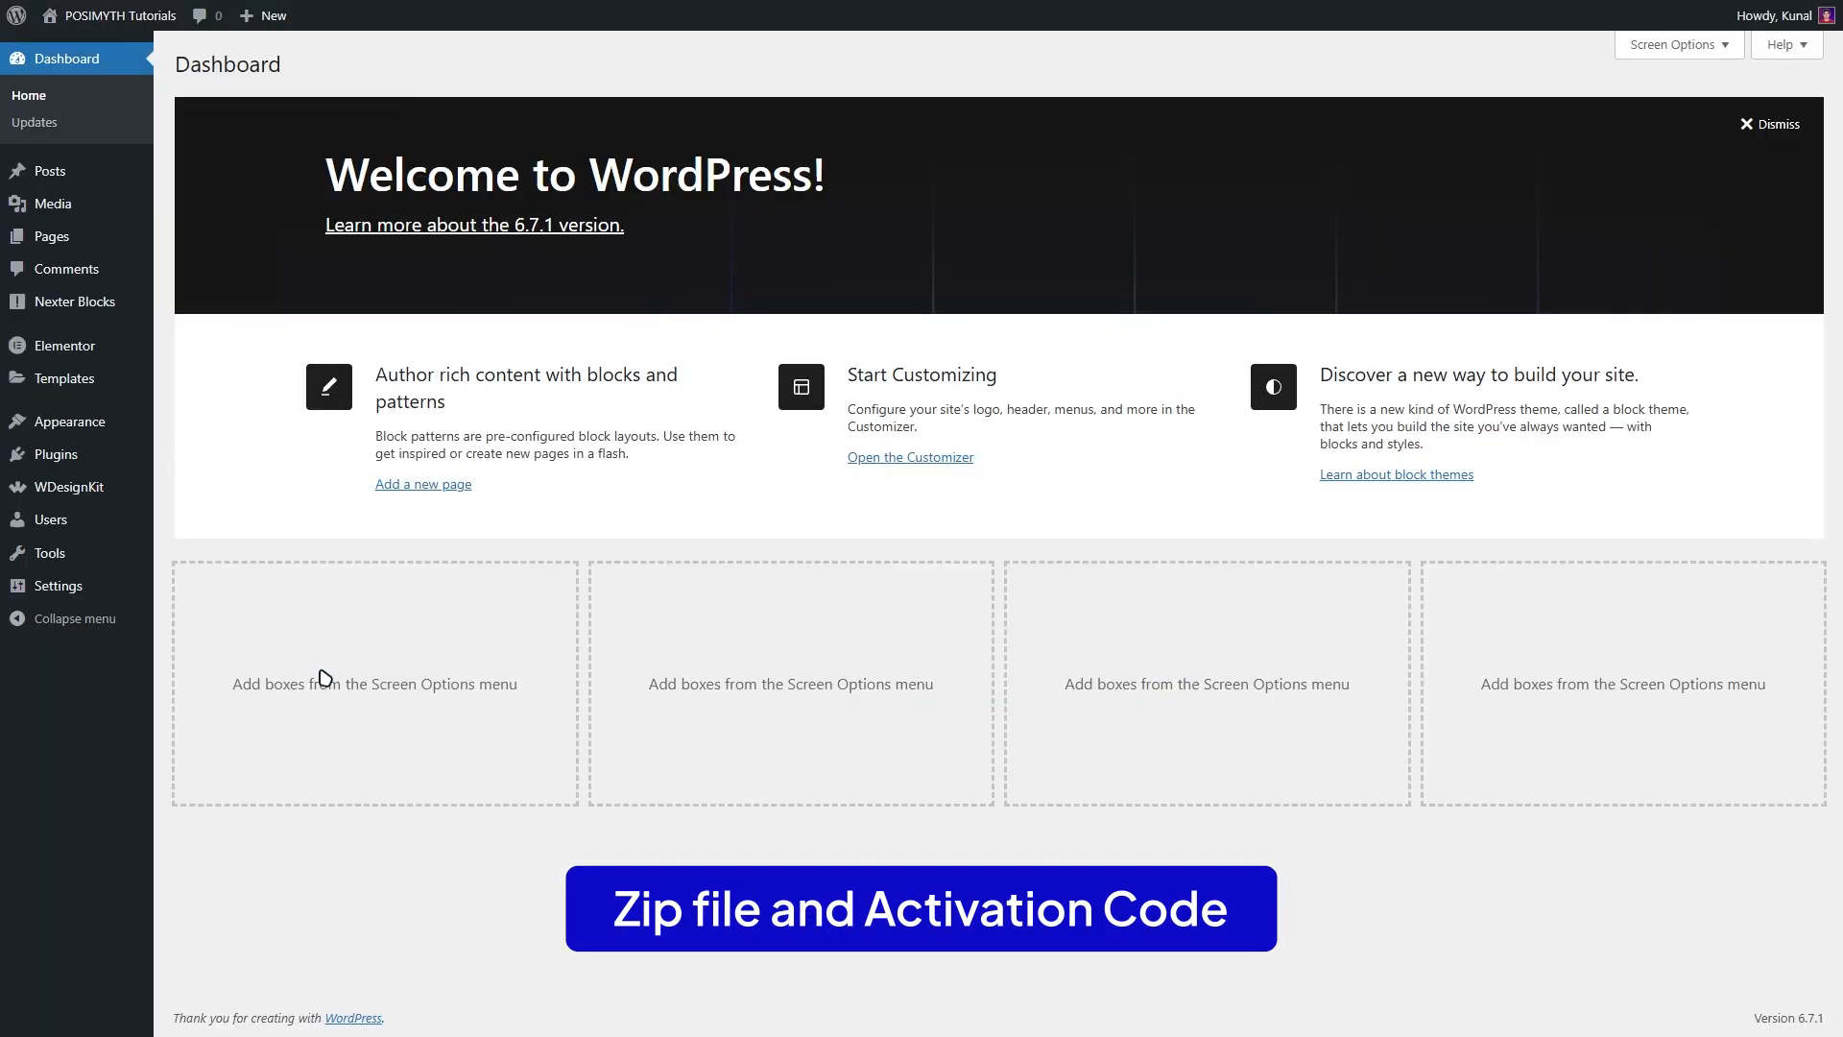
Upload Nexter Blocks Pro.zip as a new plugin, install it and activate it.
left_click(56, 454)
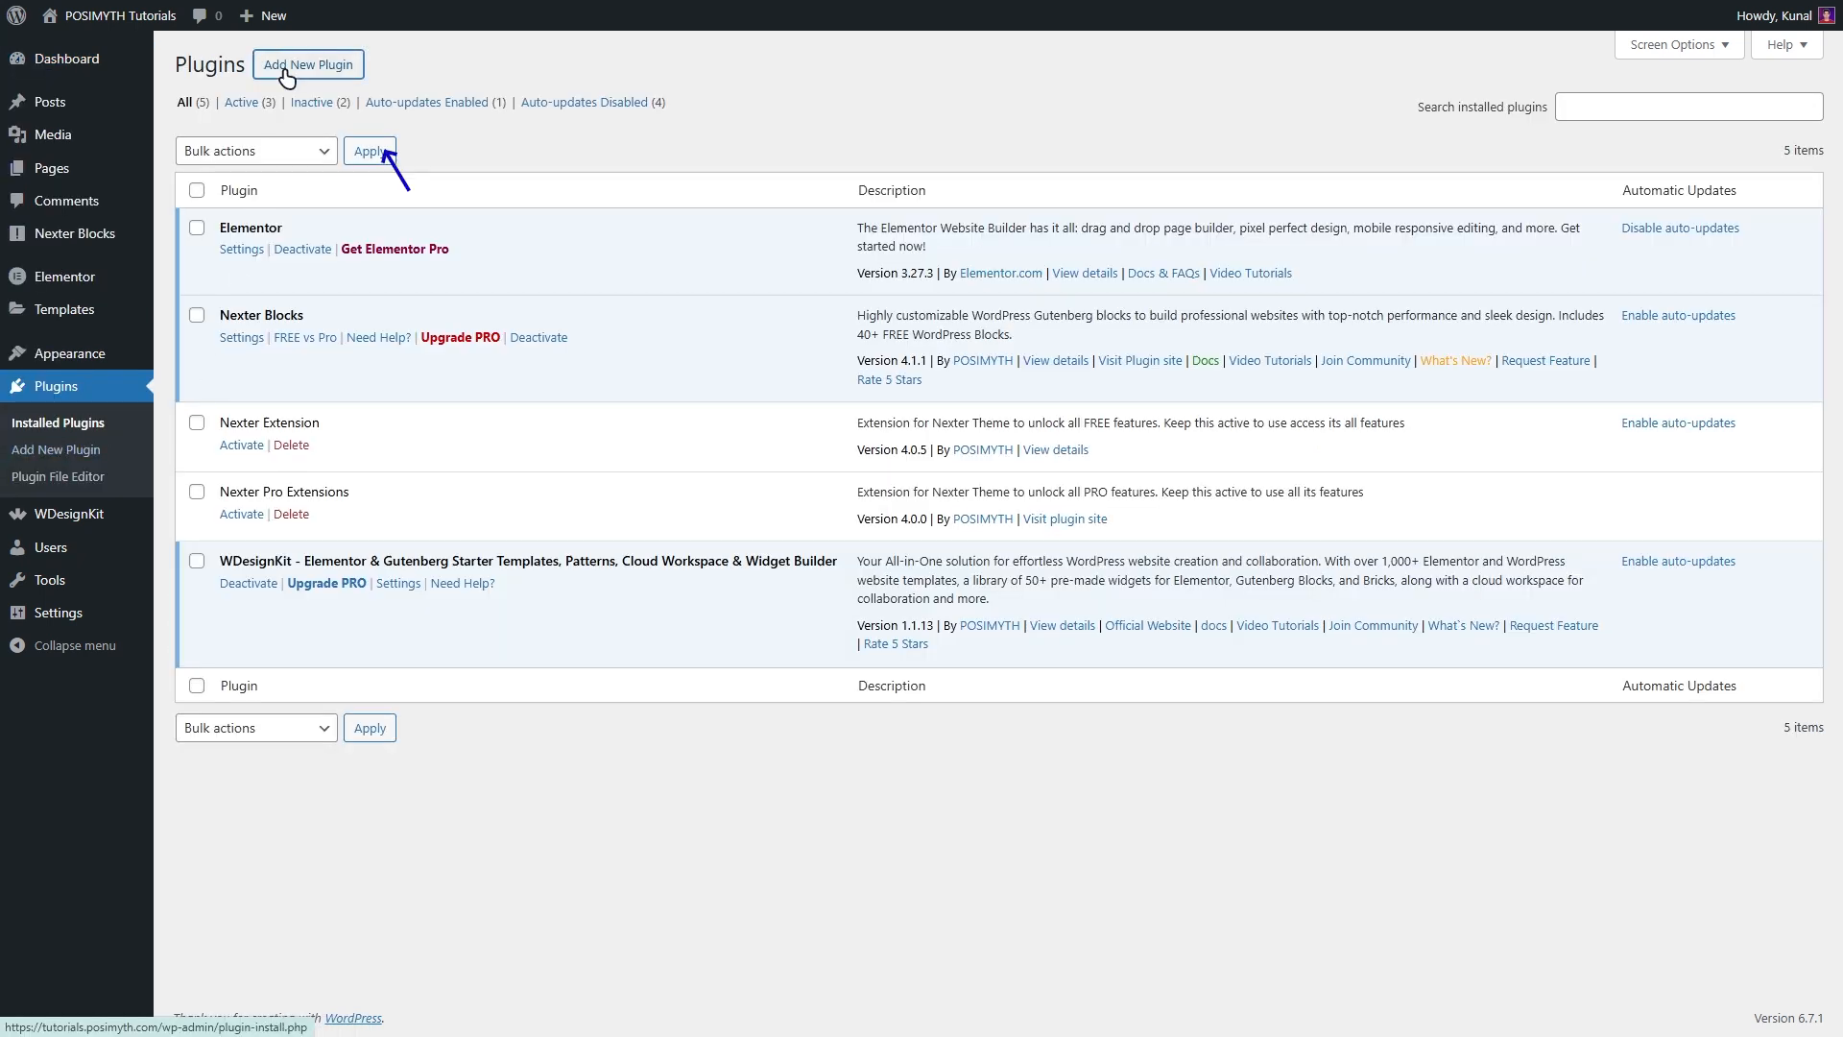
left_click(308, 64)
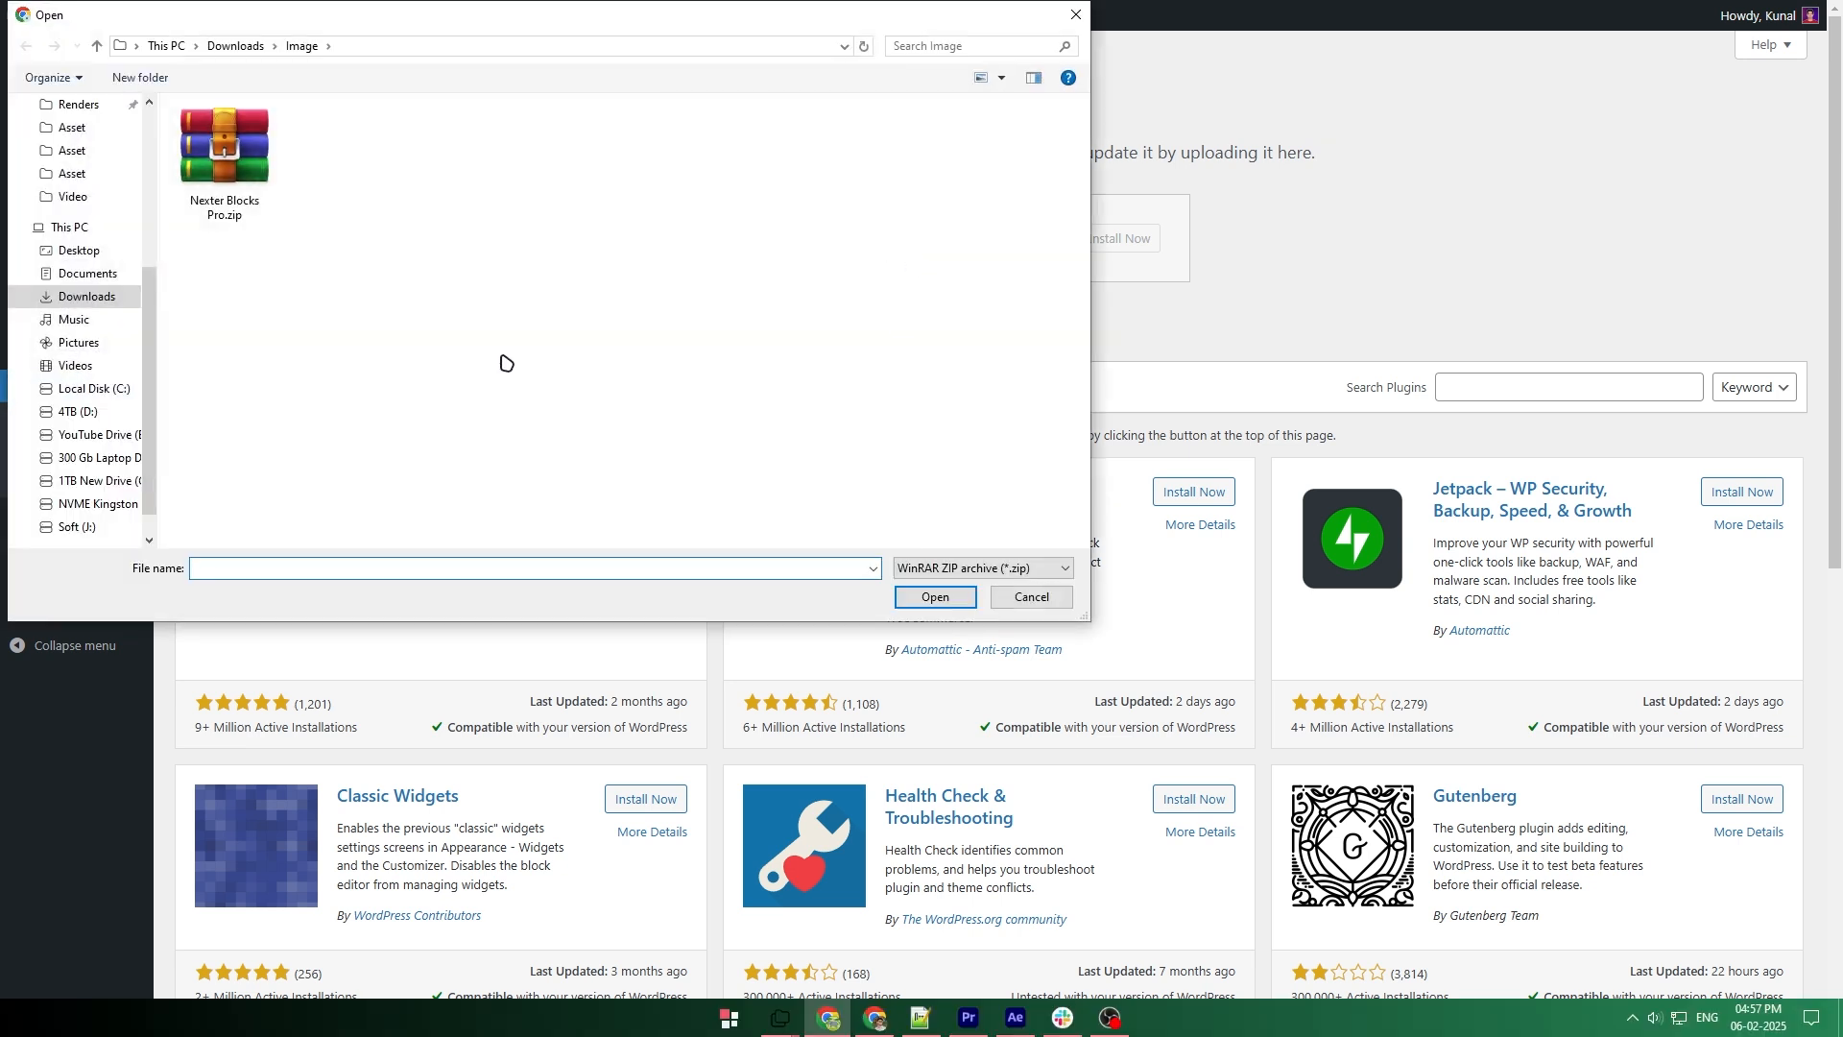
left_click(933, 596)
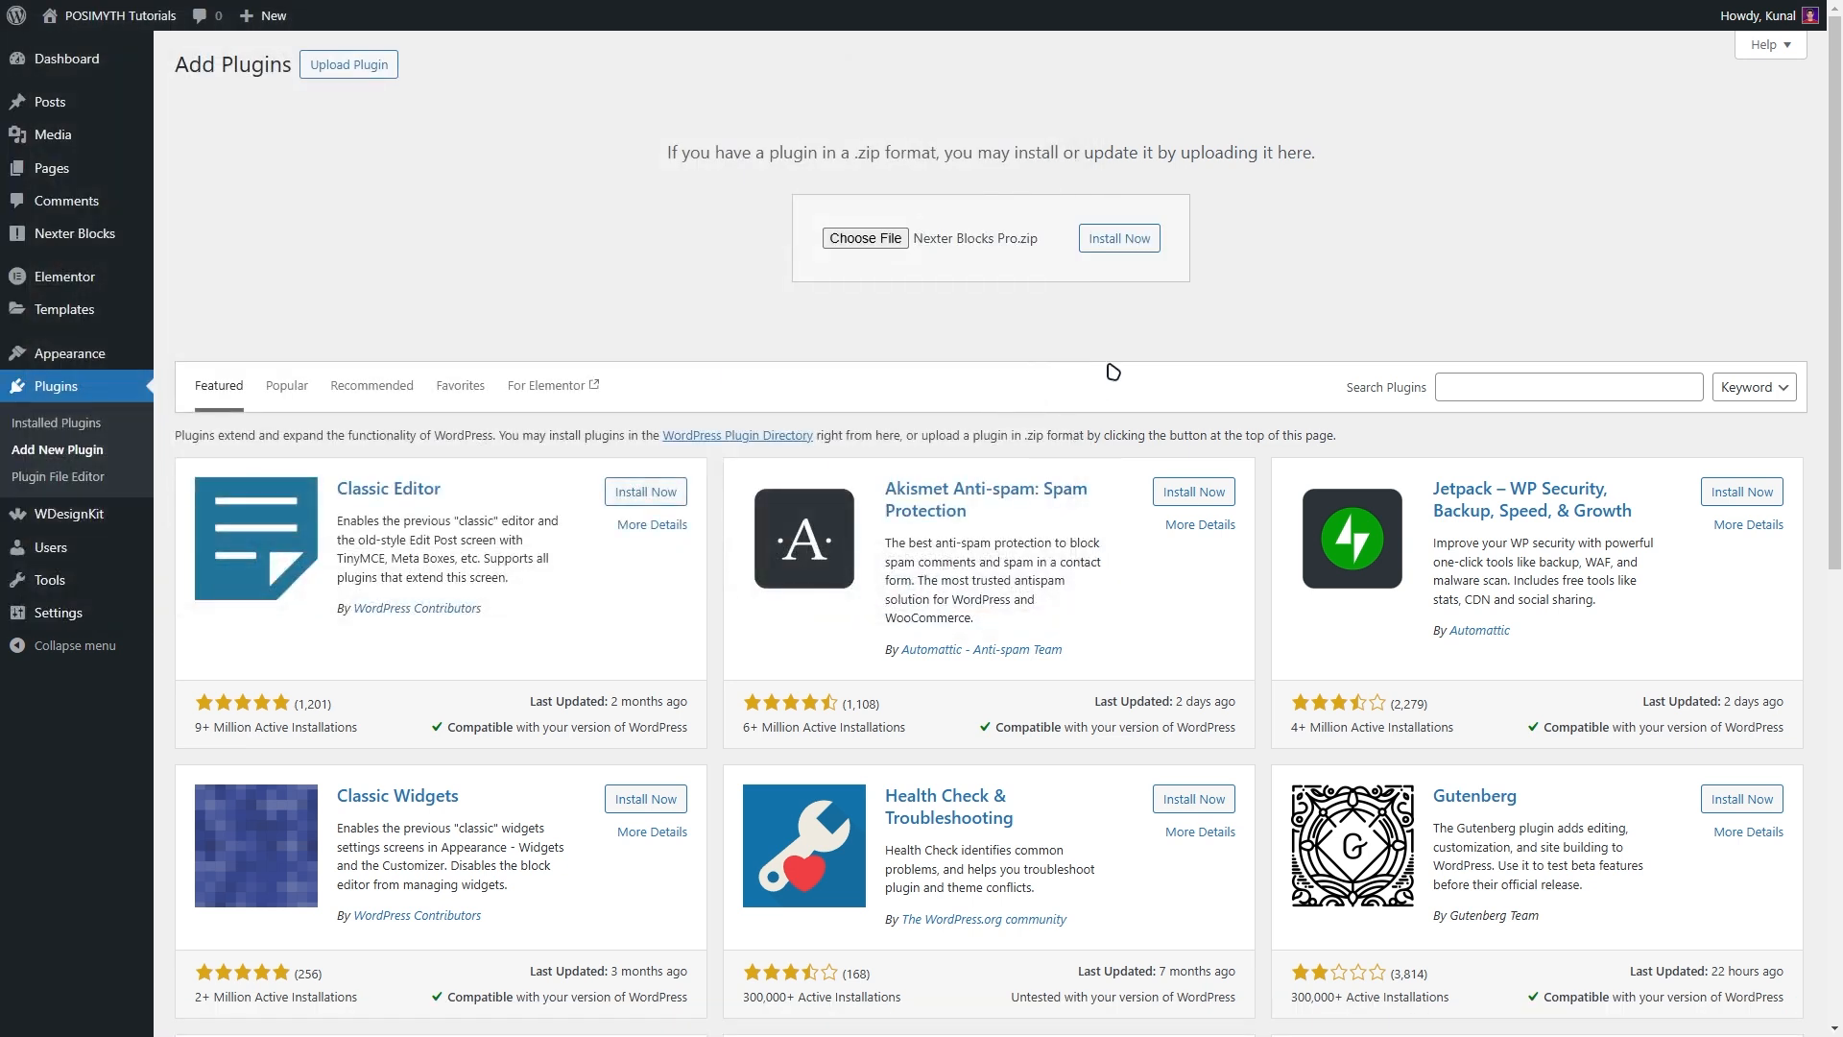
left_click(1117, 239)
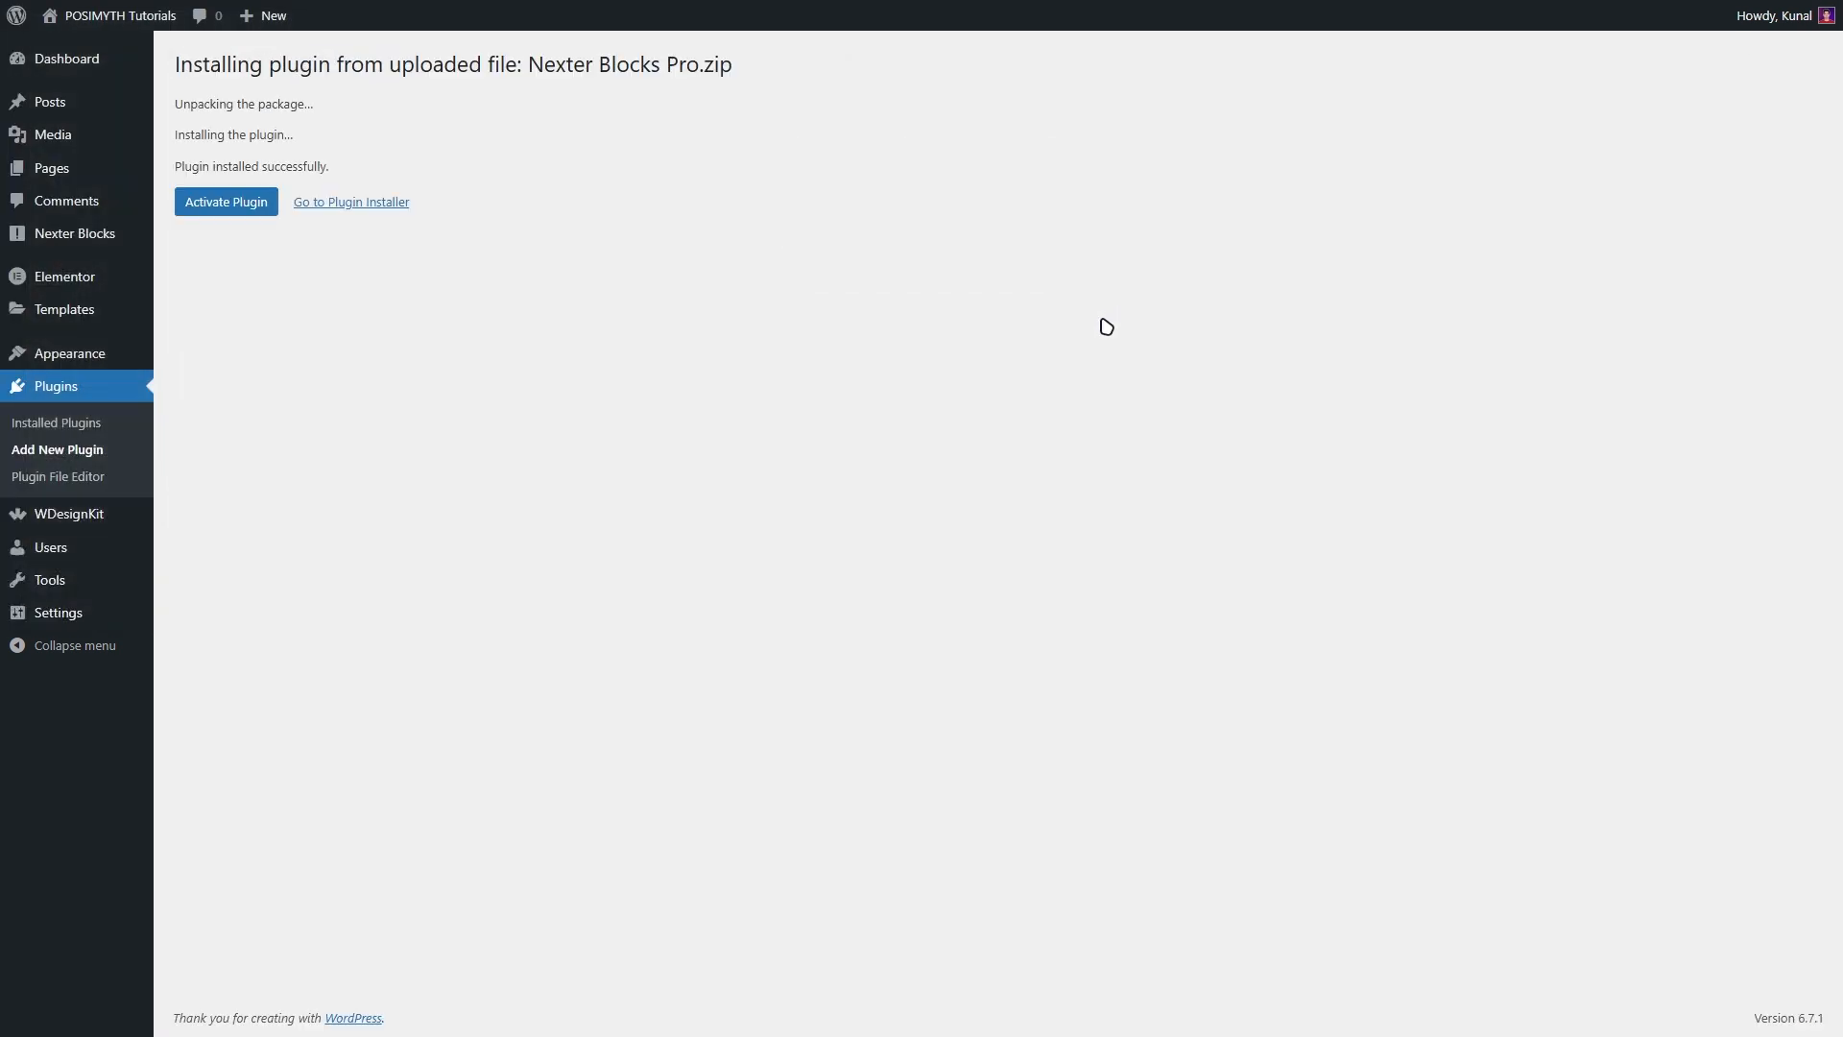
mouse_move(224, 201)
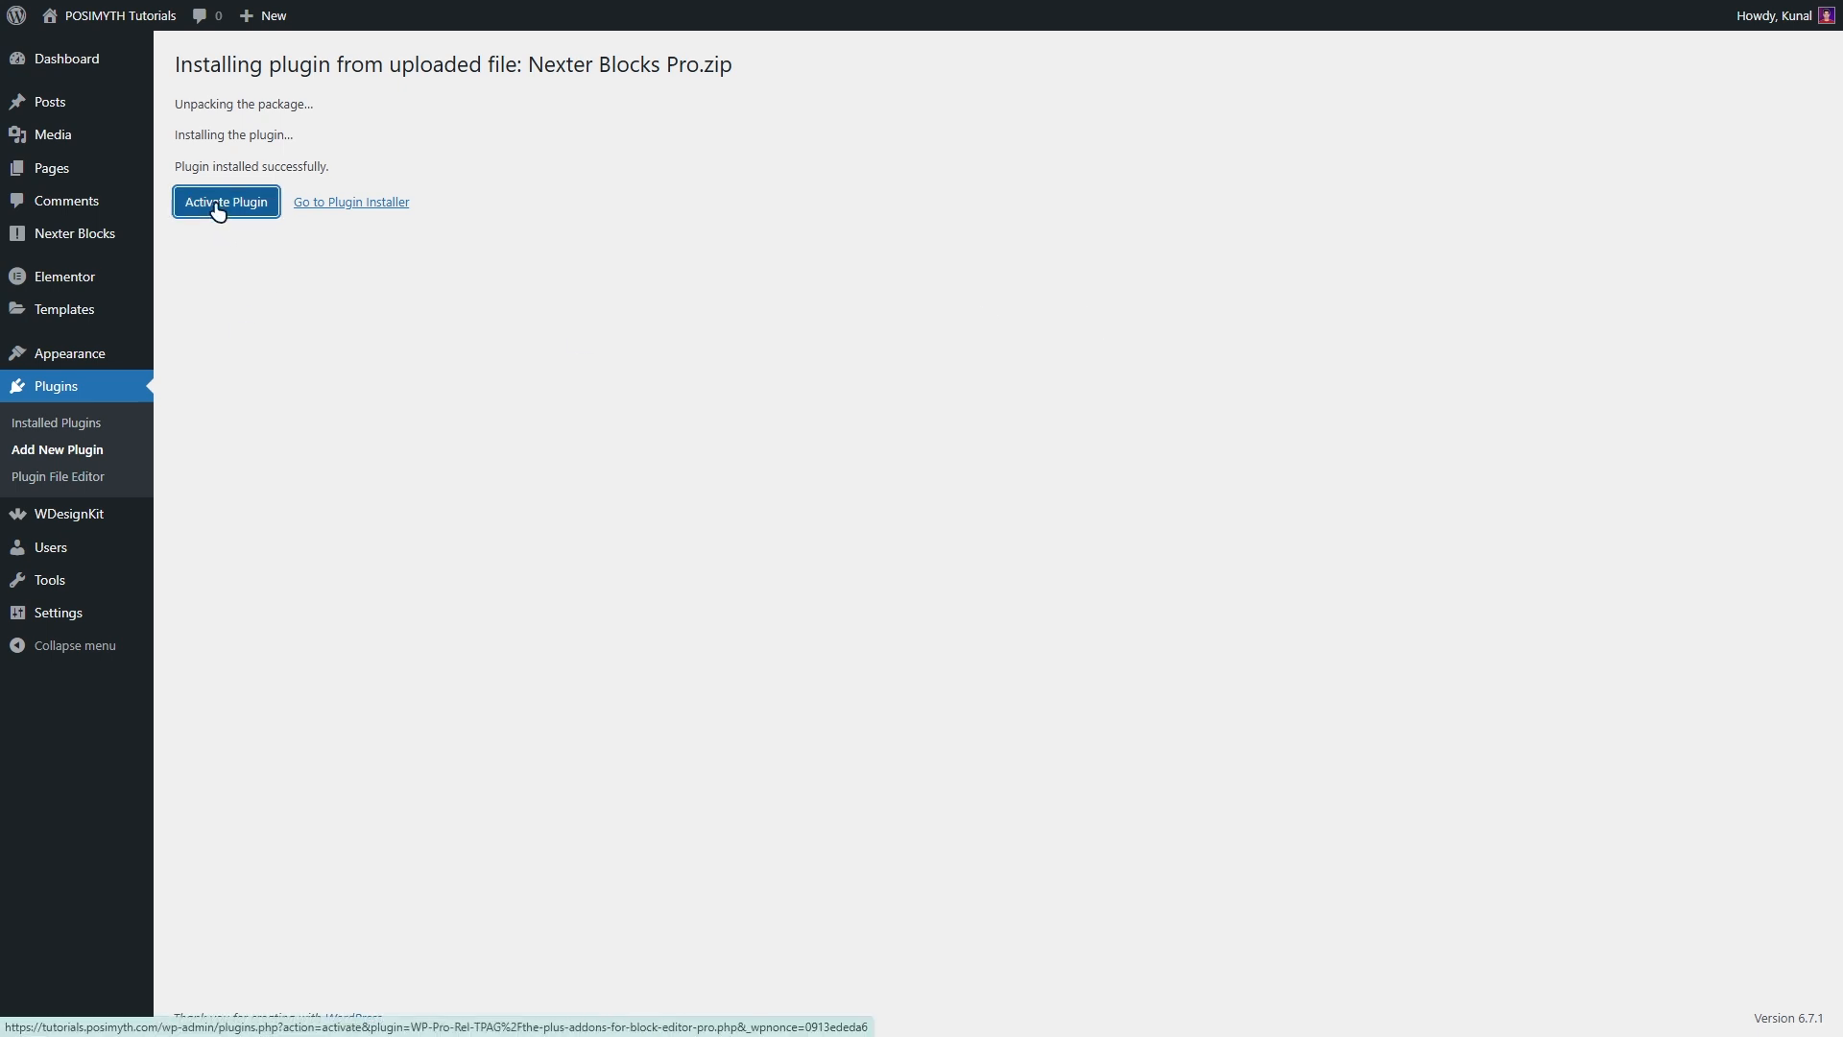
left_click(225, 201)
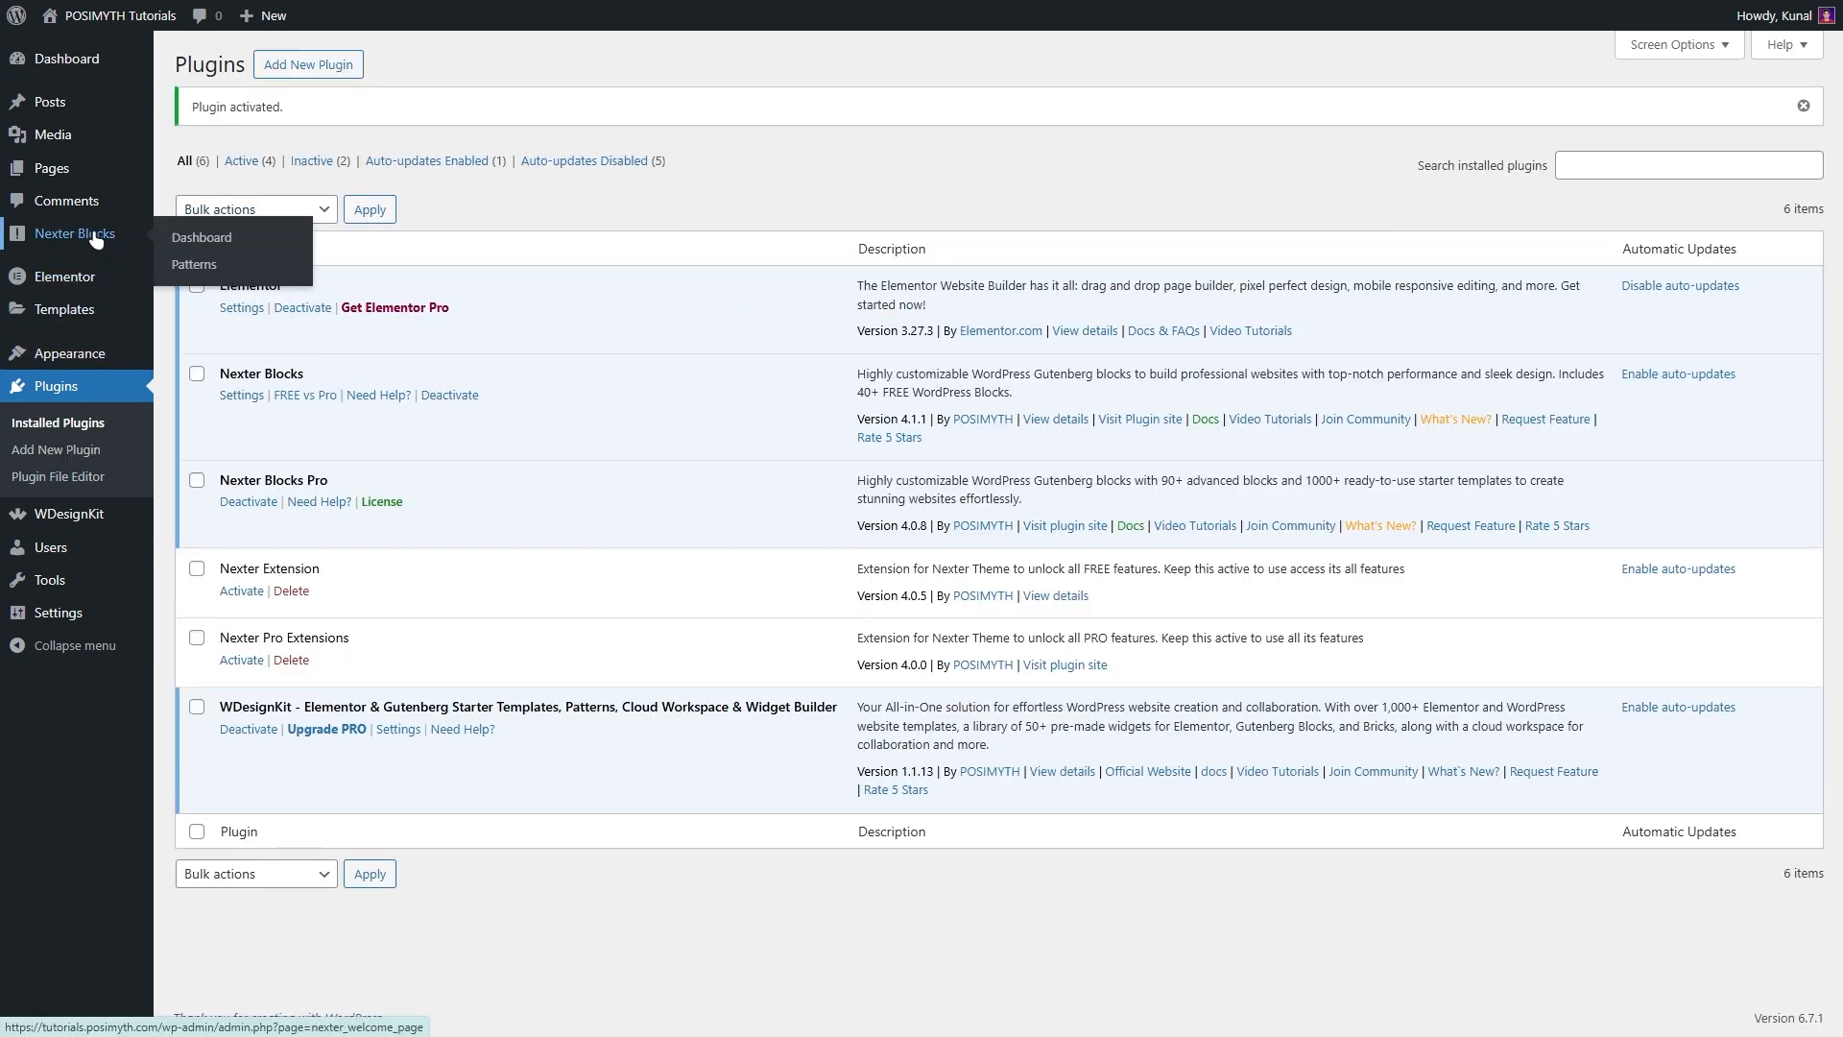
Activate the Pro license in the Nexter Blocks dashboard, then return to the main Dashboard.
left_click(75, 232)
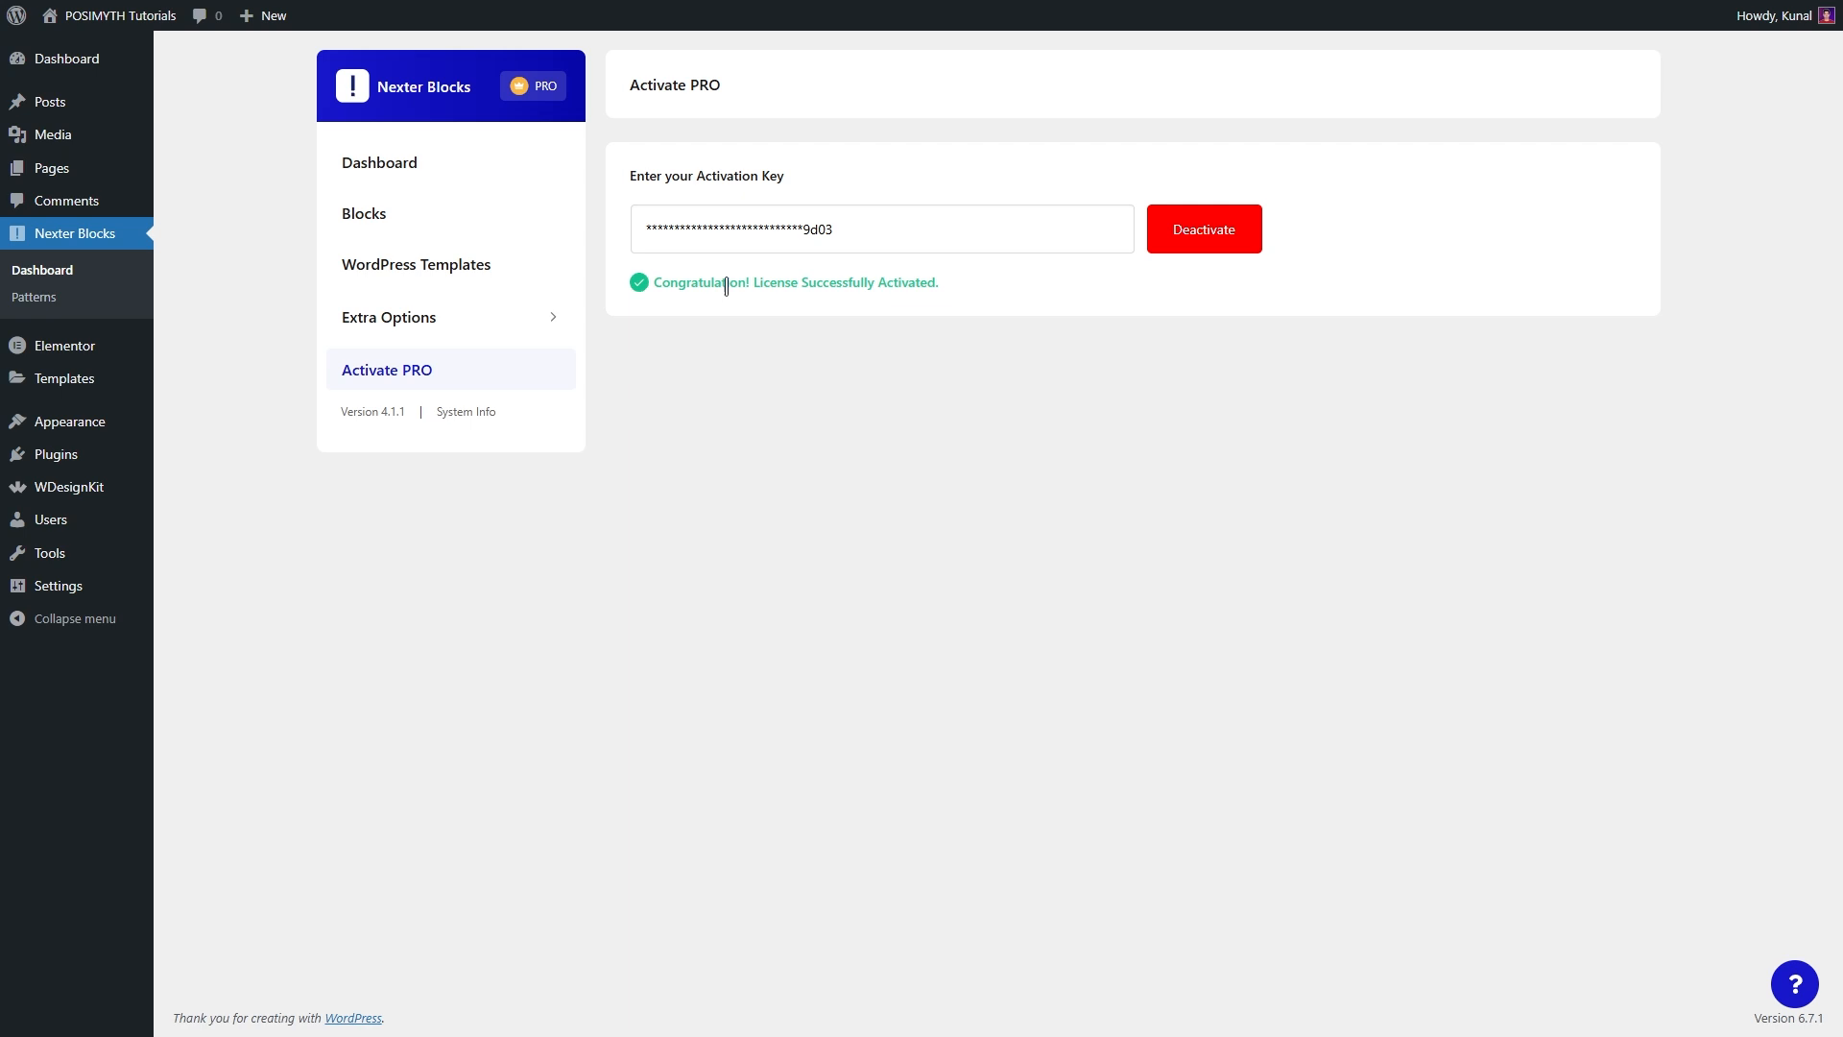
left_click(67, 58)
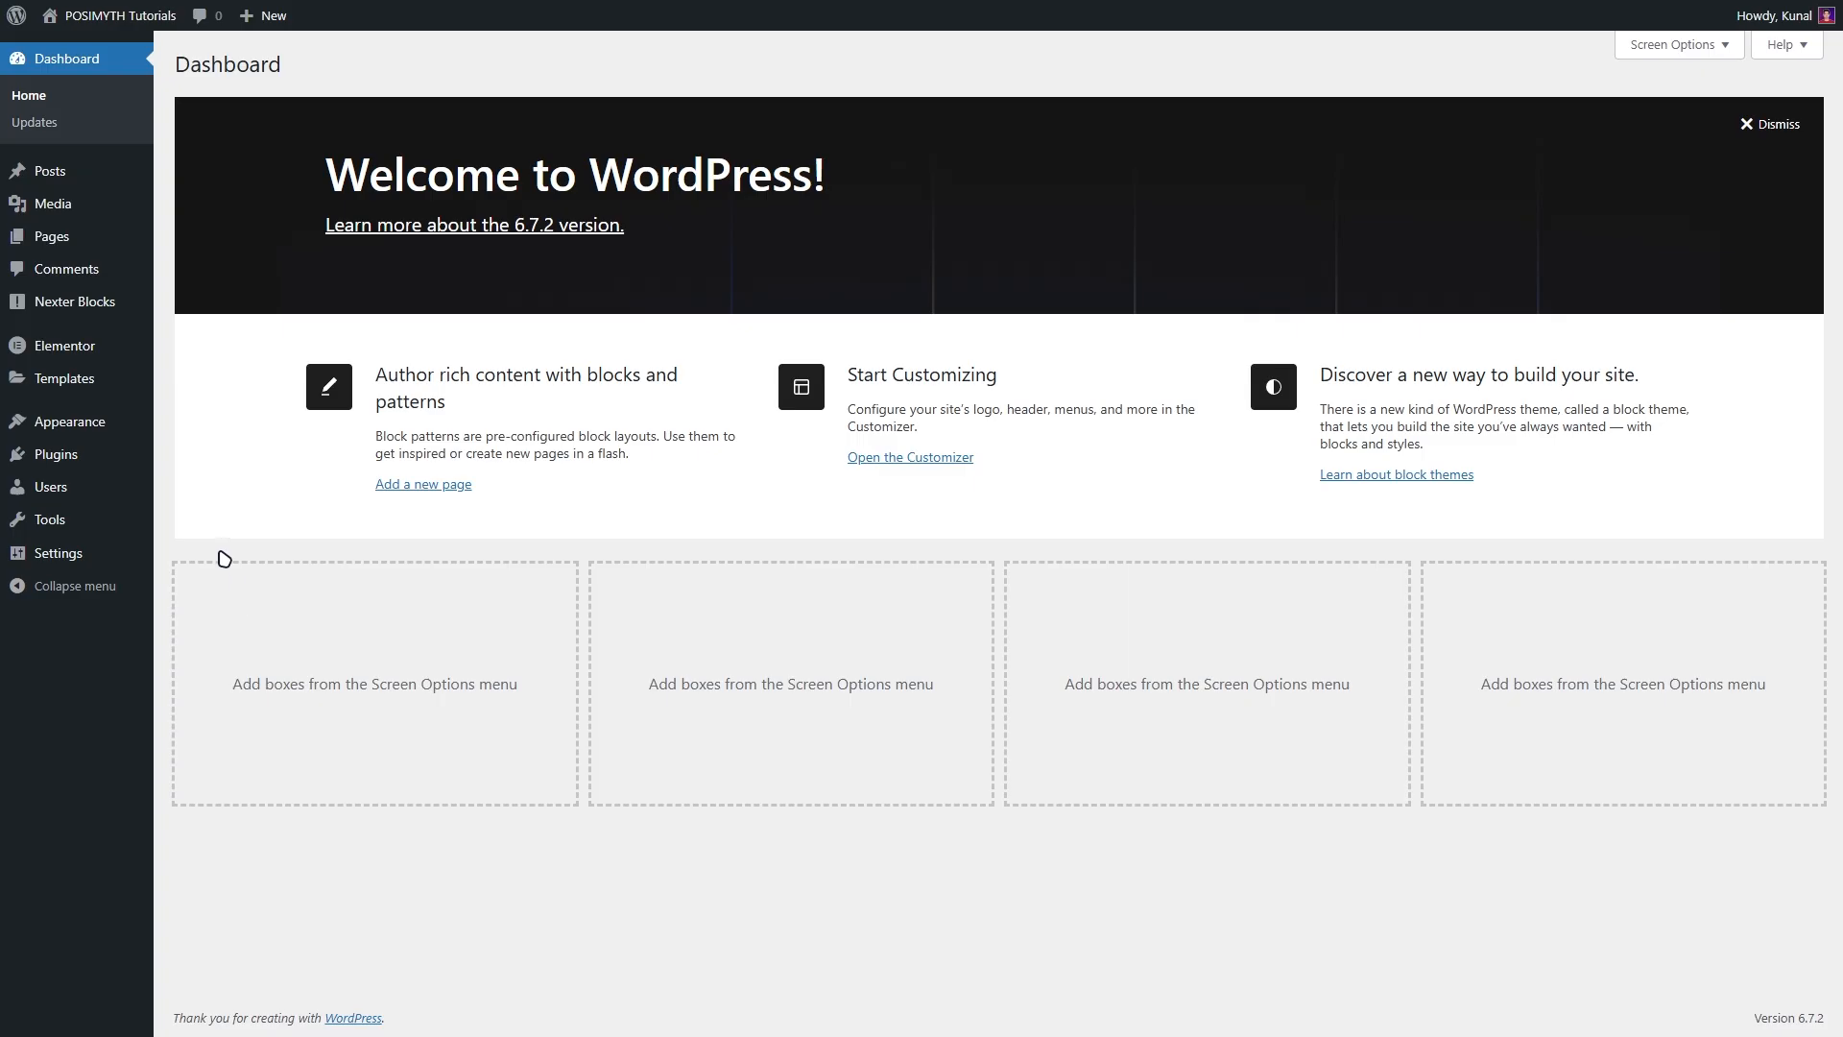
mouse_move(194, 397)
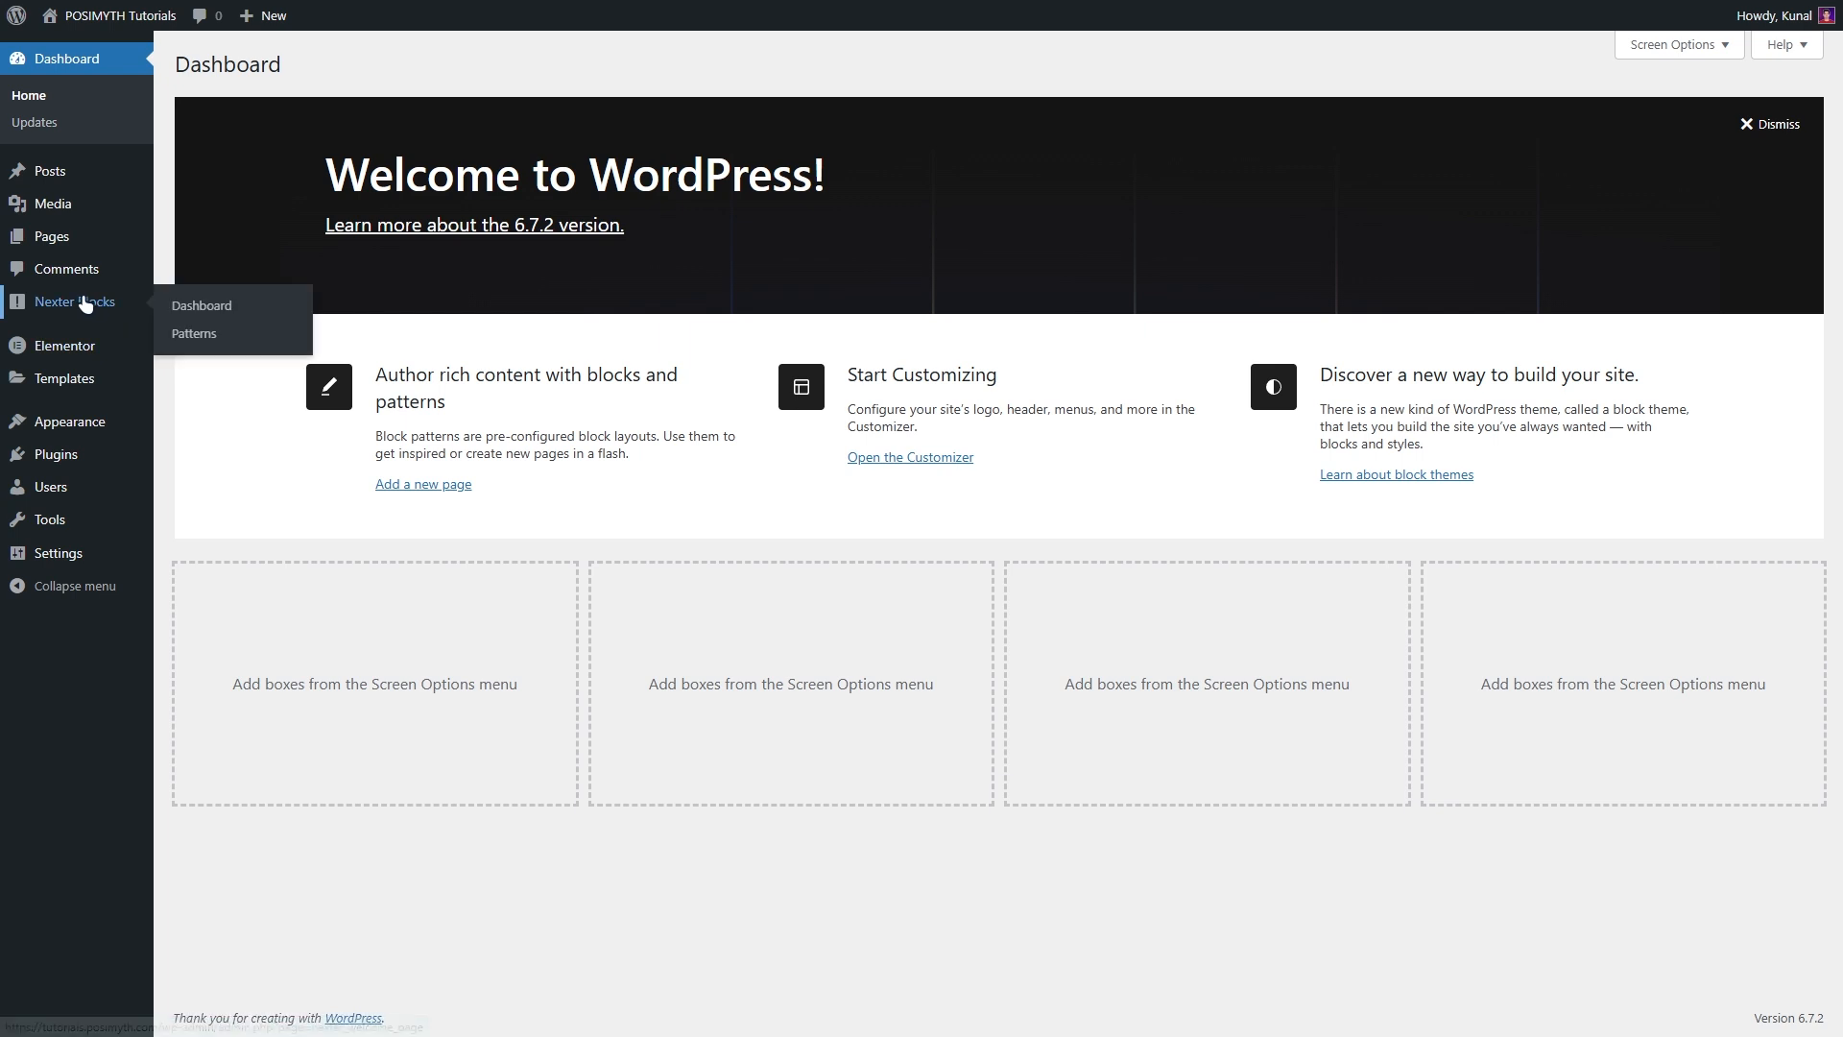
Find 'audio player' in the Nexter Blocks list, enable Audio Player, and save settings.
left_click(201, 305)
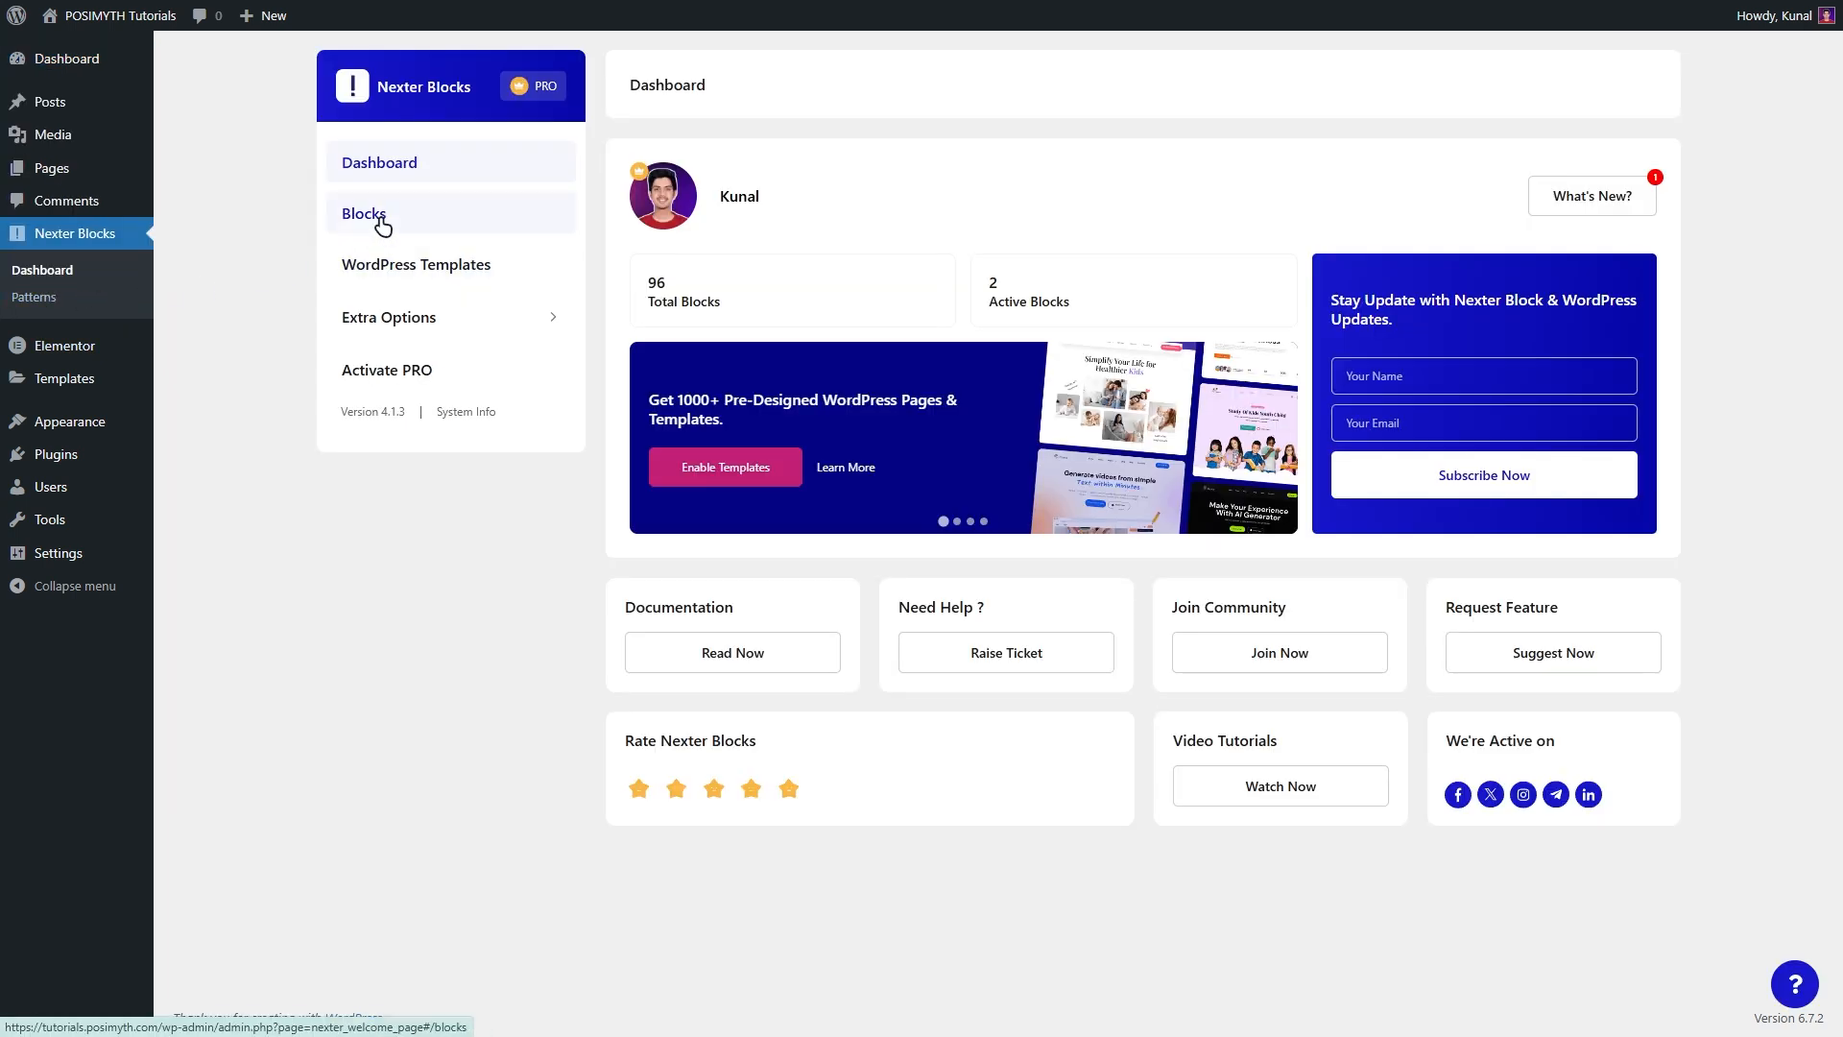
left_click(362, 213)
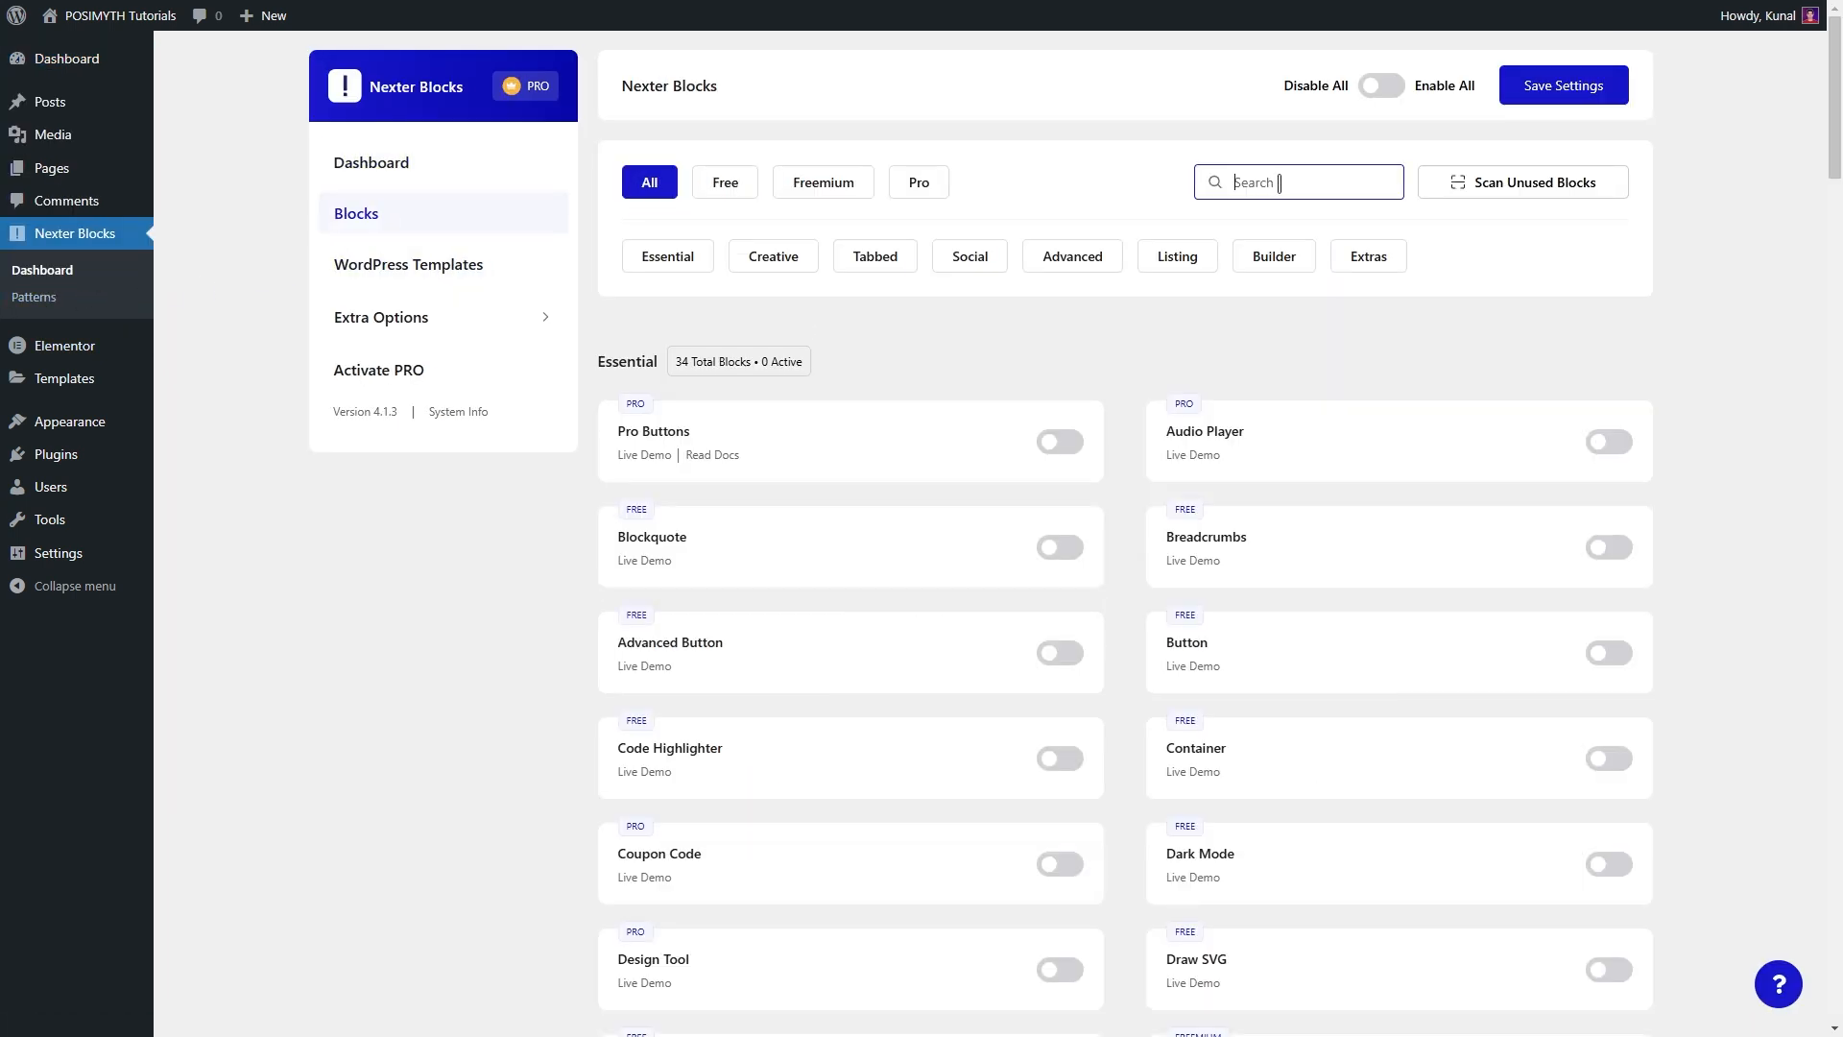
type("audio player")
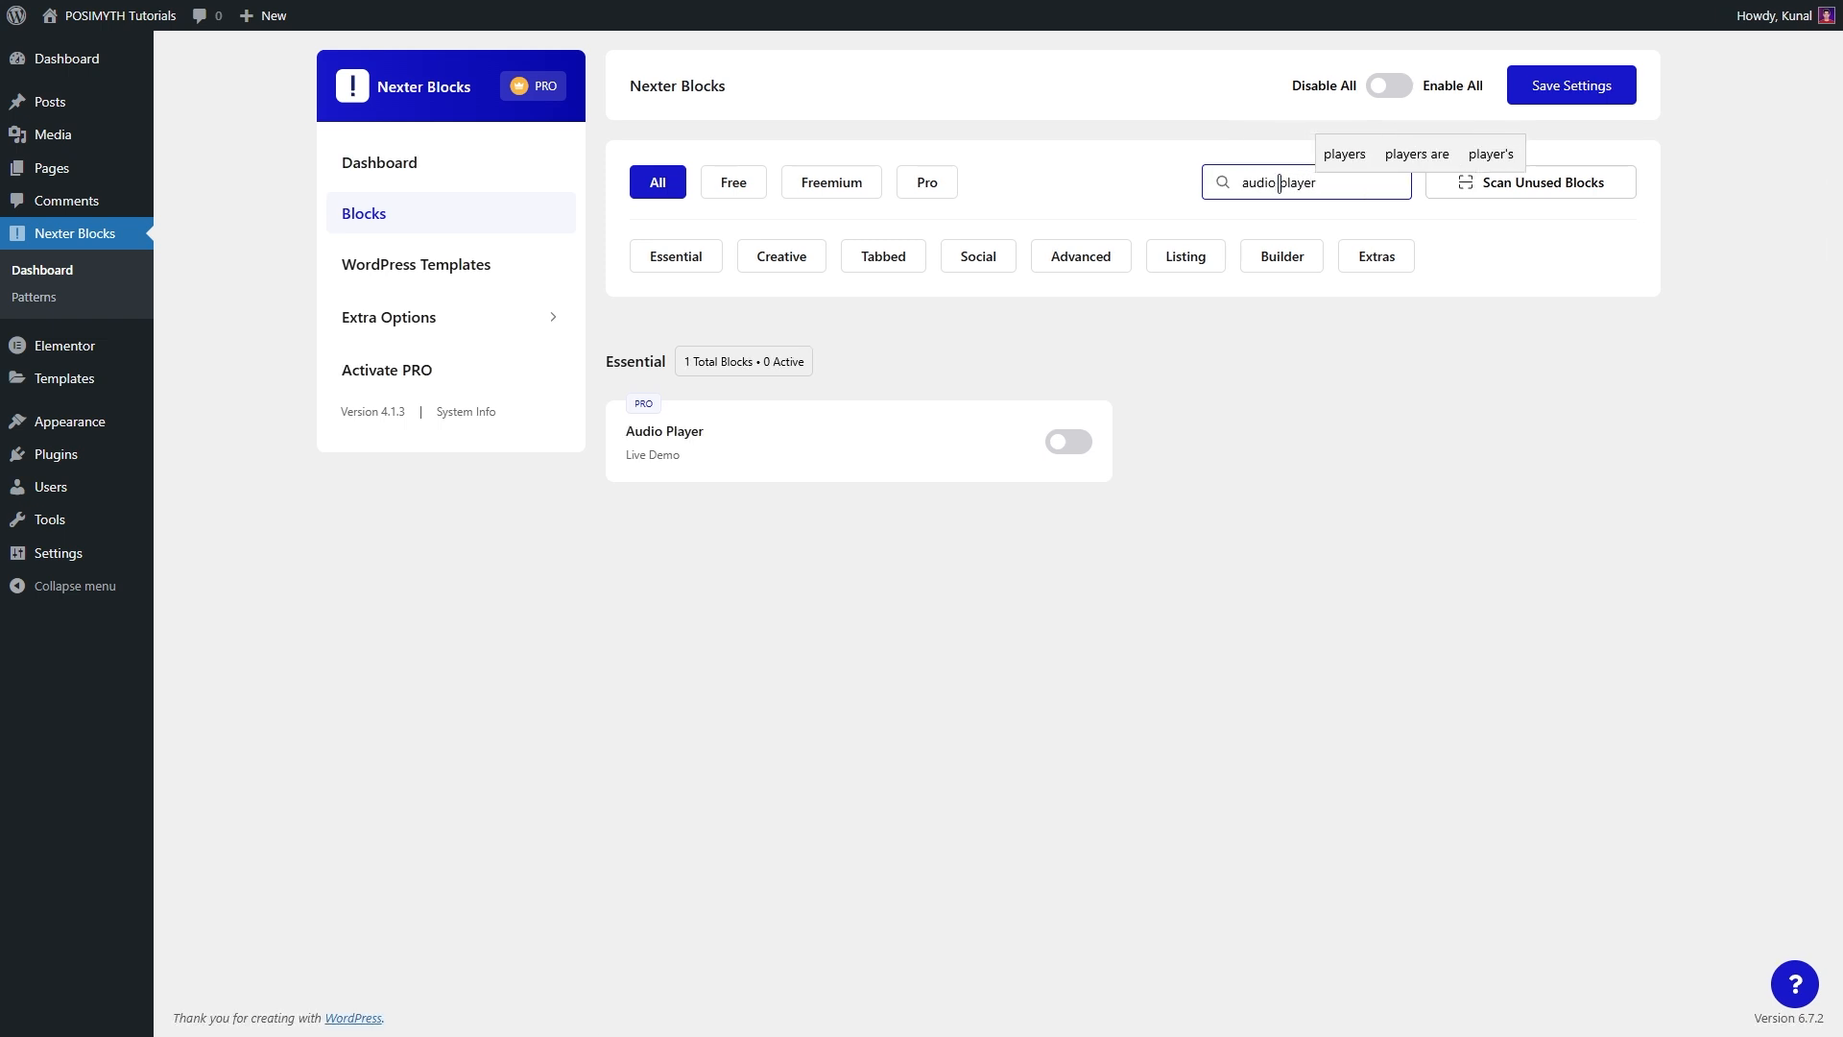
left_click(1067, 441)
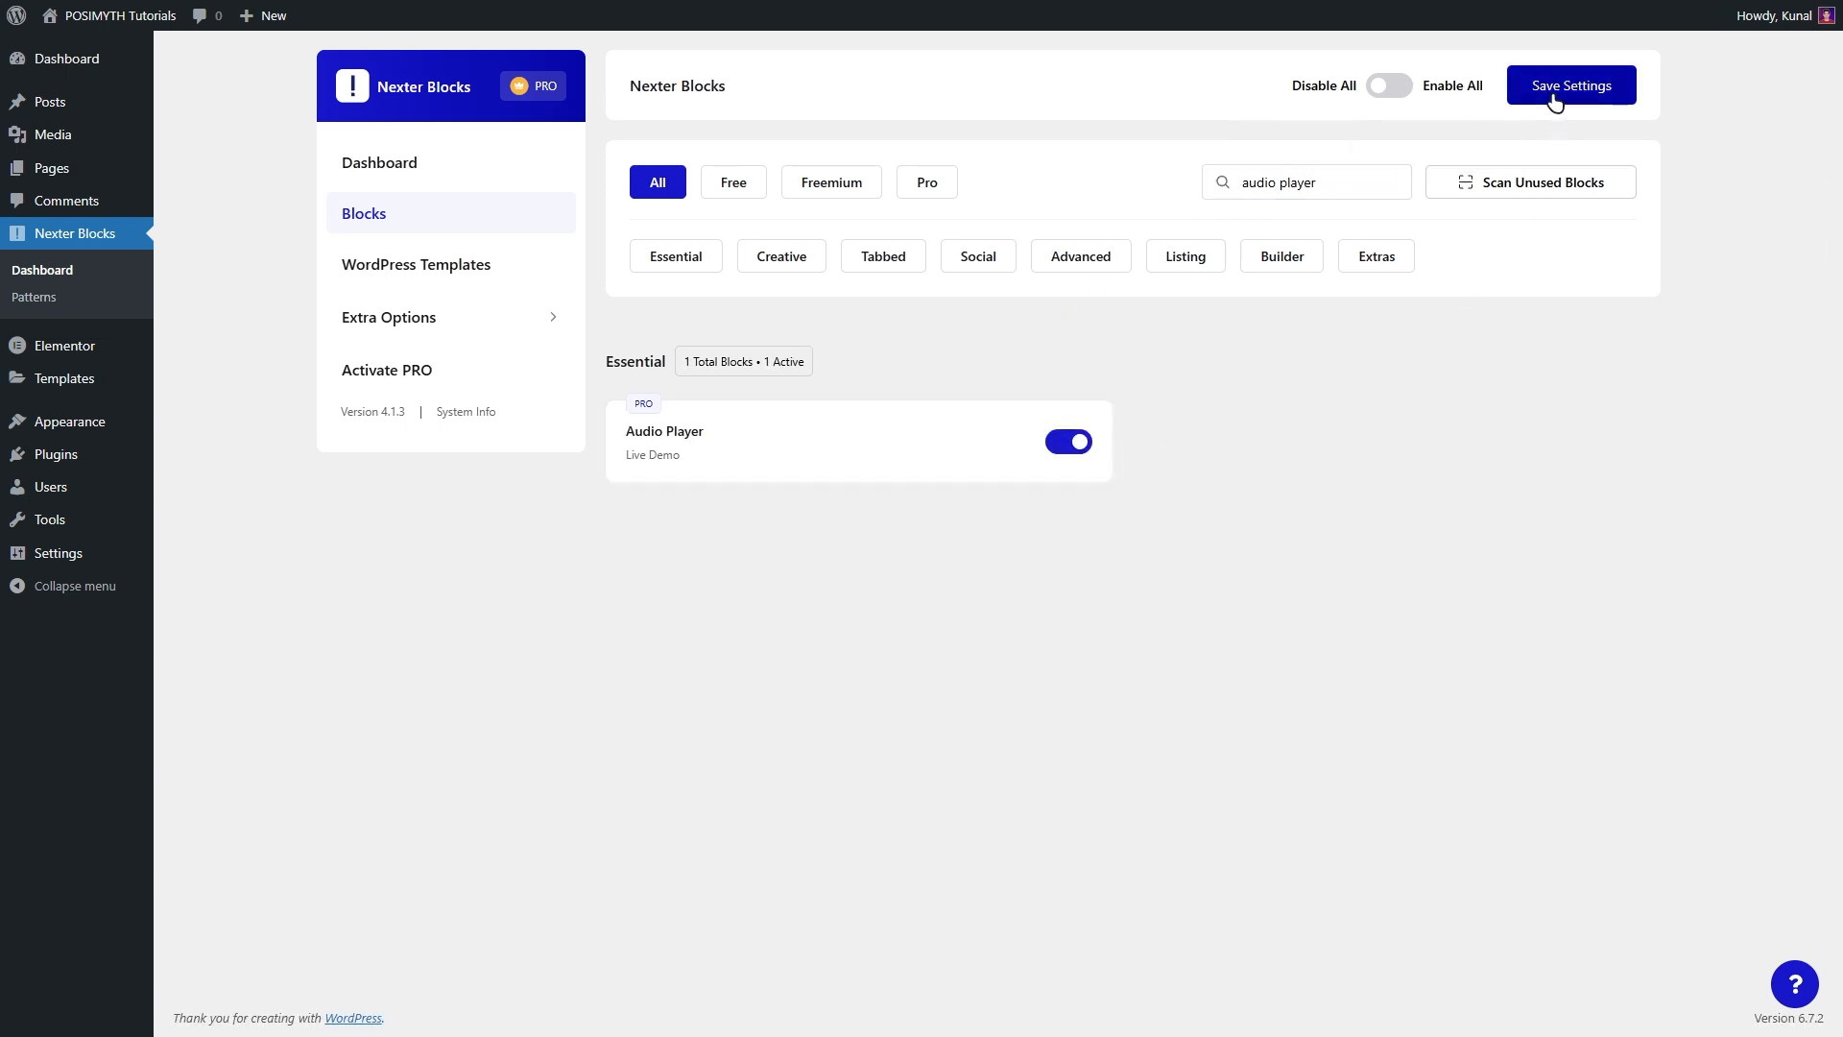
left_click(1569, 85)
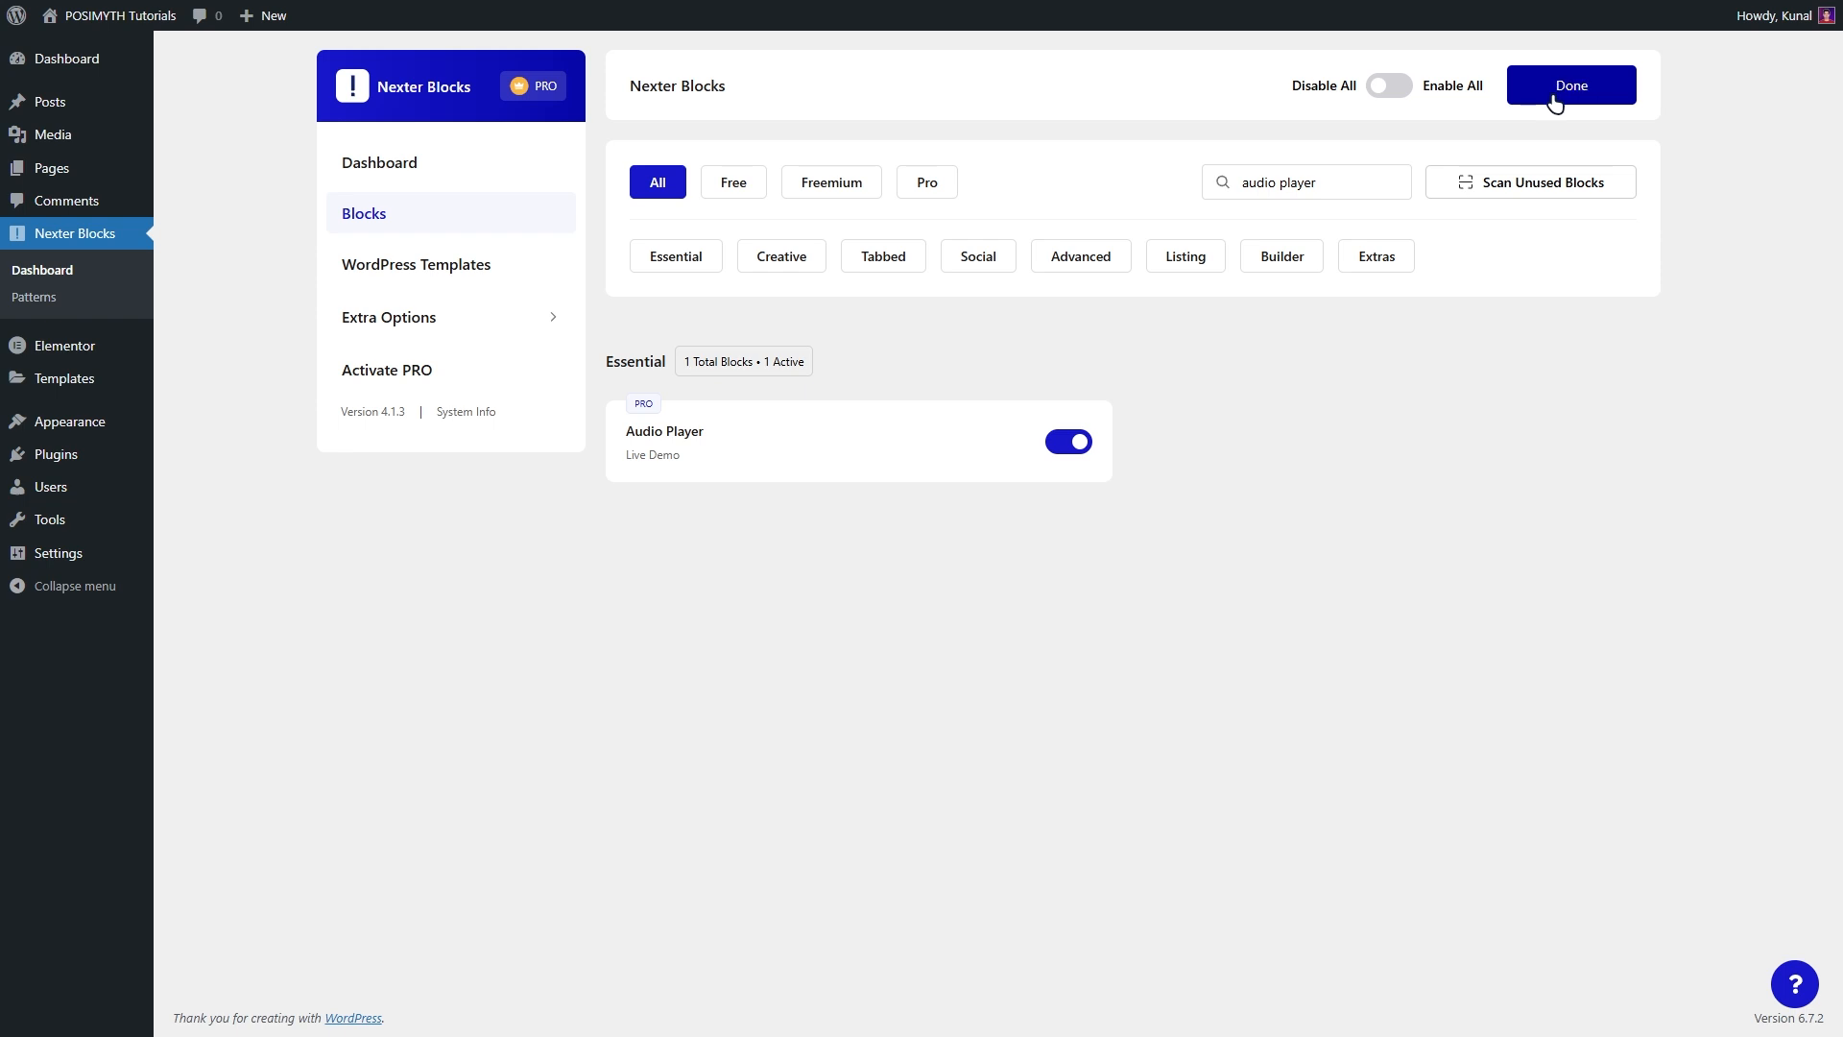
Reopen the main WordPress admin dashboard with the Pages submenu showing.
left_click(1570, 84)
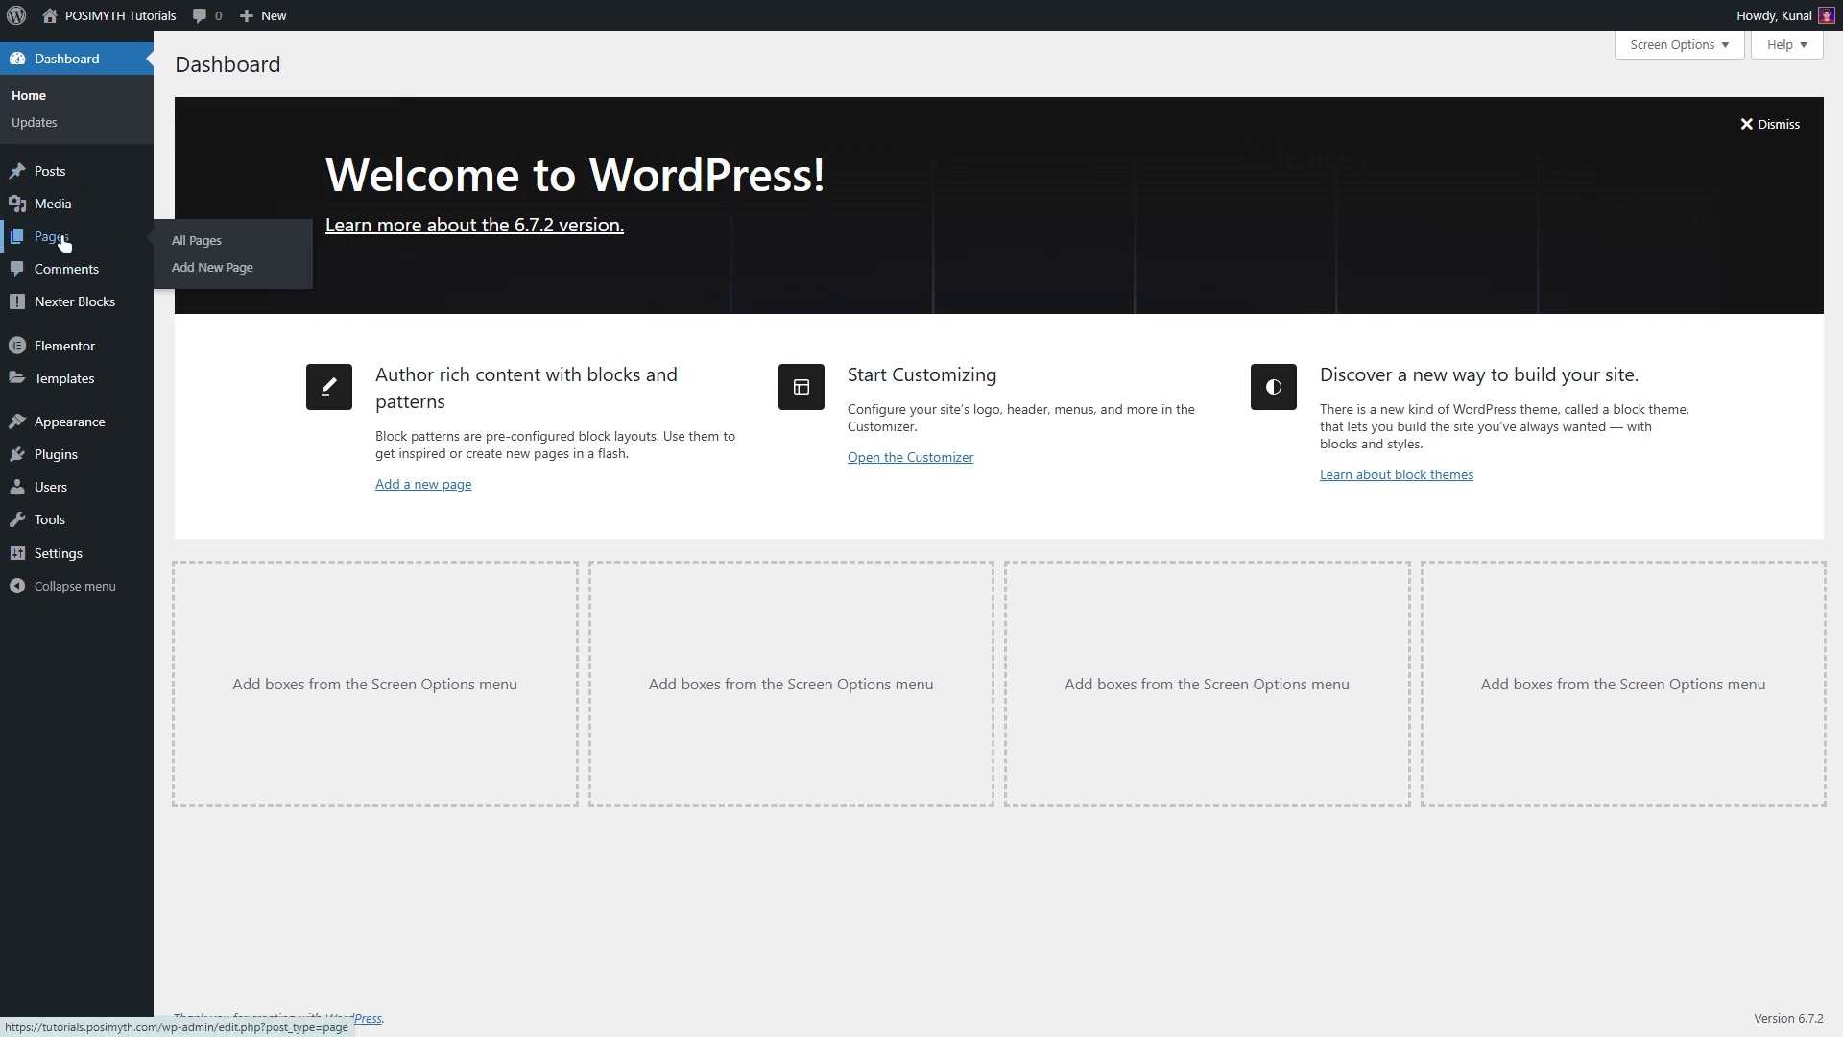
mouse_move(67, 255)
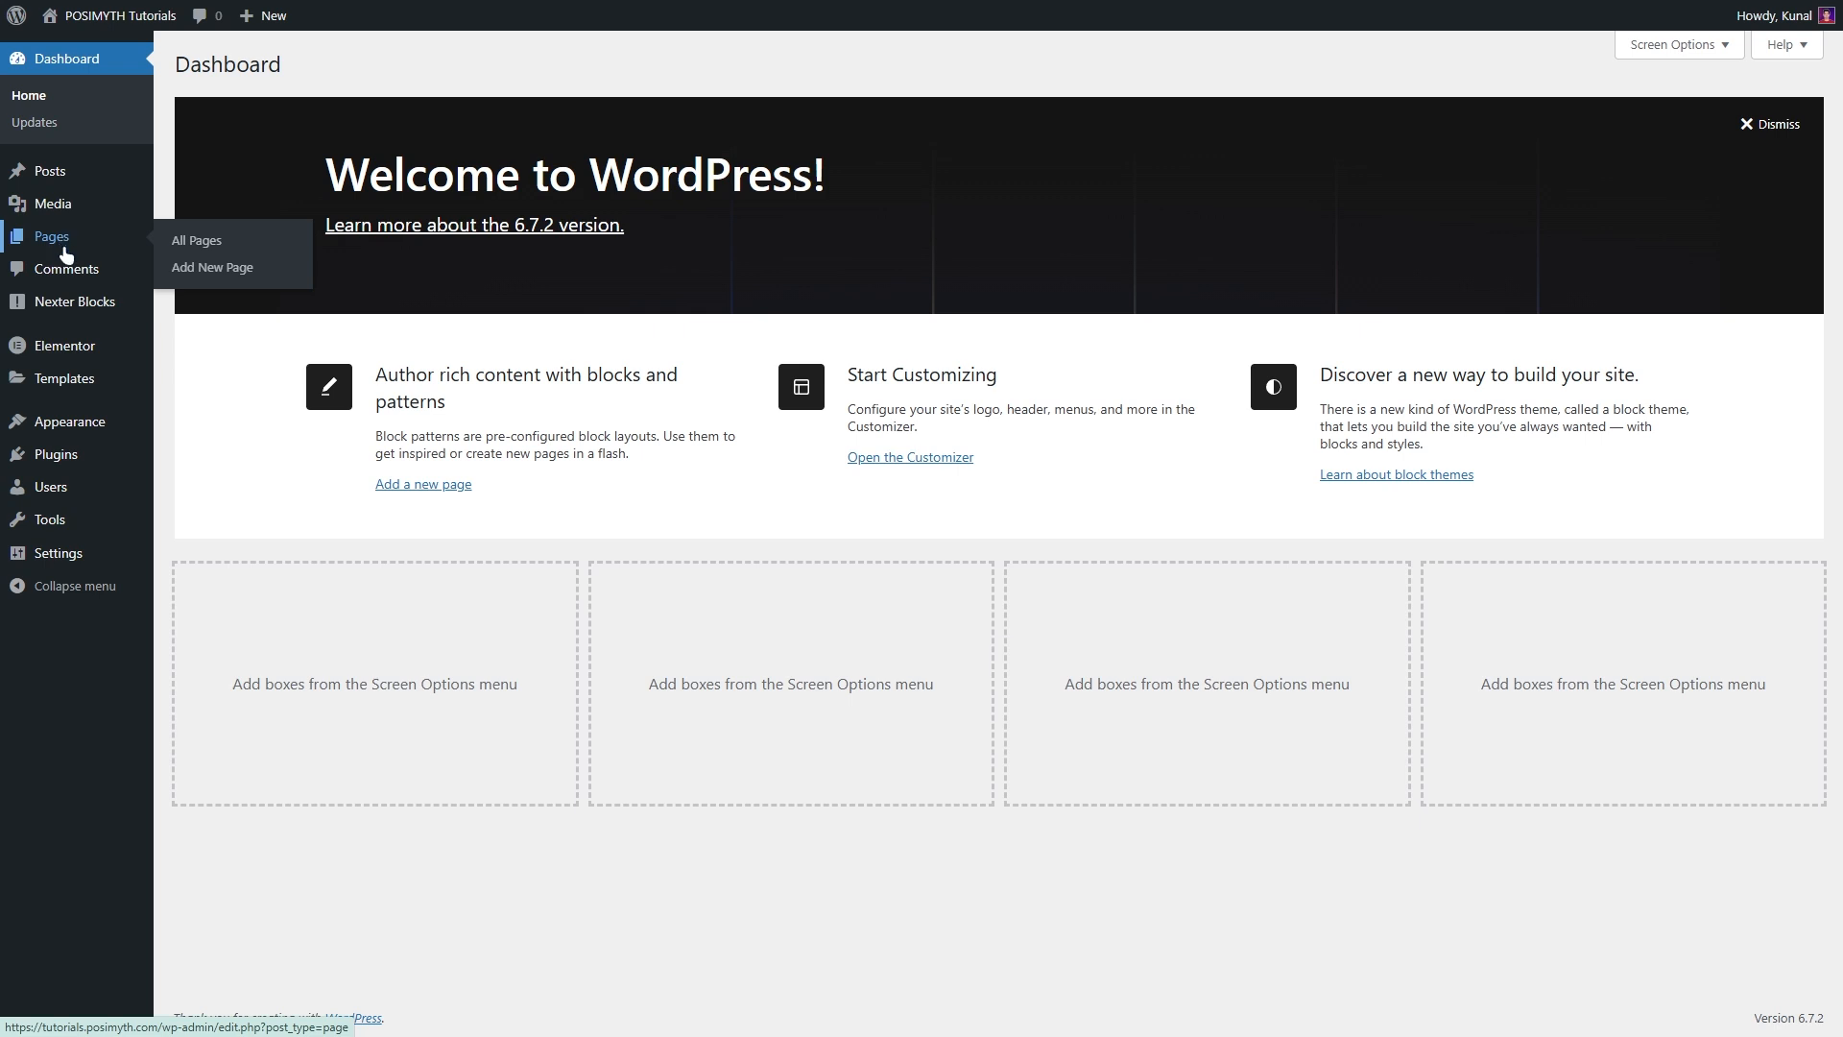
Create a new page and insert the Nexter Audio Player block via the 'au' search.
left_click(211, 267)
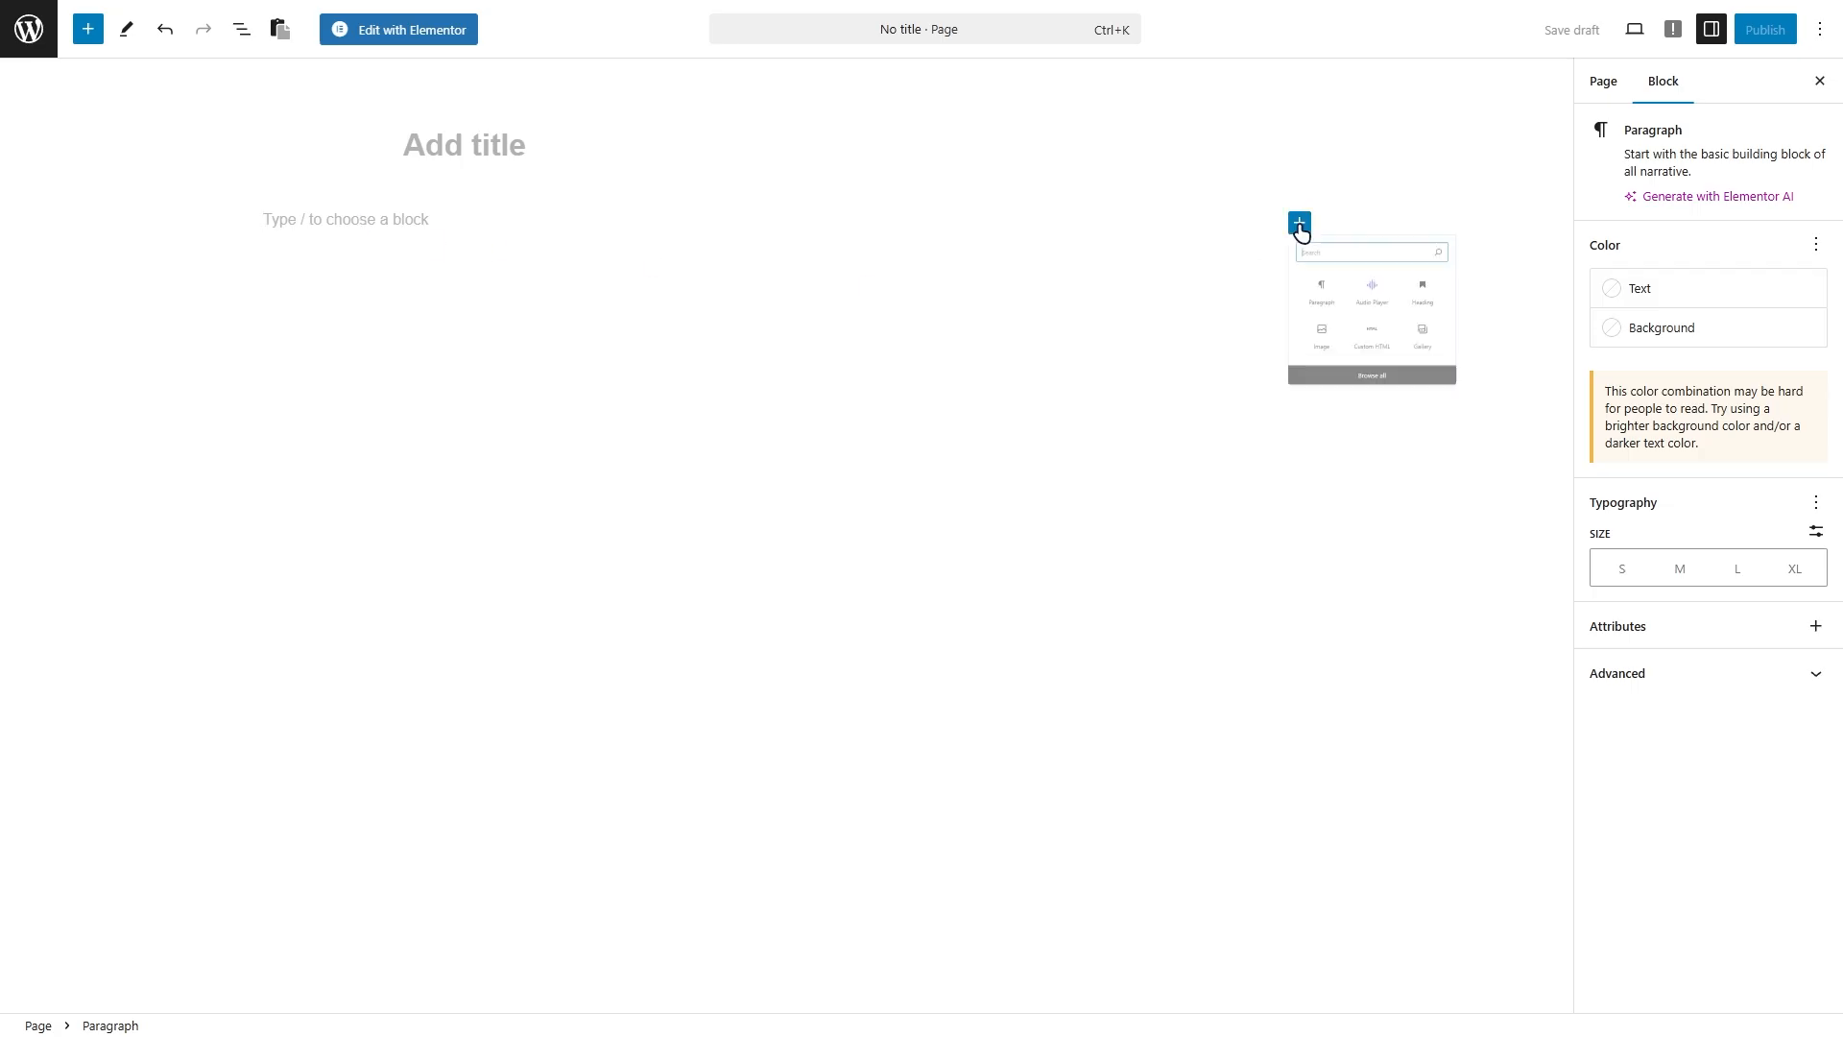
type("audio player")
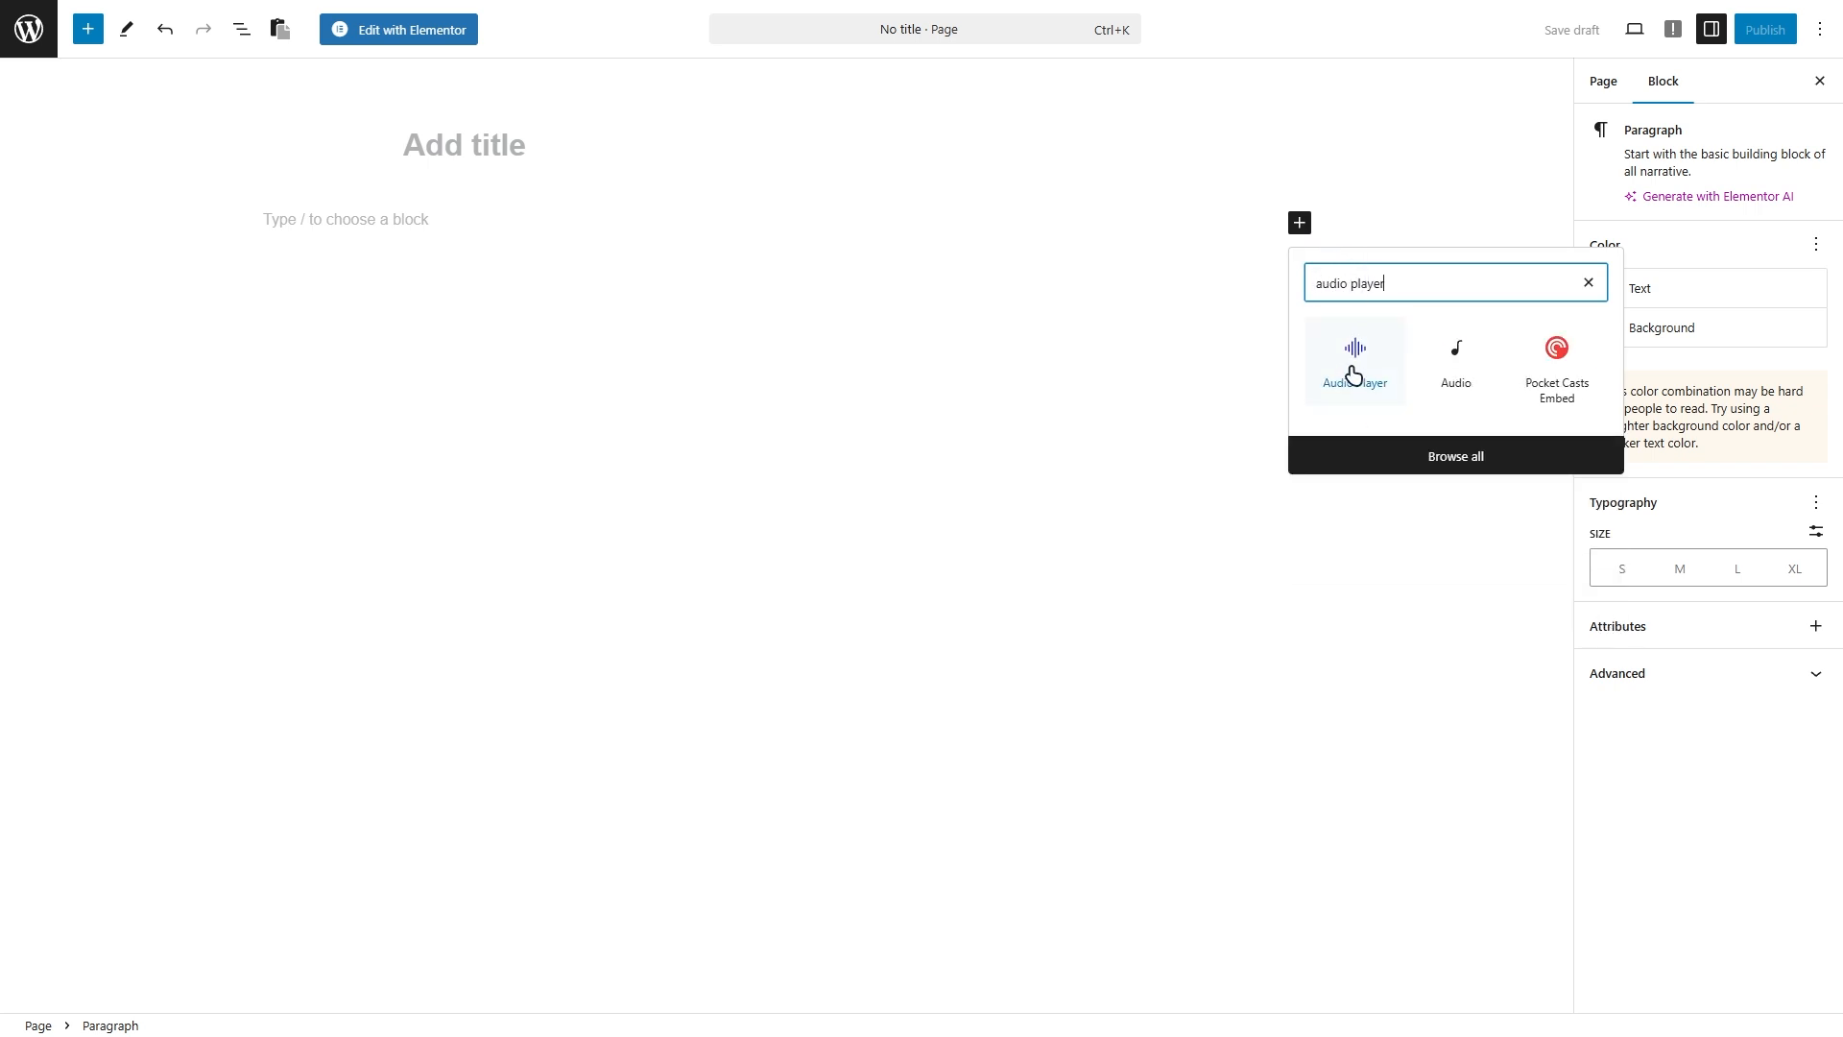
left_click(1353, 358)
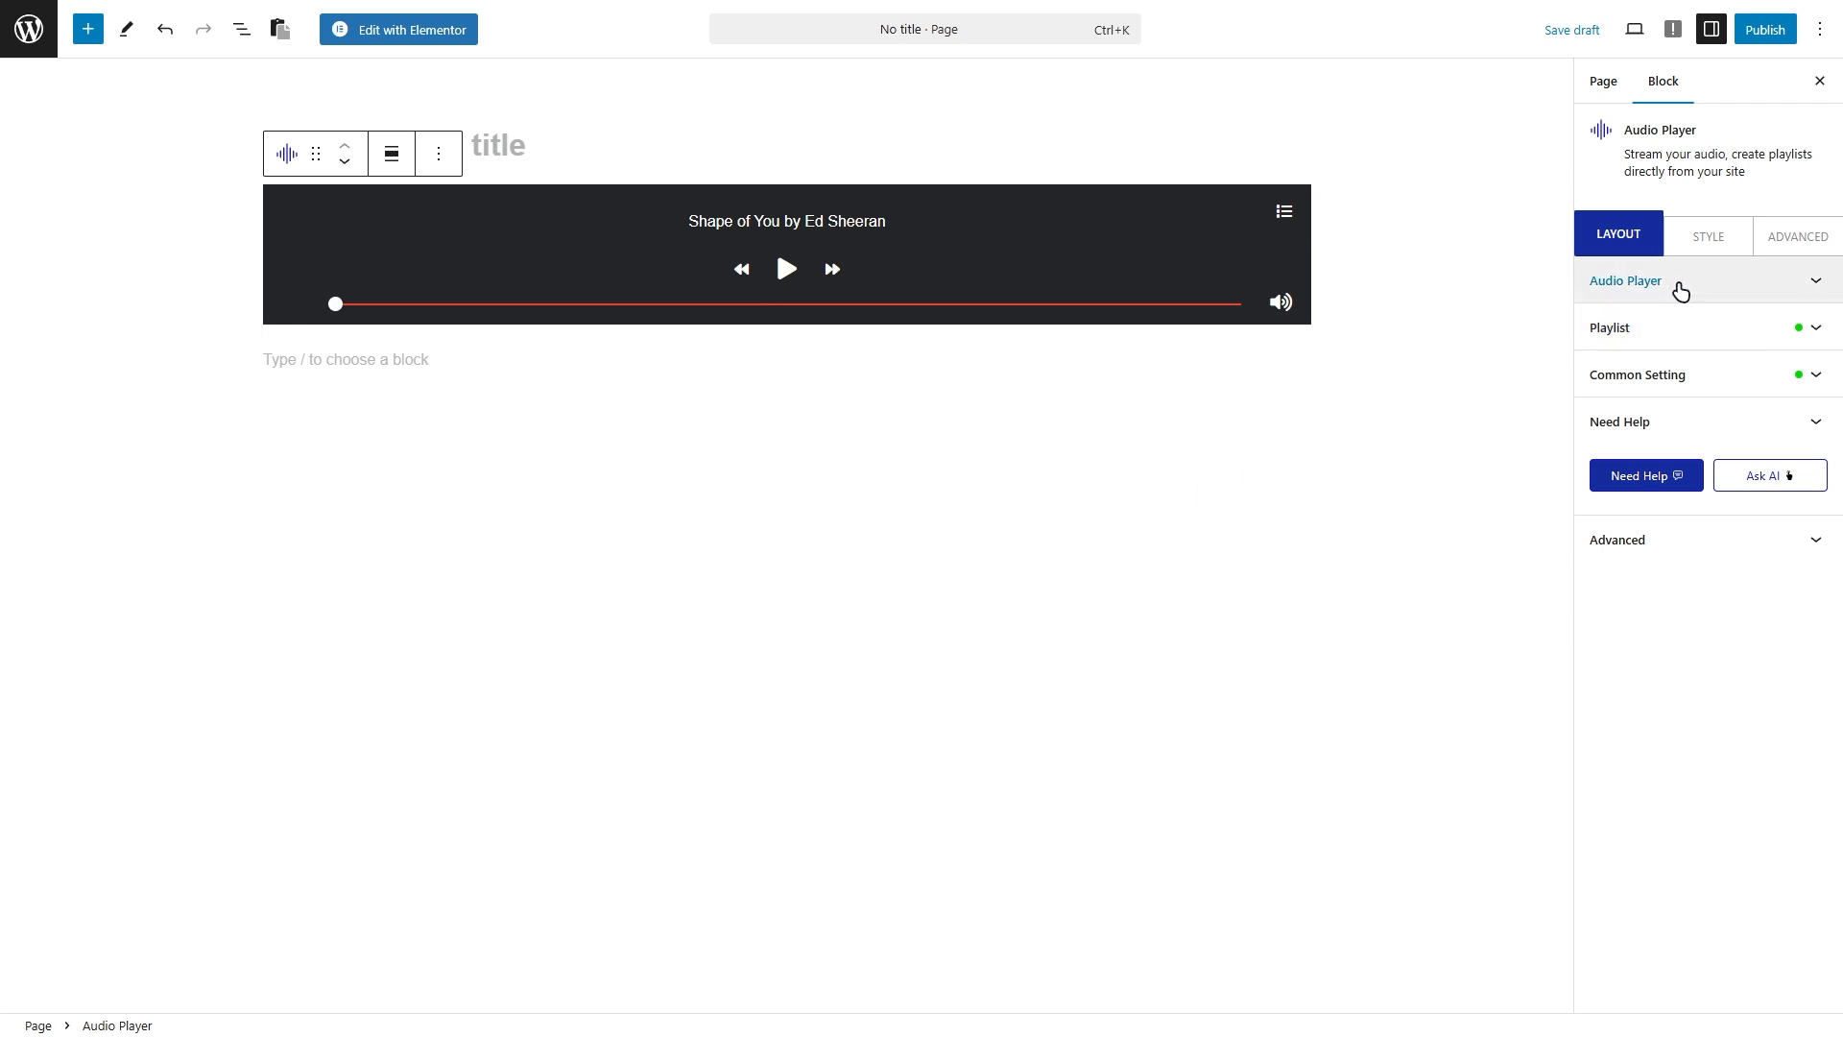
Expand the Audio Player style options and apply the dark style with round cover art.
left_click(1625, 279)
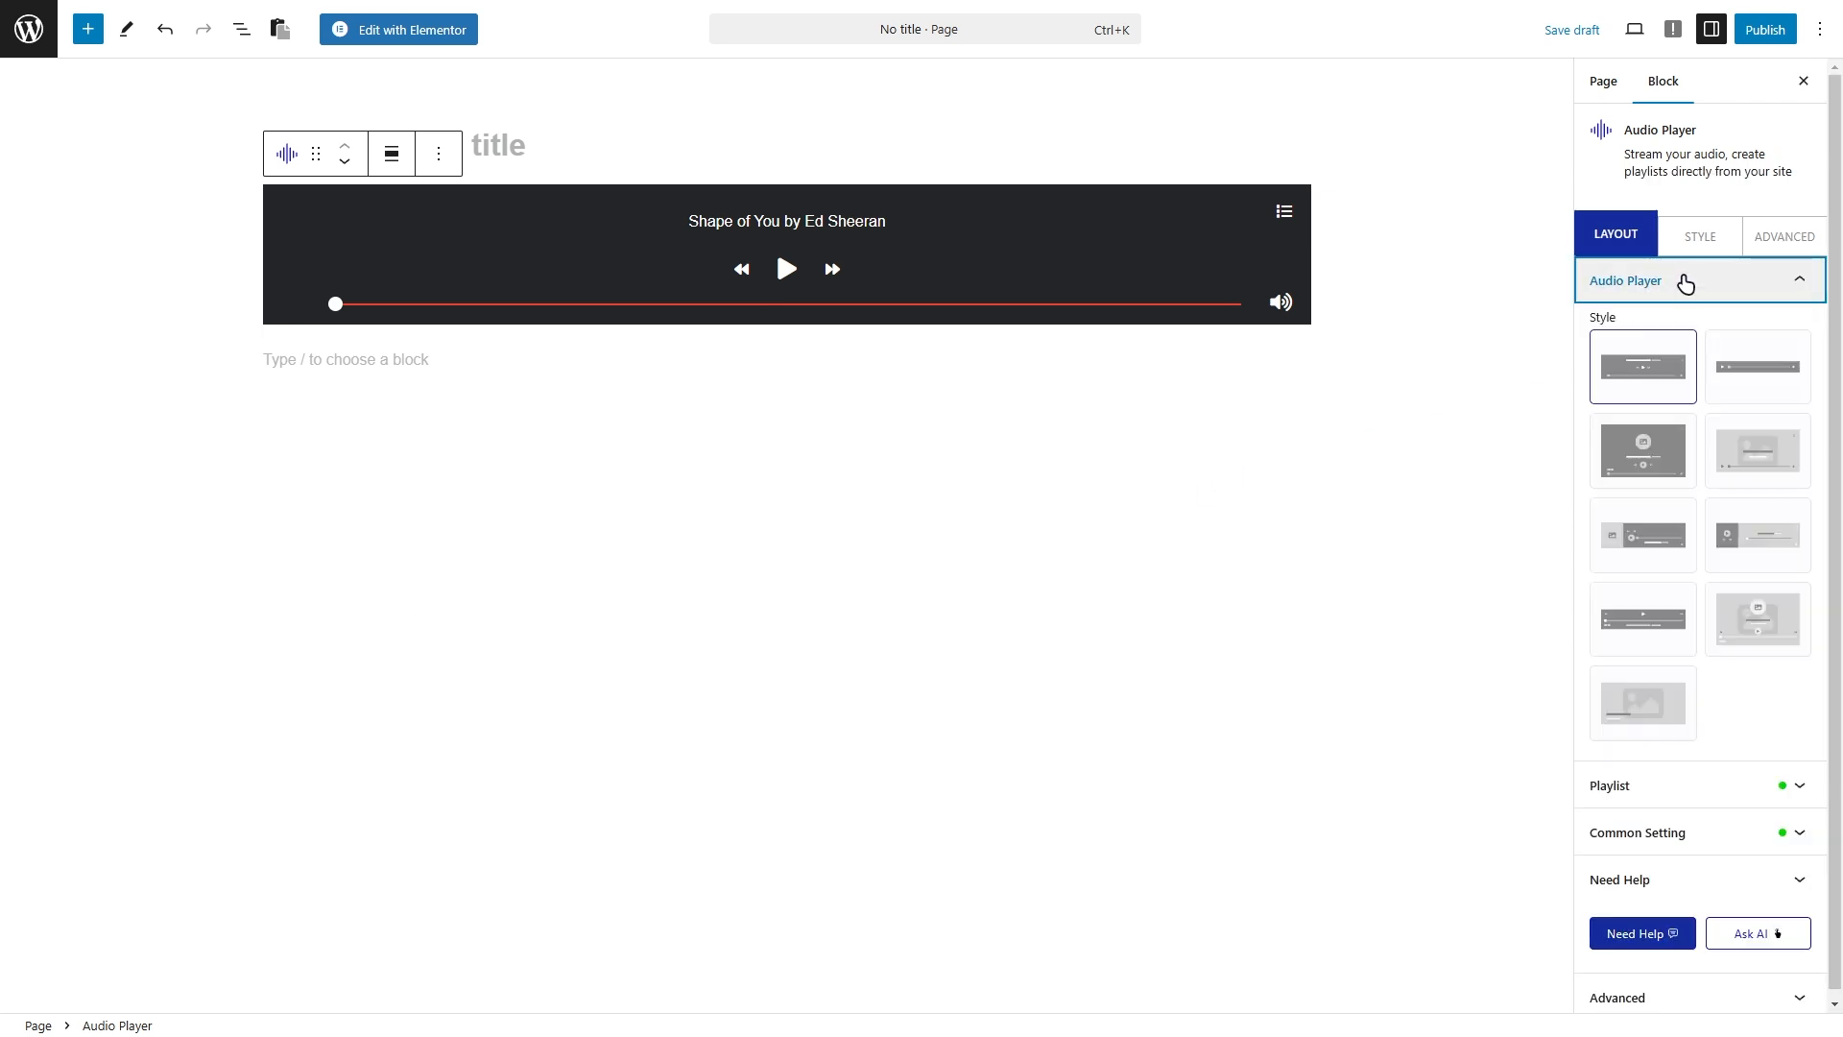
left_click(1643, 701)
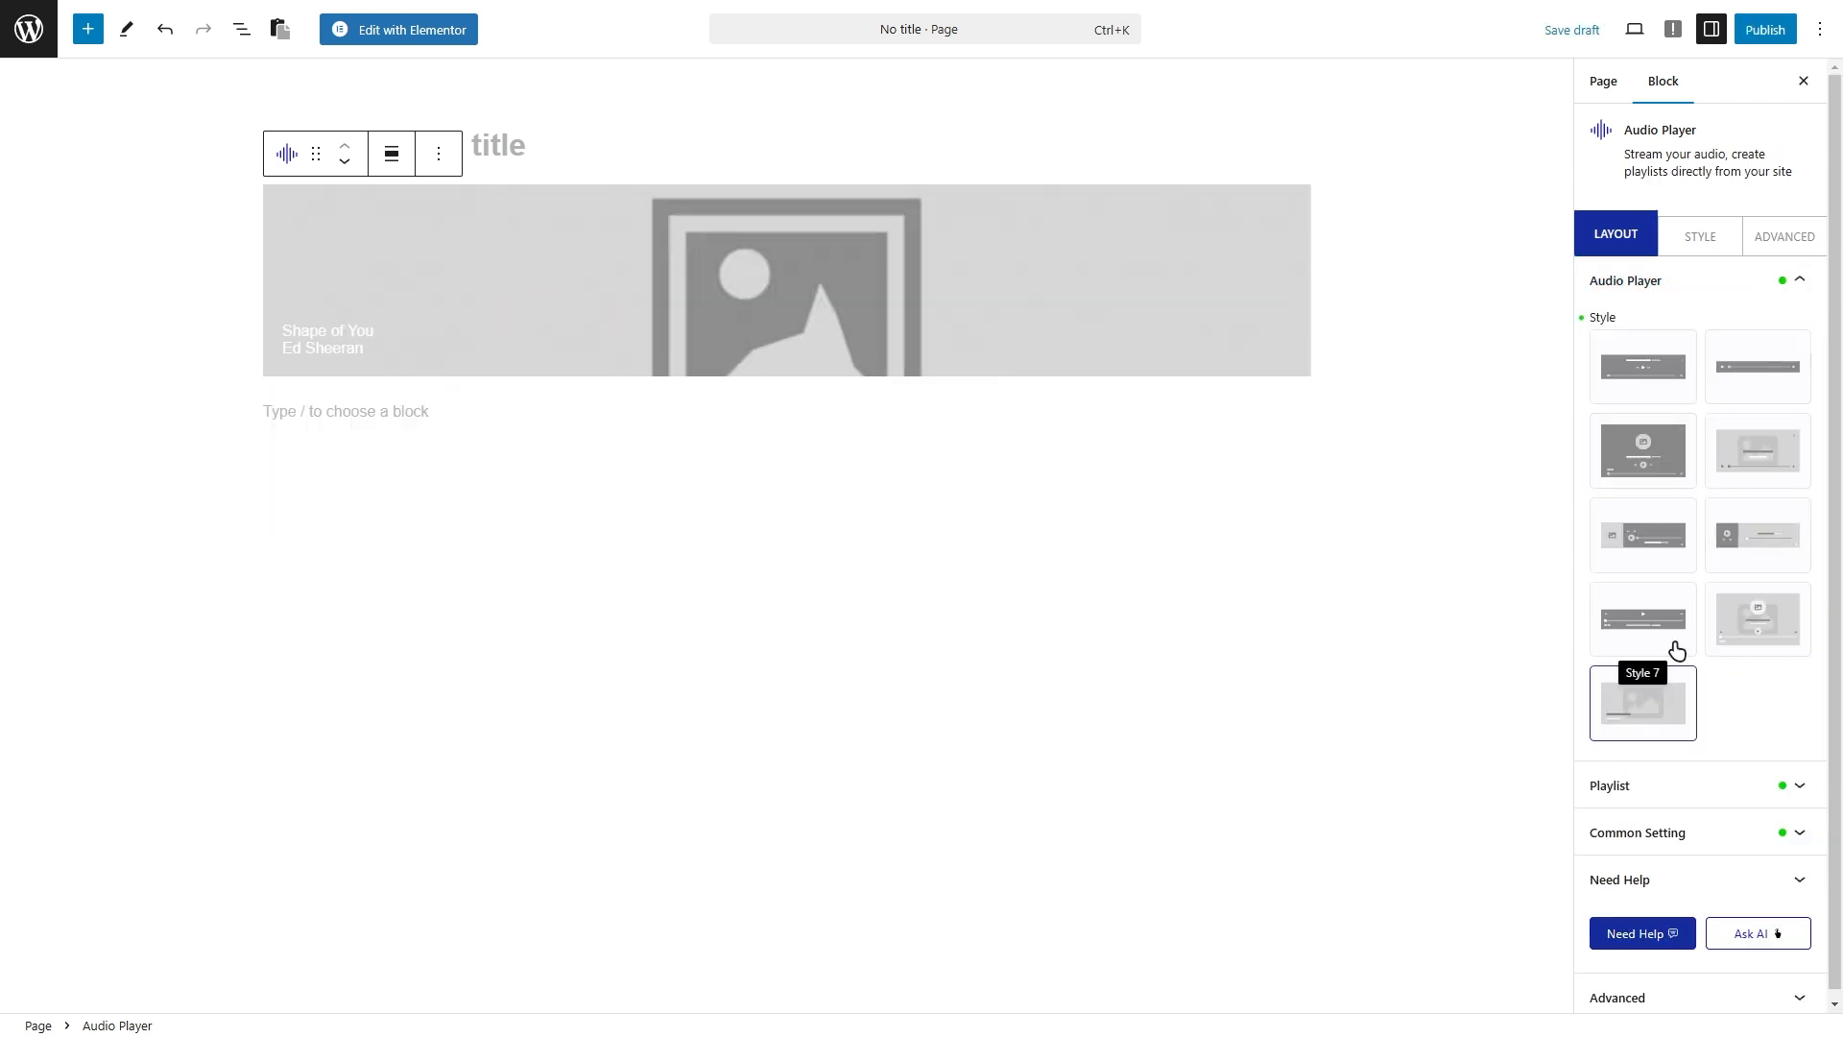
left_click(1640, 702)
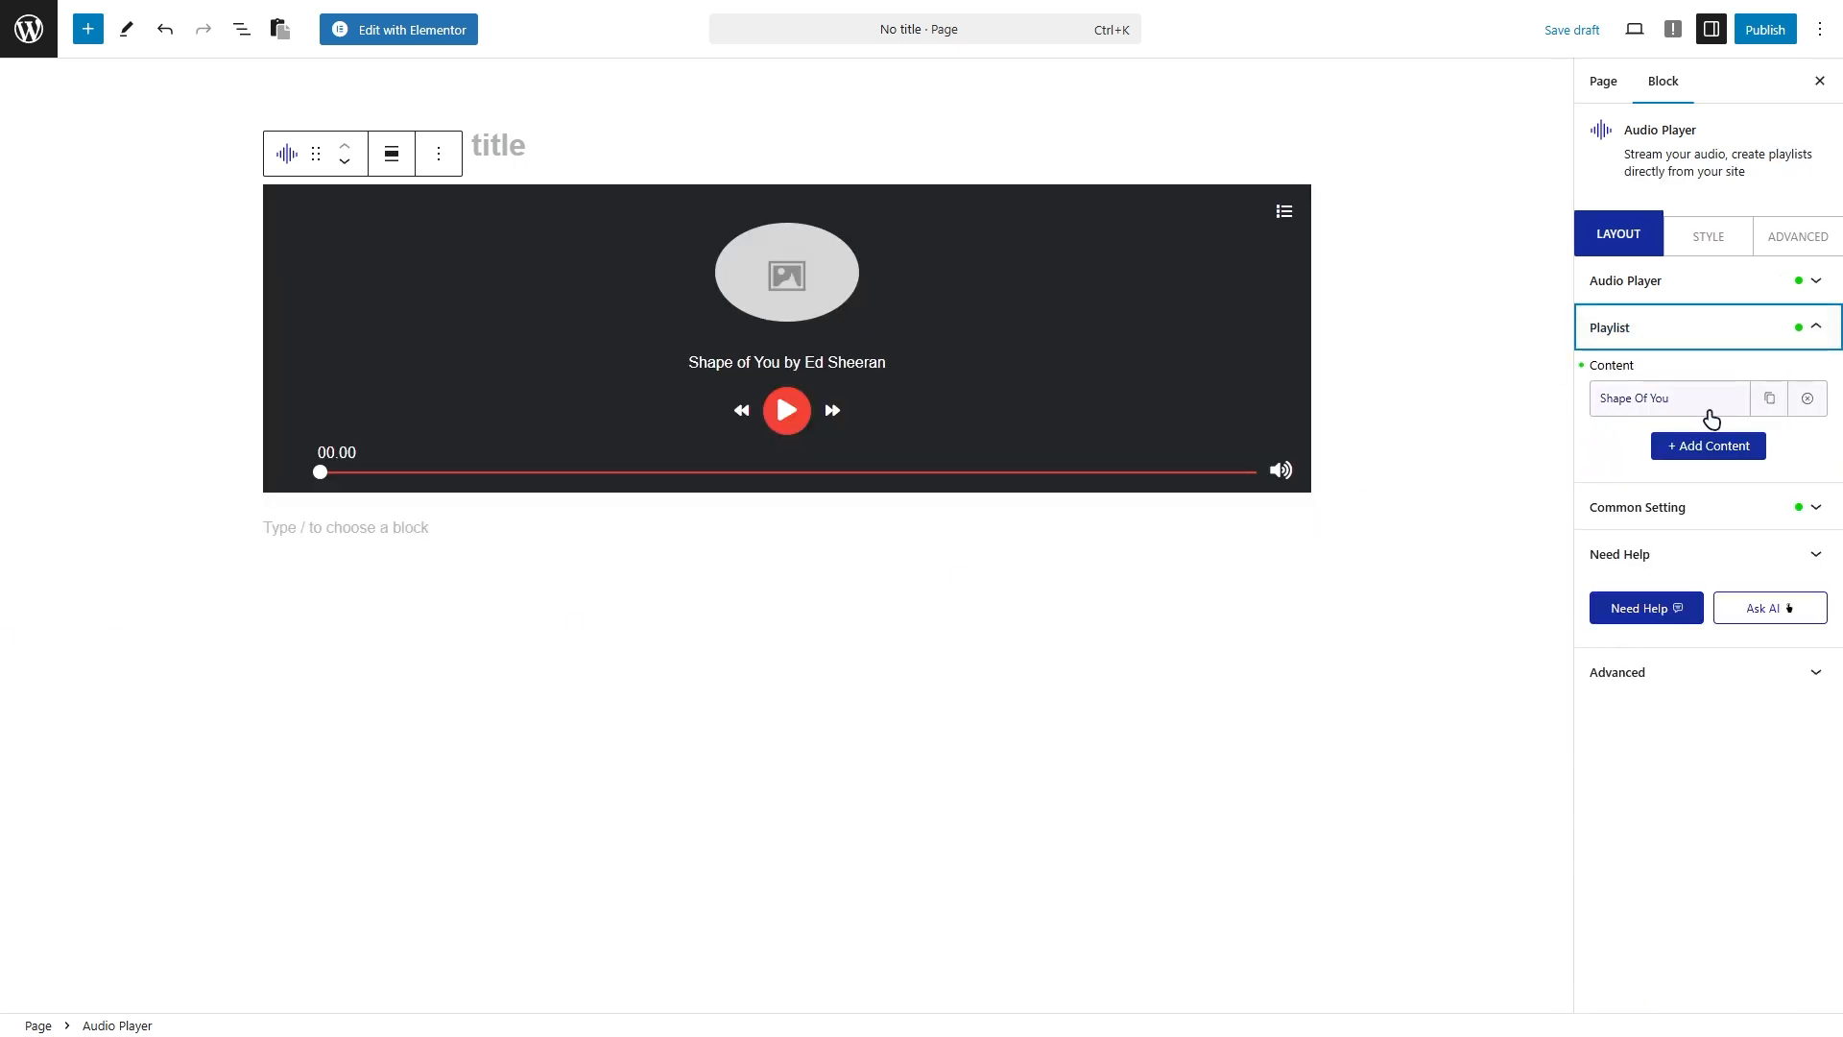
Expand the Shape Of You playlist entry and review its song title and author.
left_click(1659, 399)
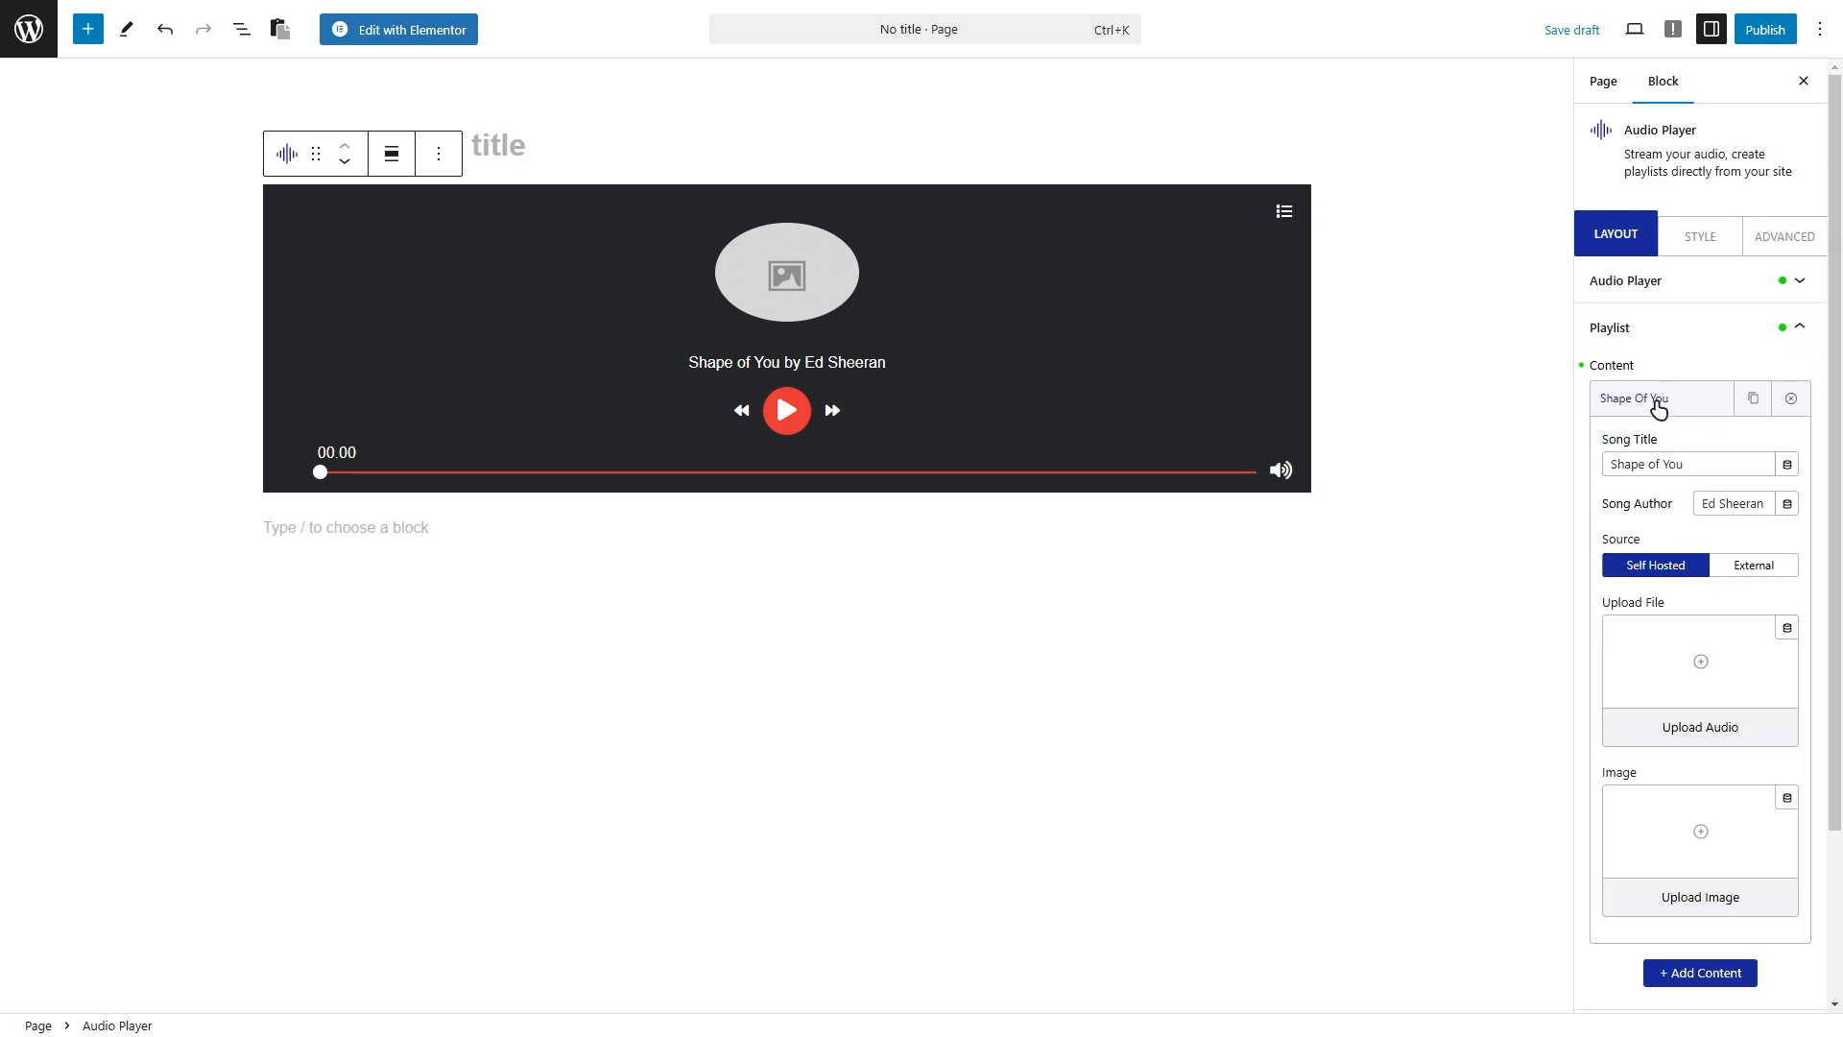
left_click(1689, 462)
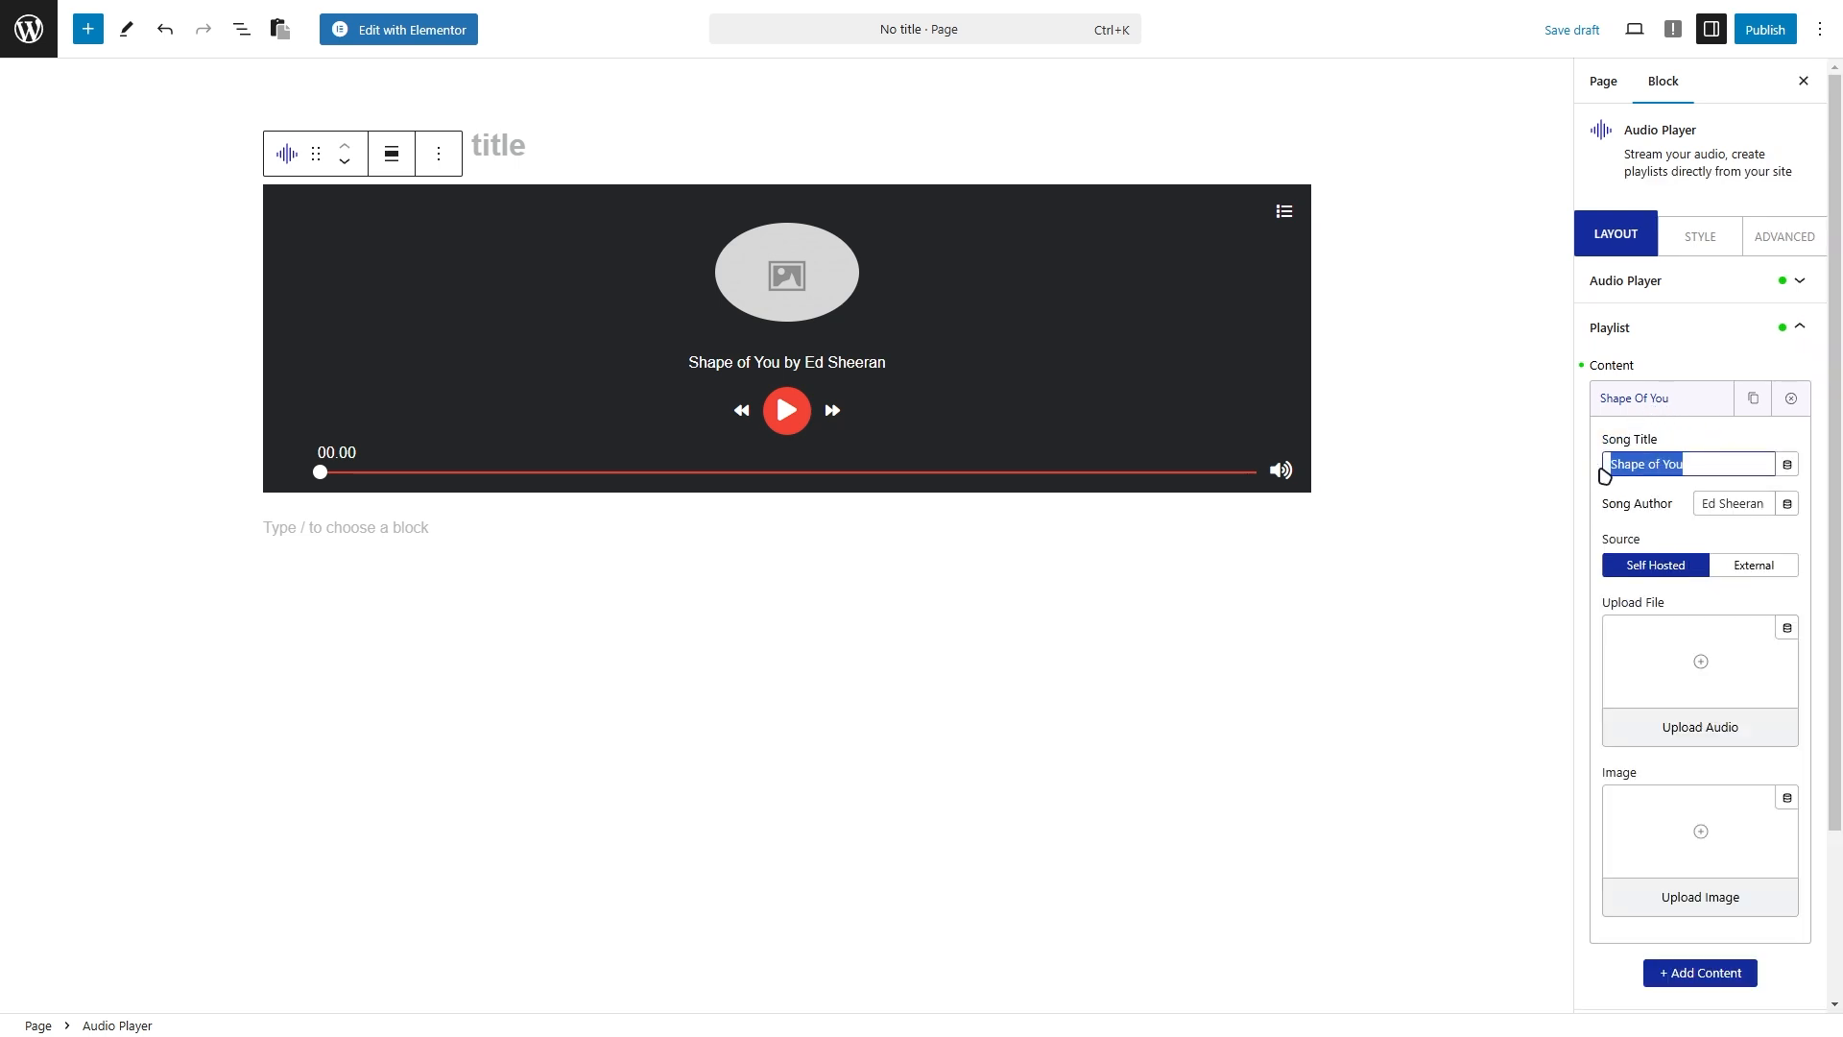
left_click(1733, 503)
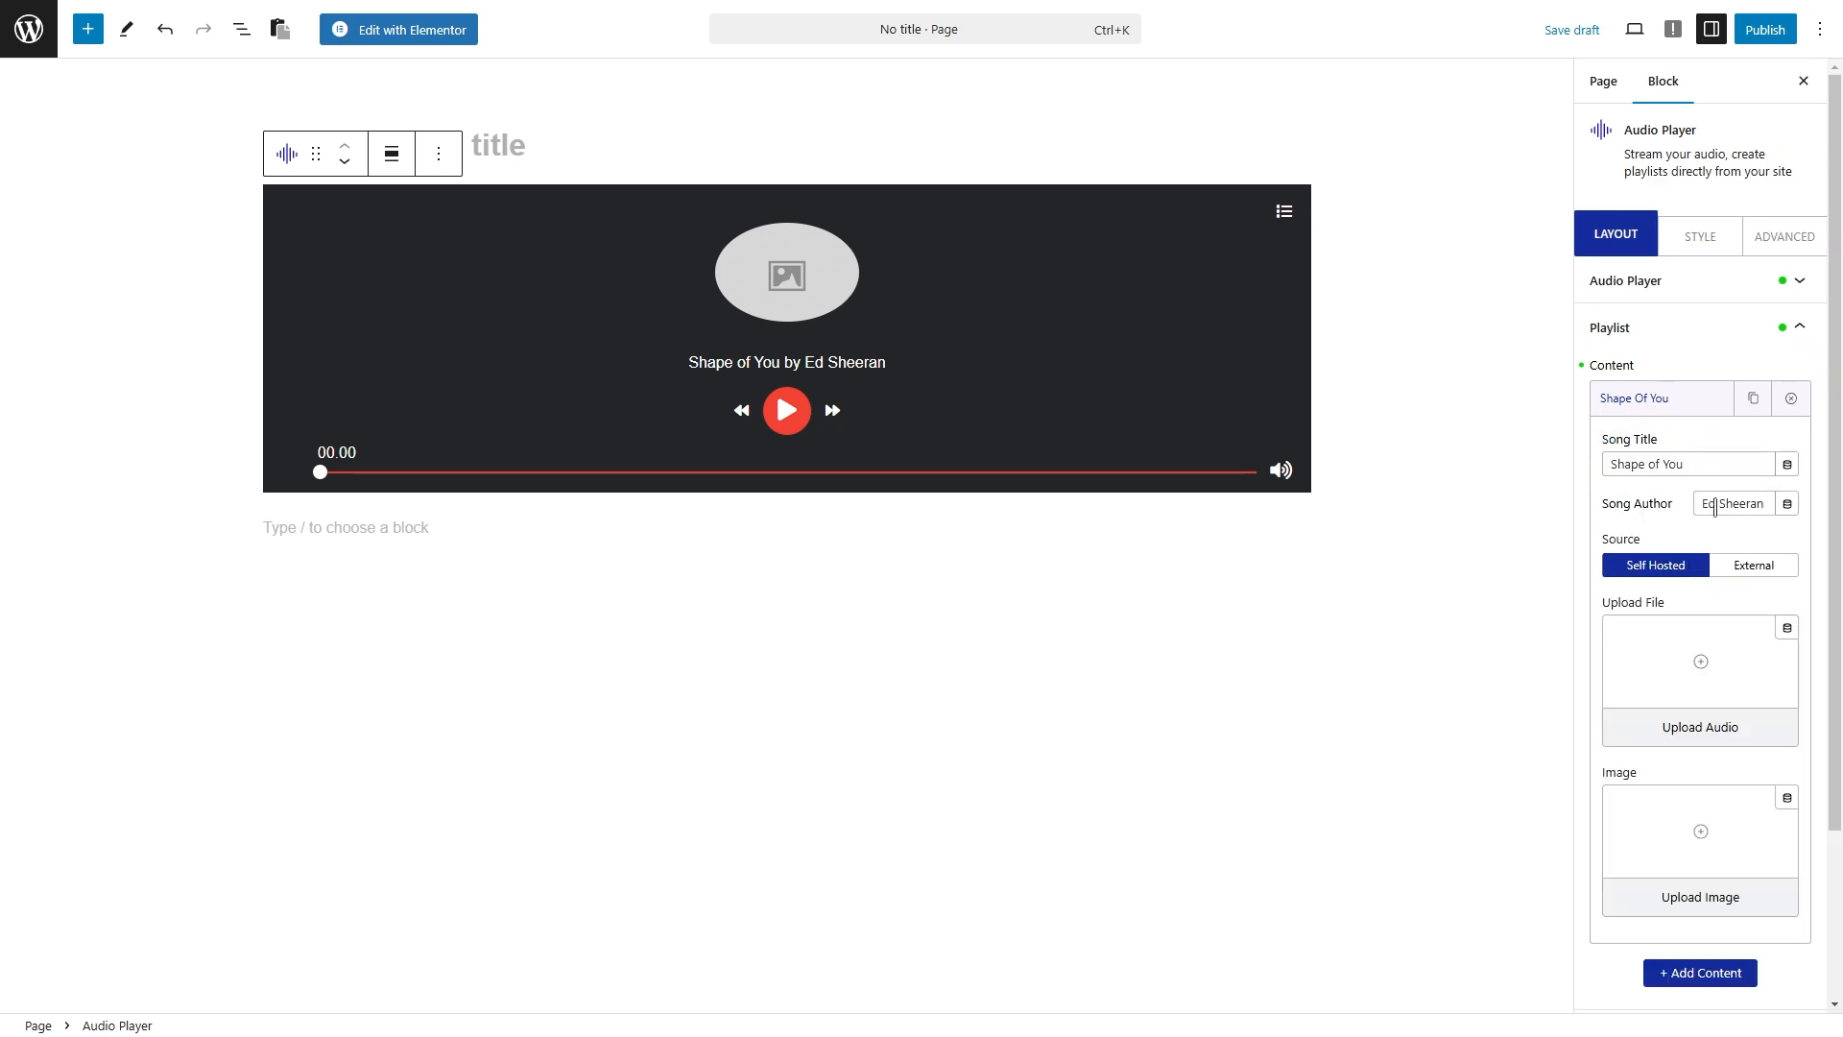
mouse_move(1685, 528)
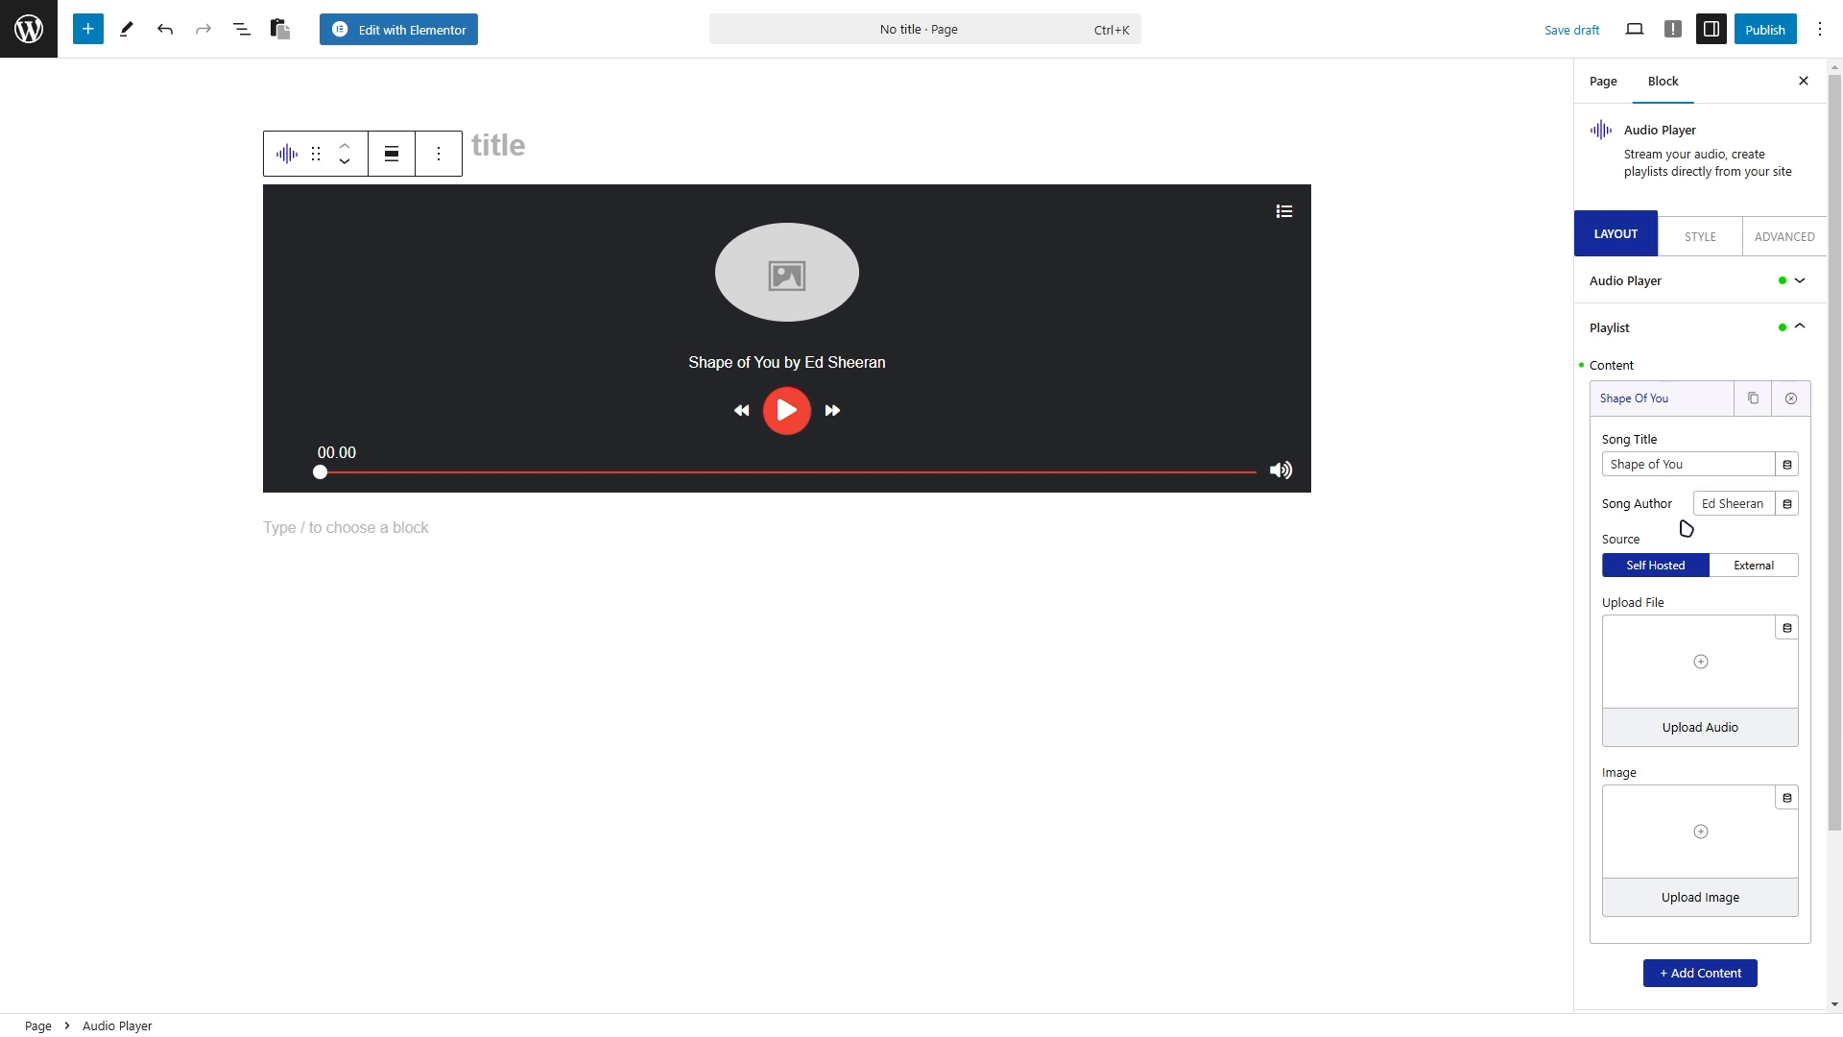
mouse_move(1648, 585)
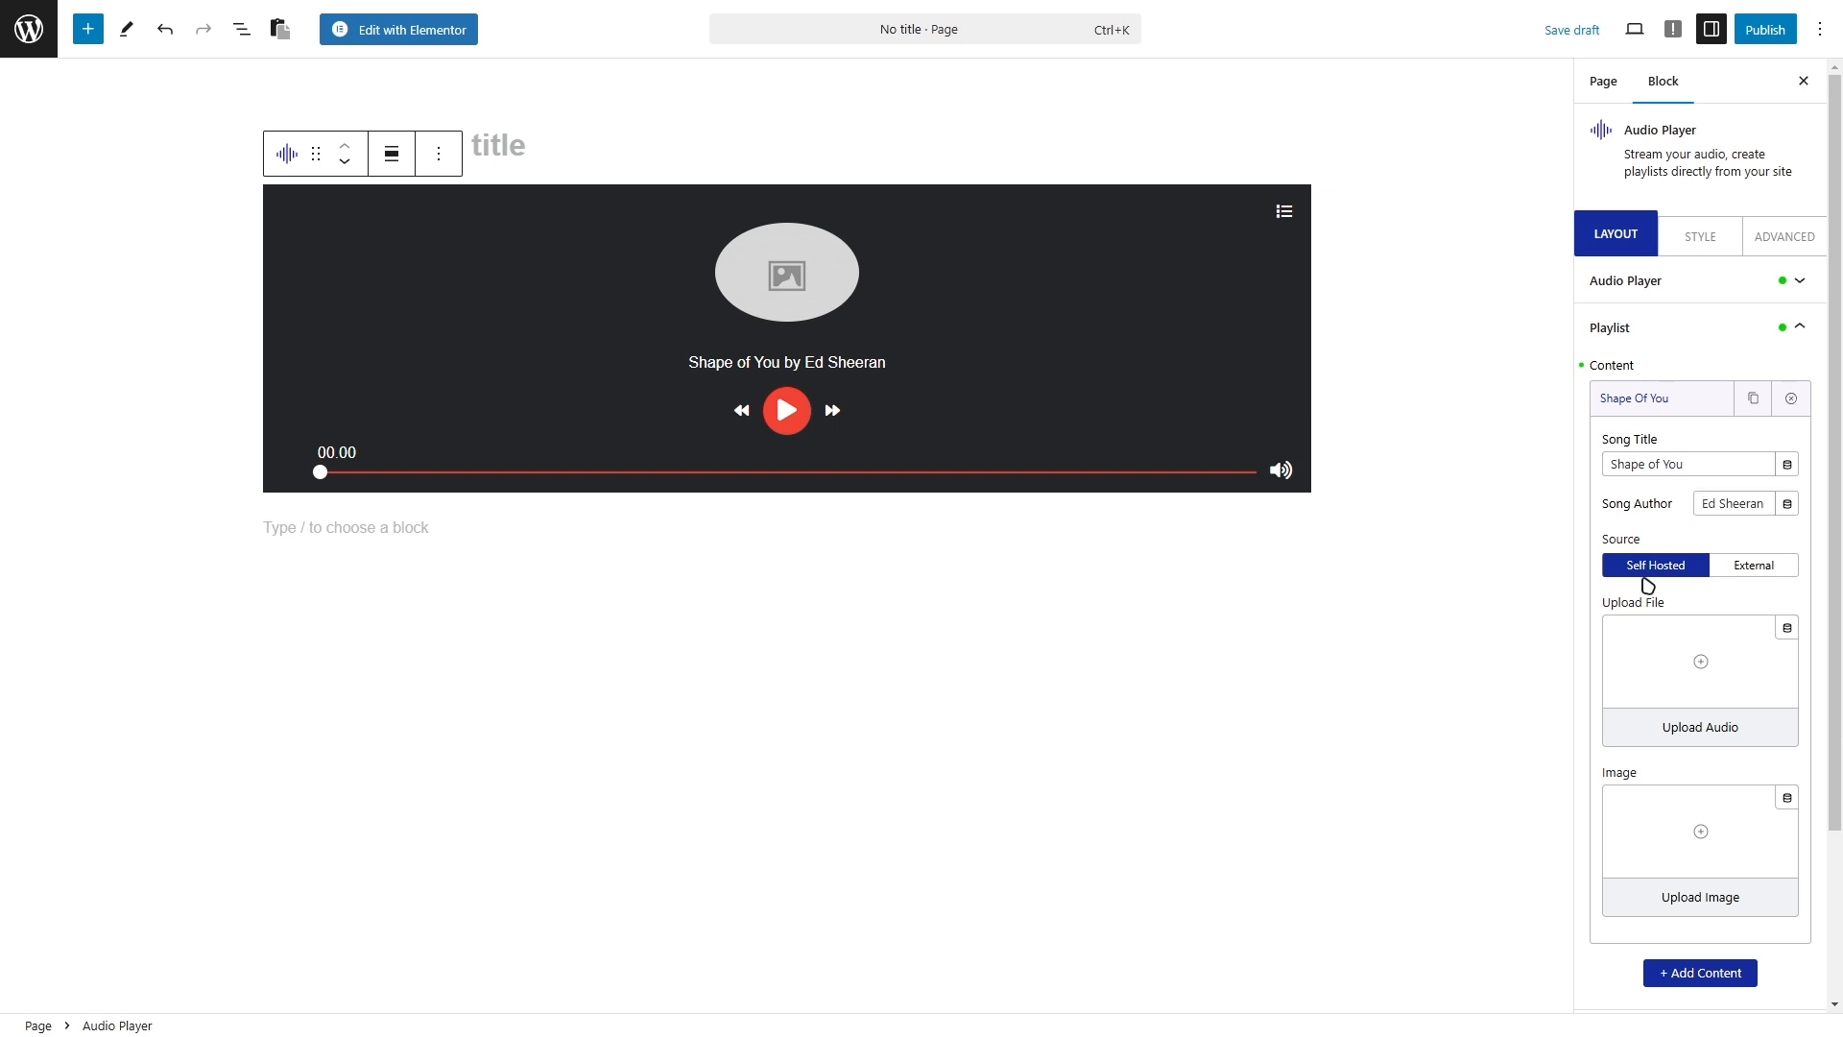
mouse_move(1762, 584)
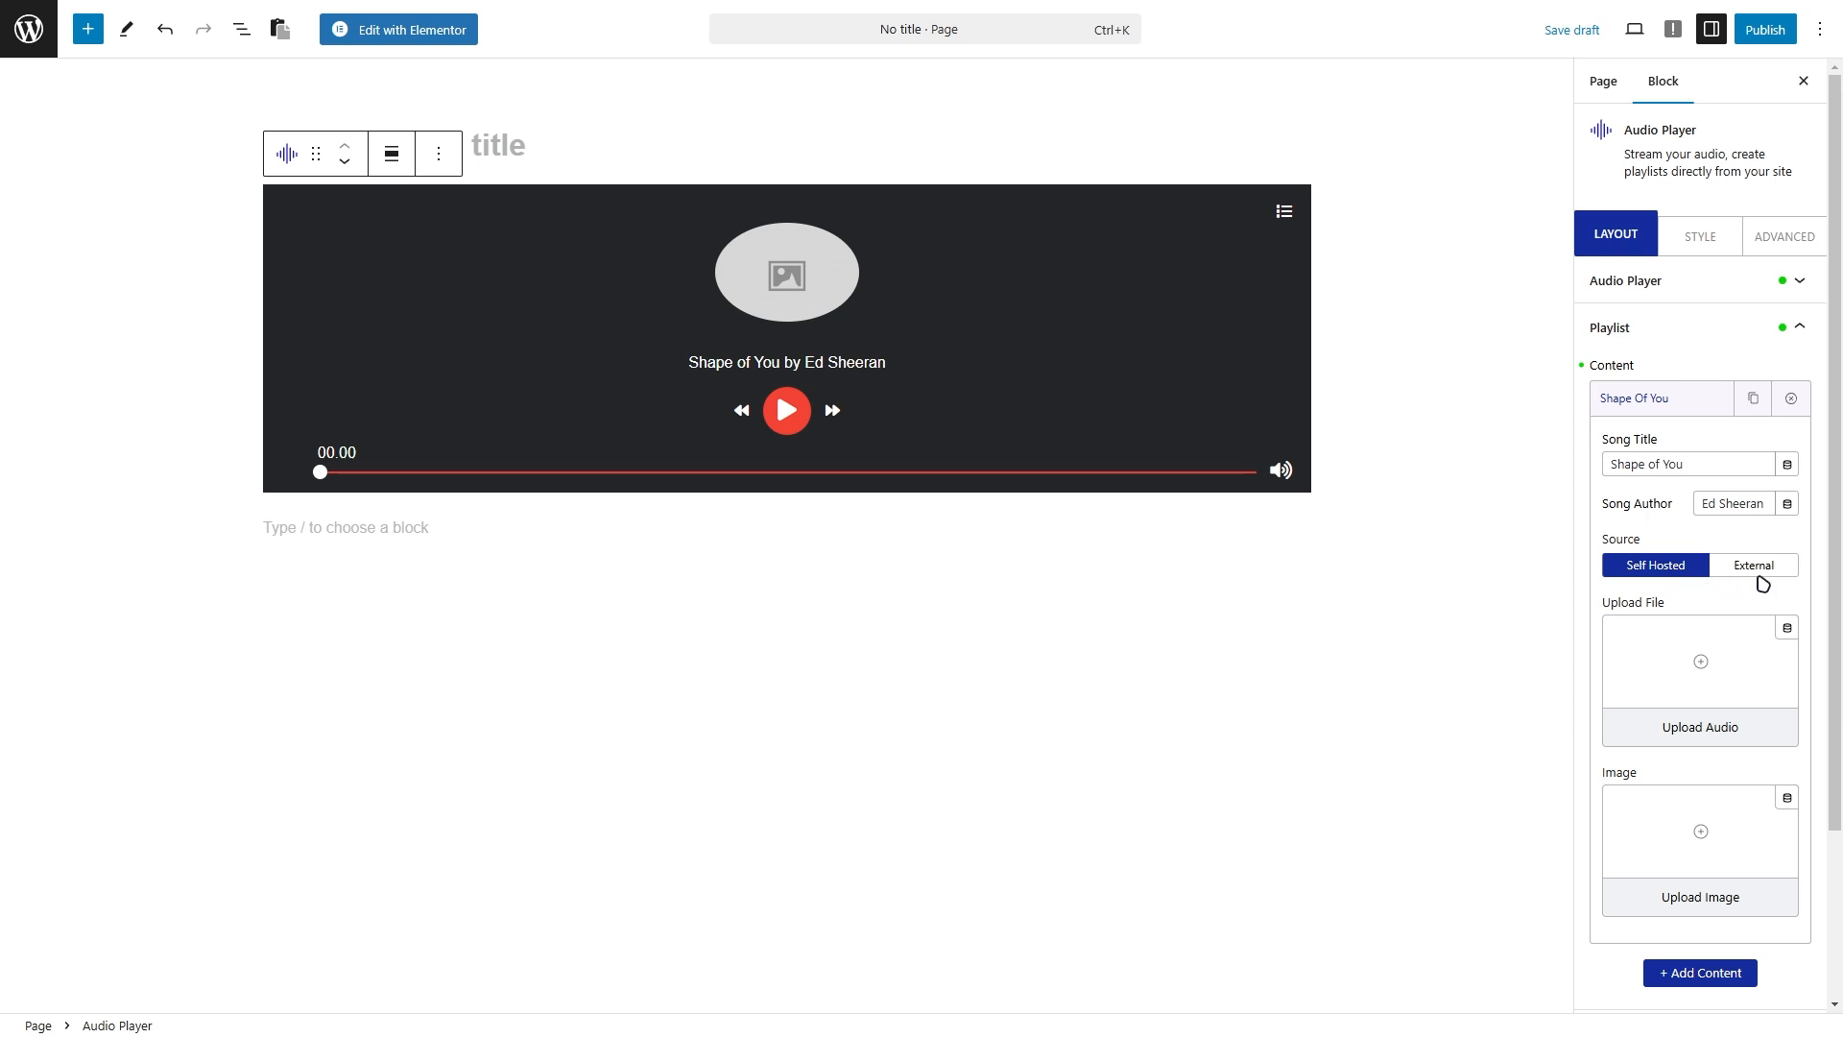
scroll("down", 3)
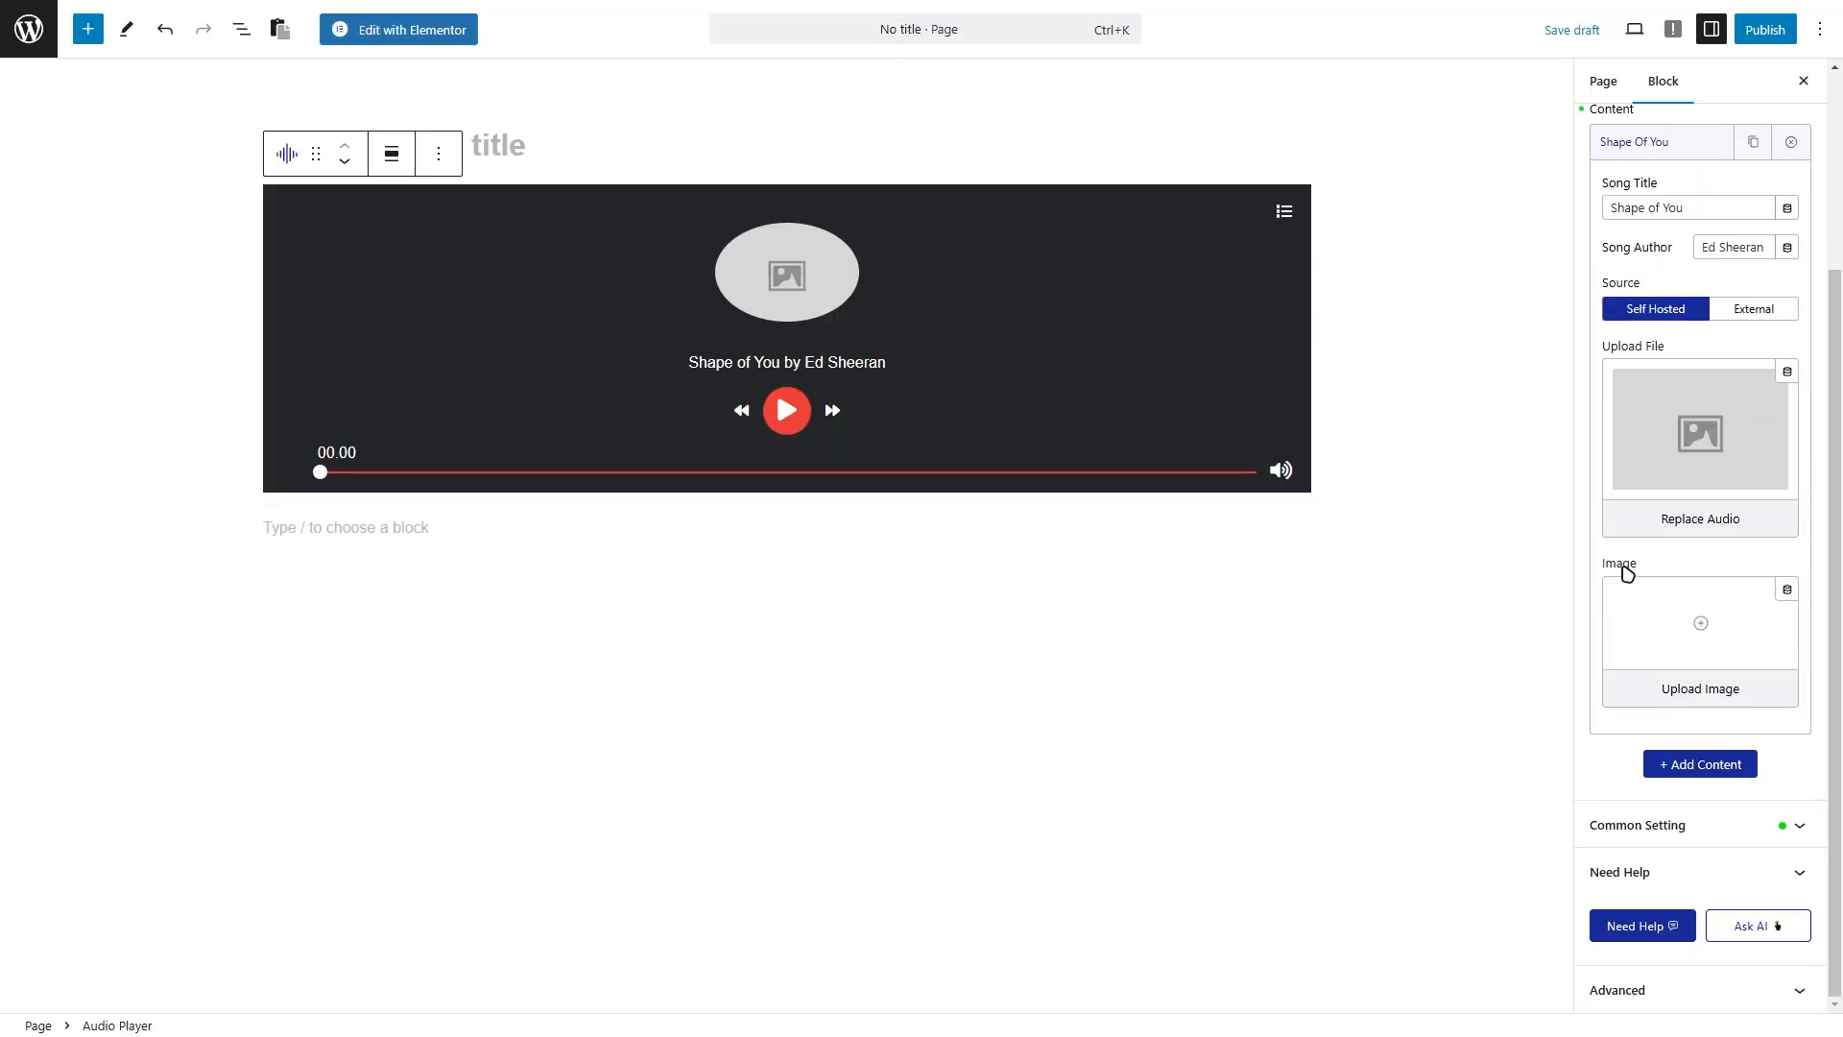
Attach the media file, switch Source to External, and set the Ed Sheeran cover image.
left_click(1697, 688)
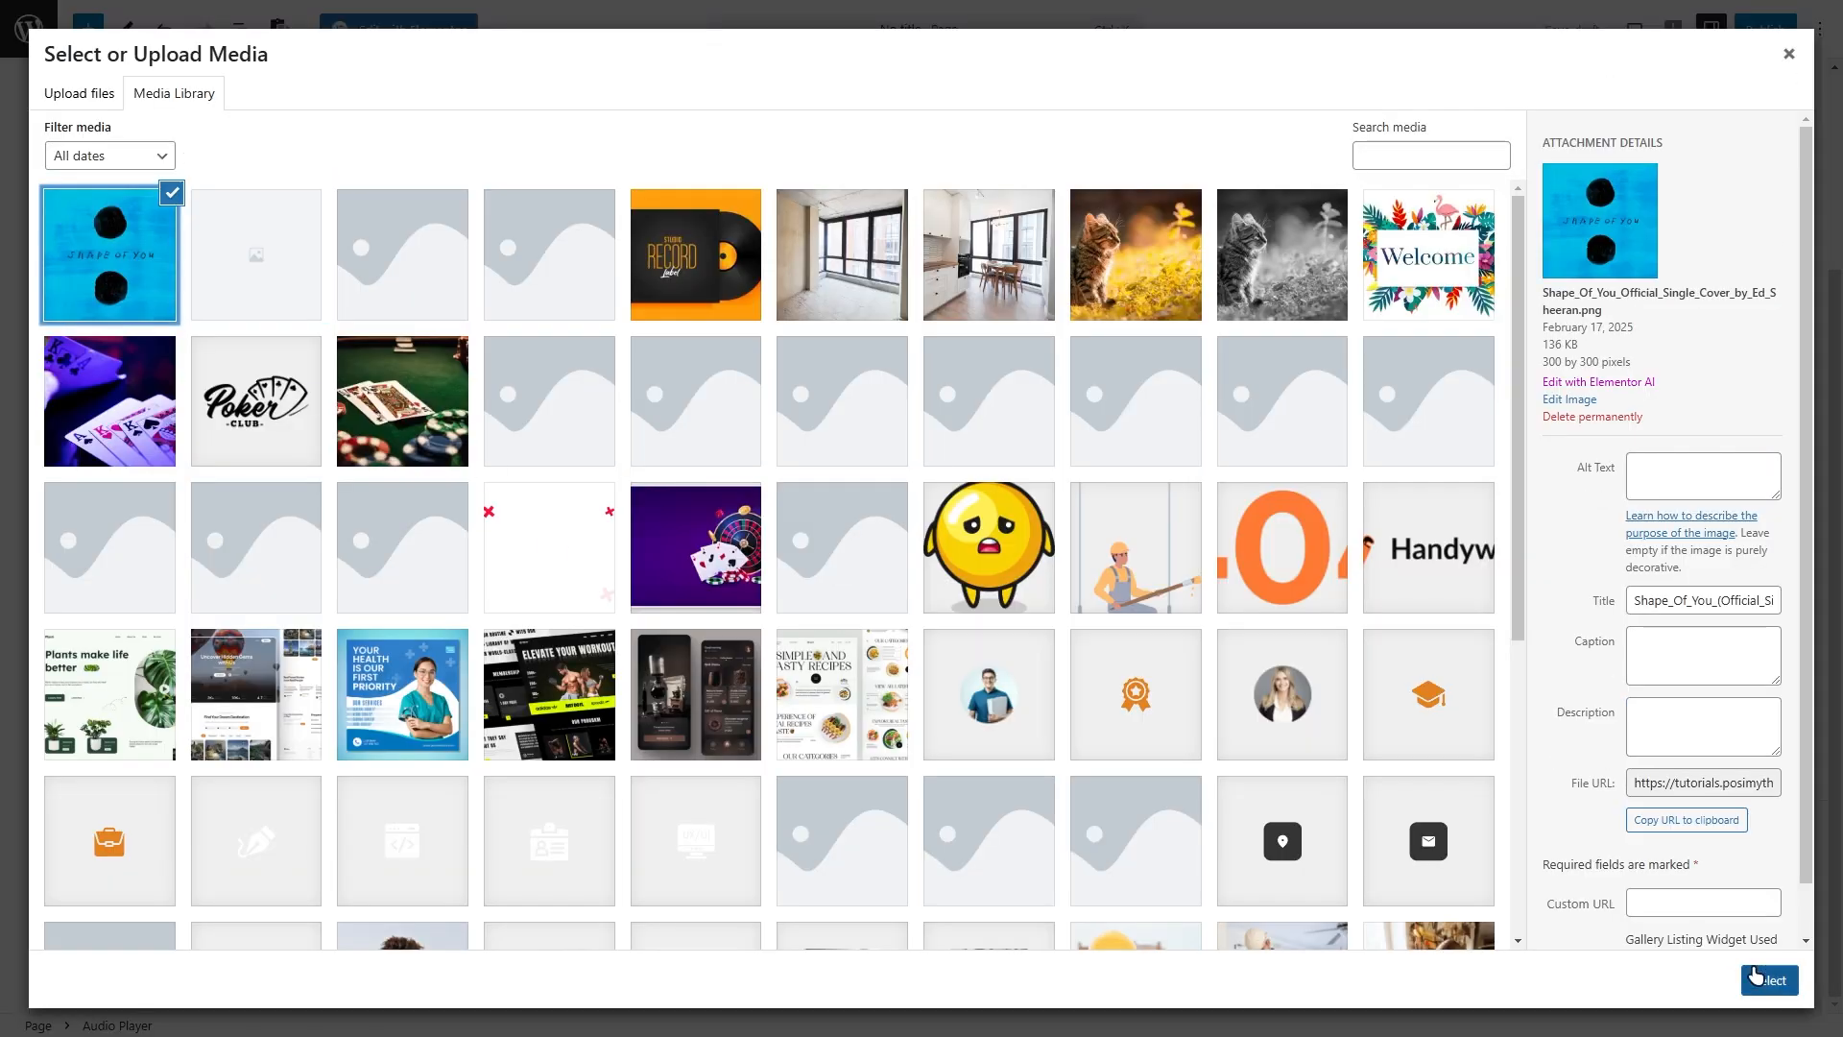
left_click(1766, 979)
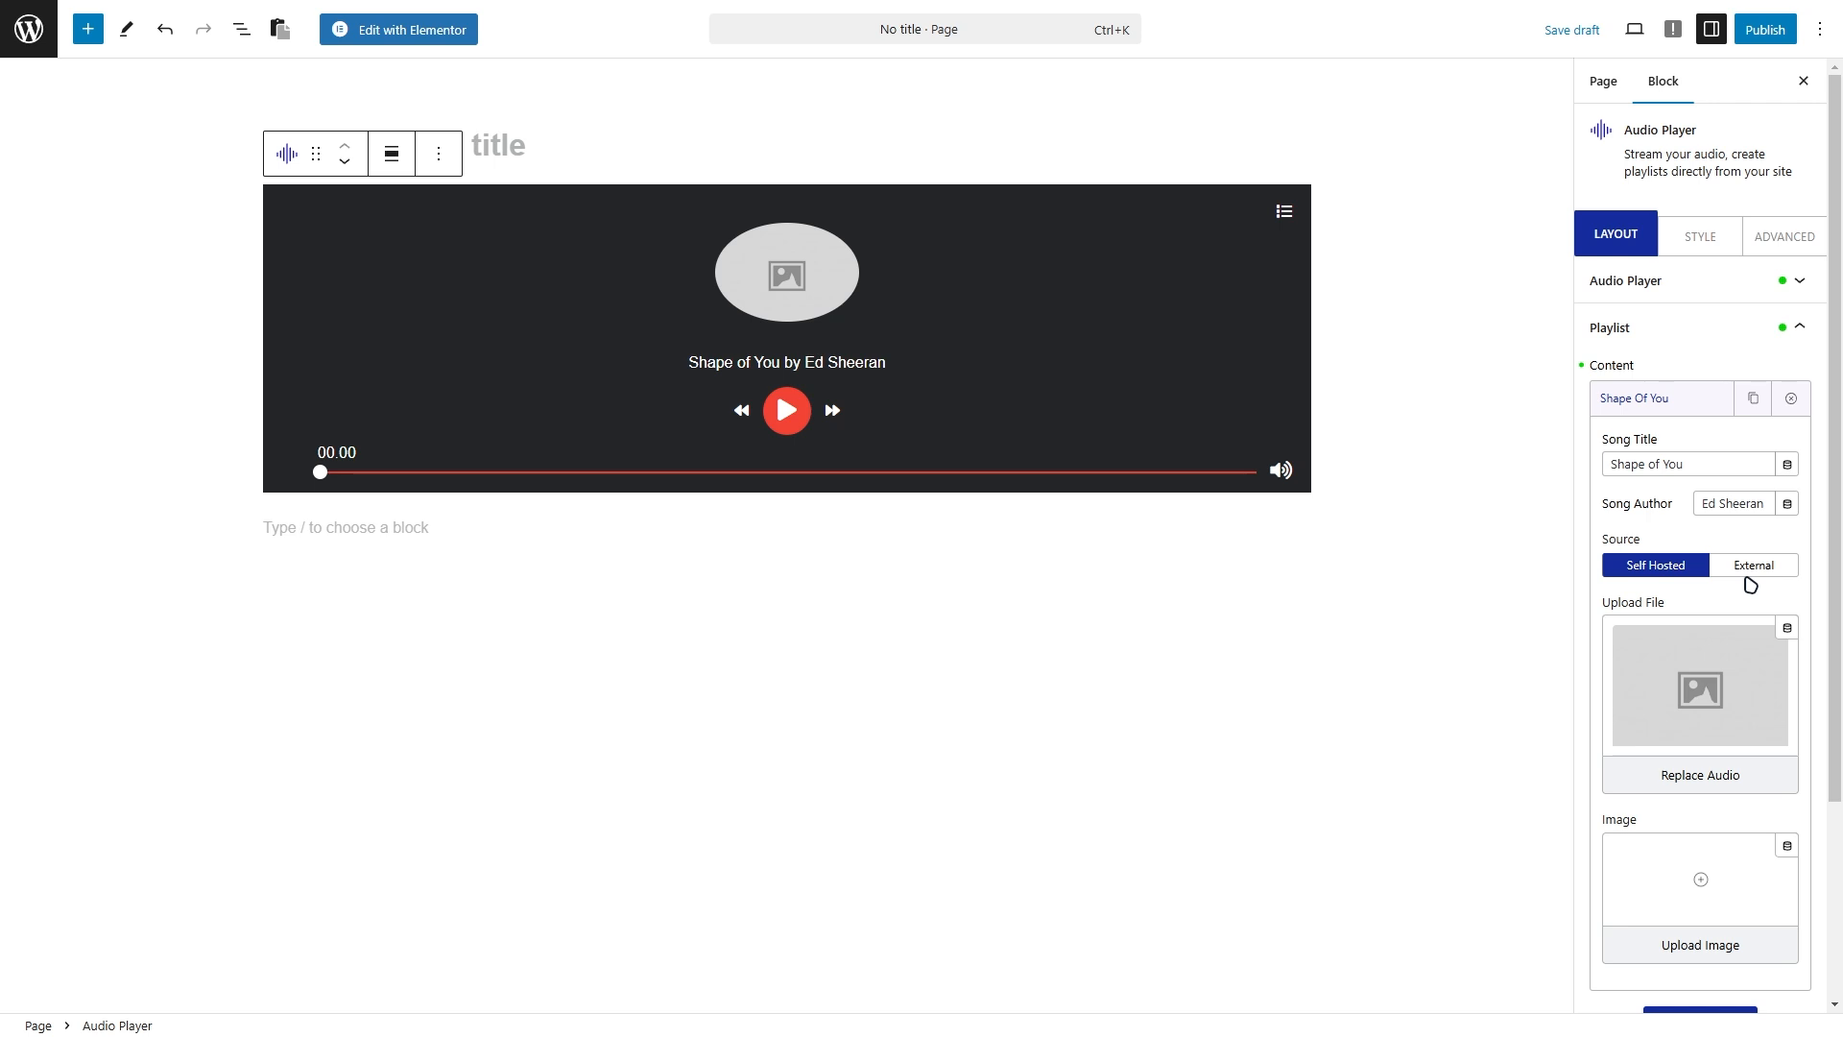
left_click(1753, 565)
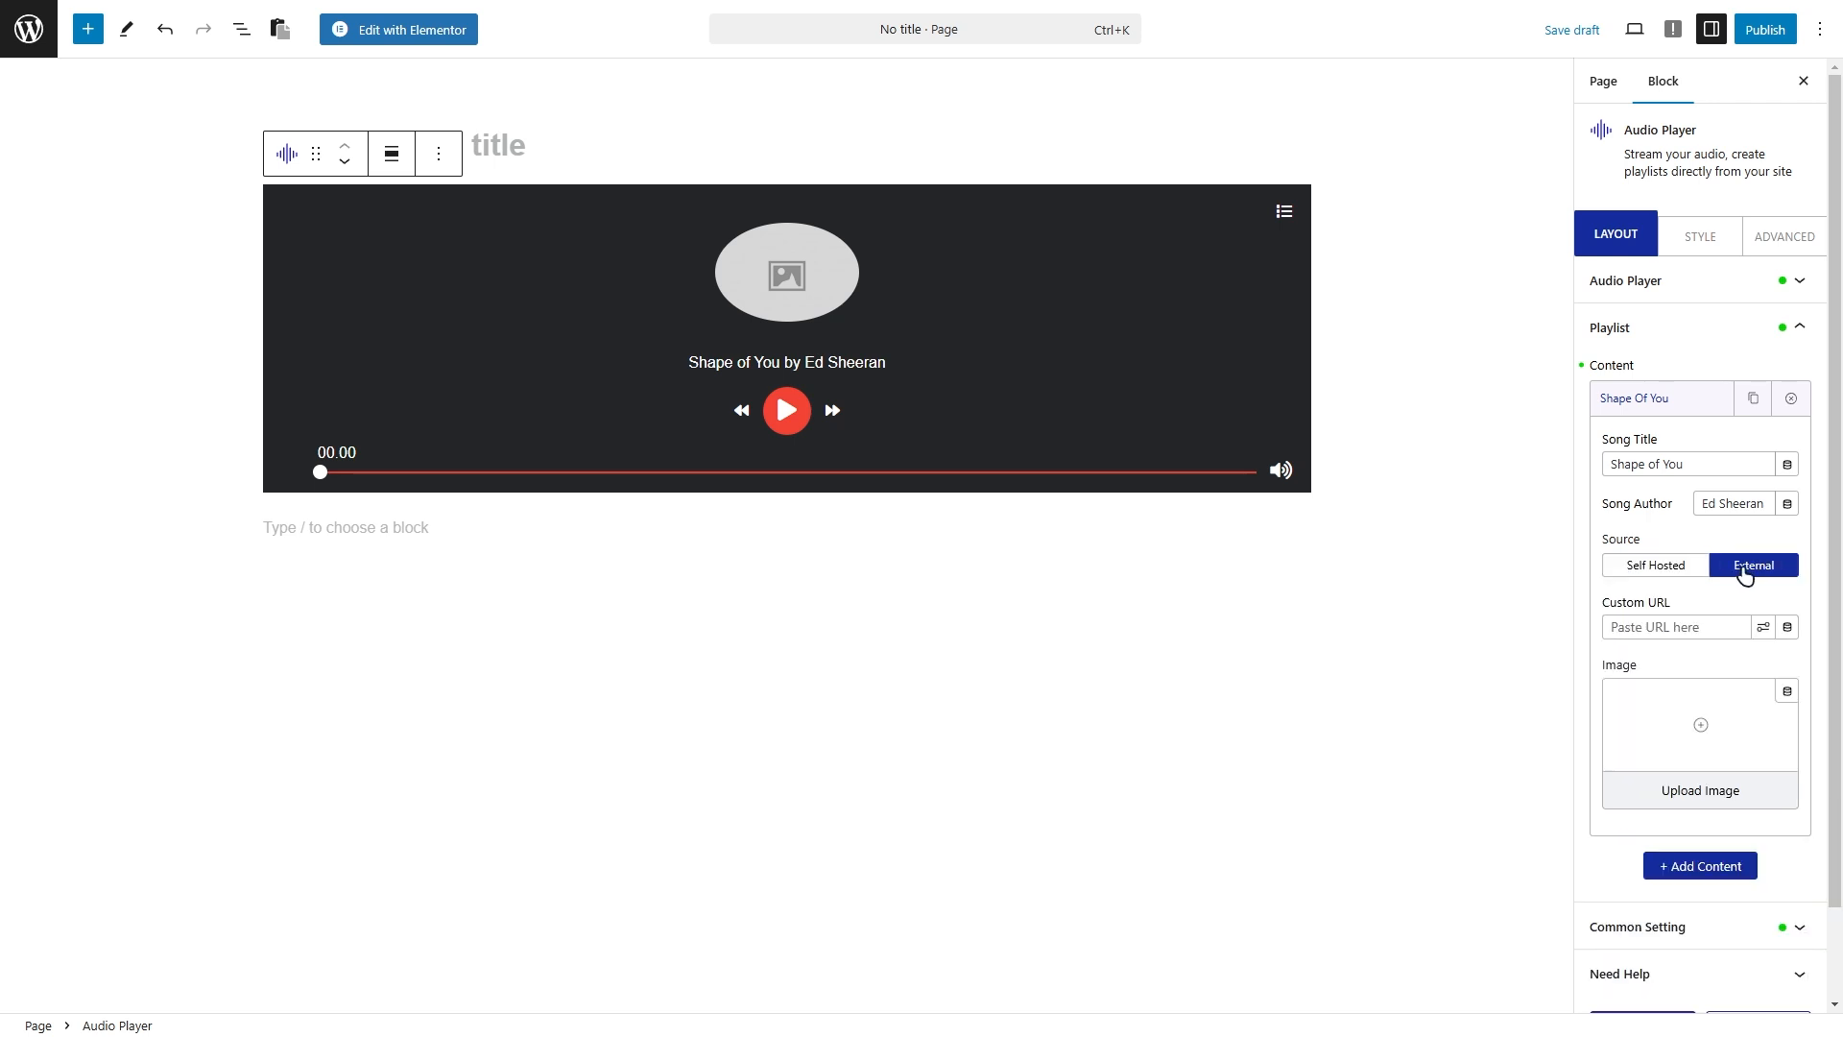
mouse_move(1609, 616)
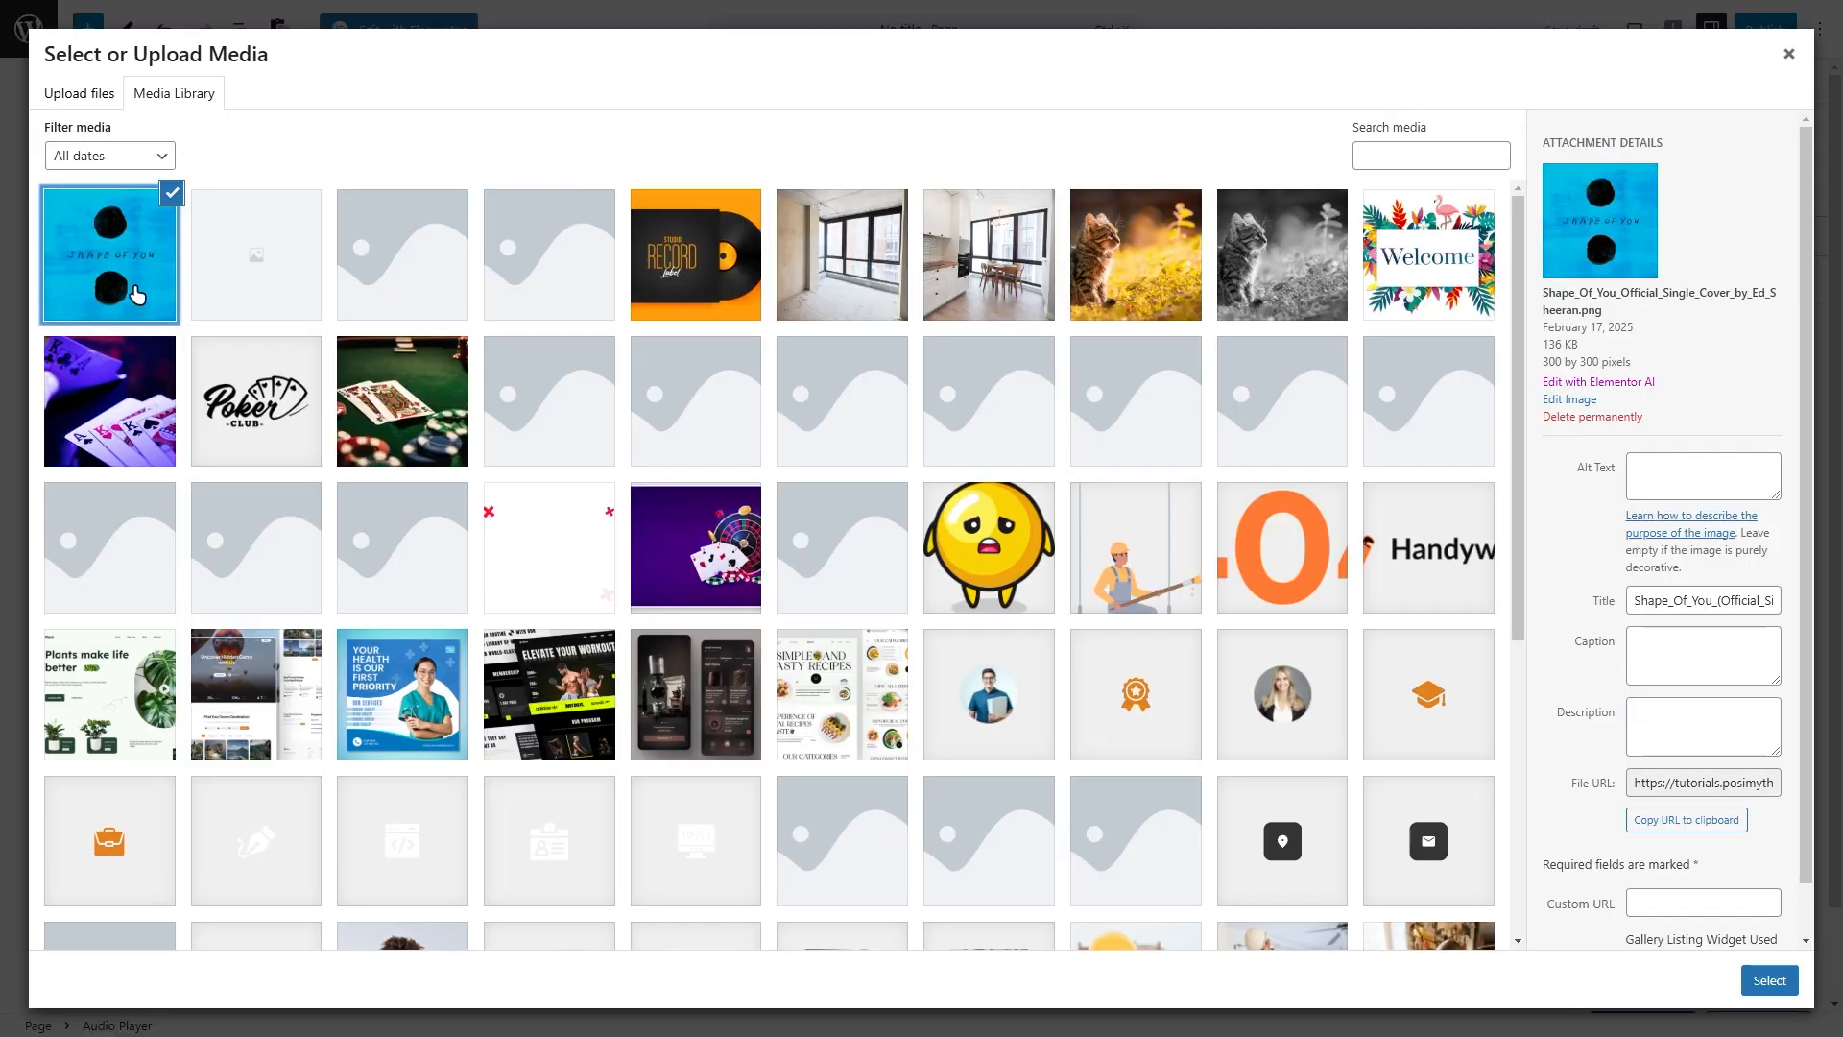
left_click(1768, 980)
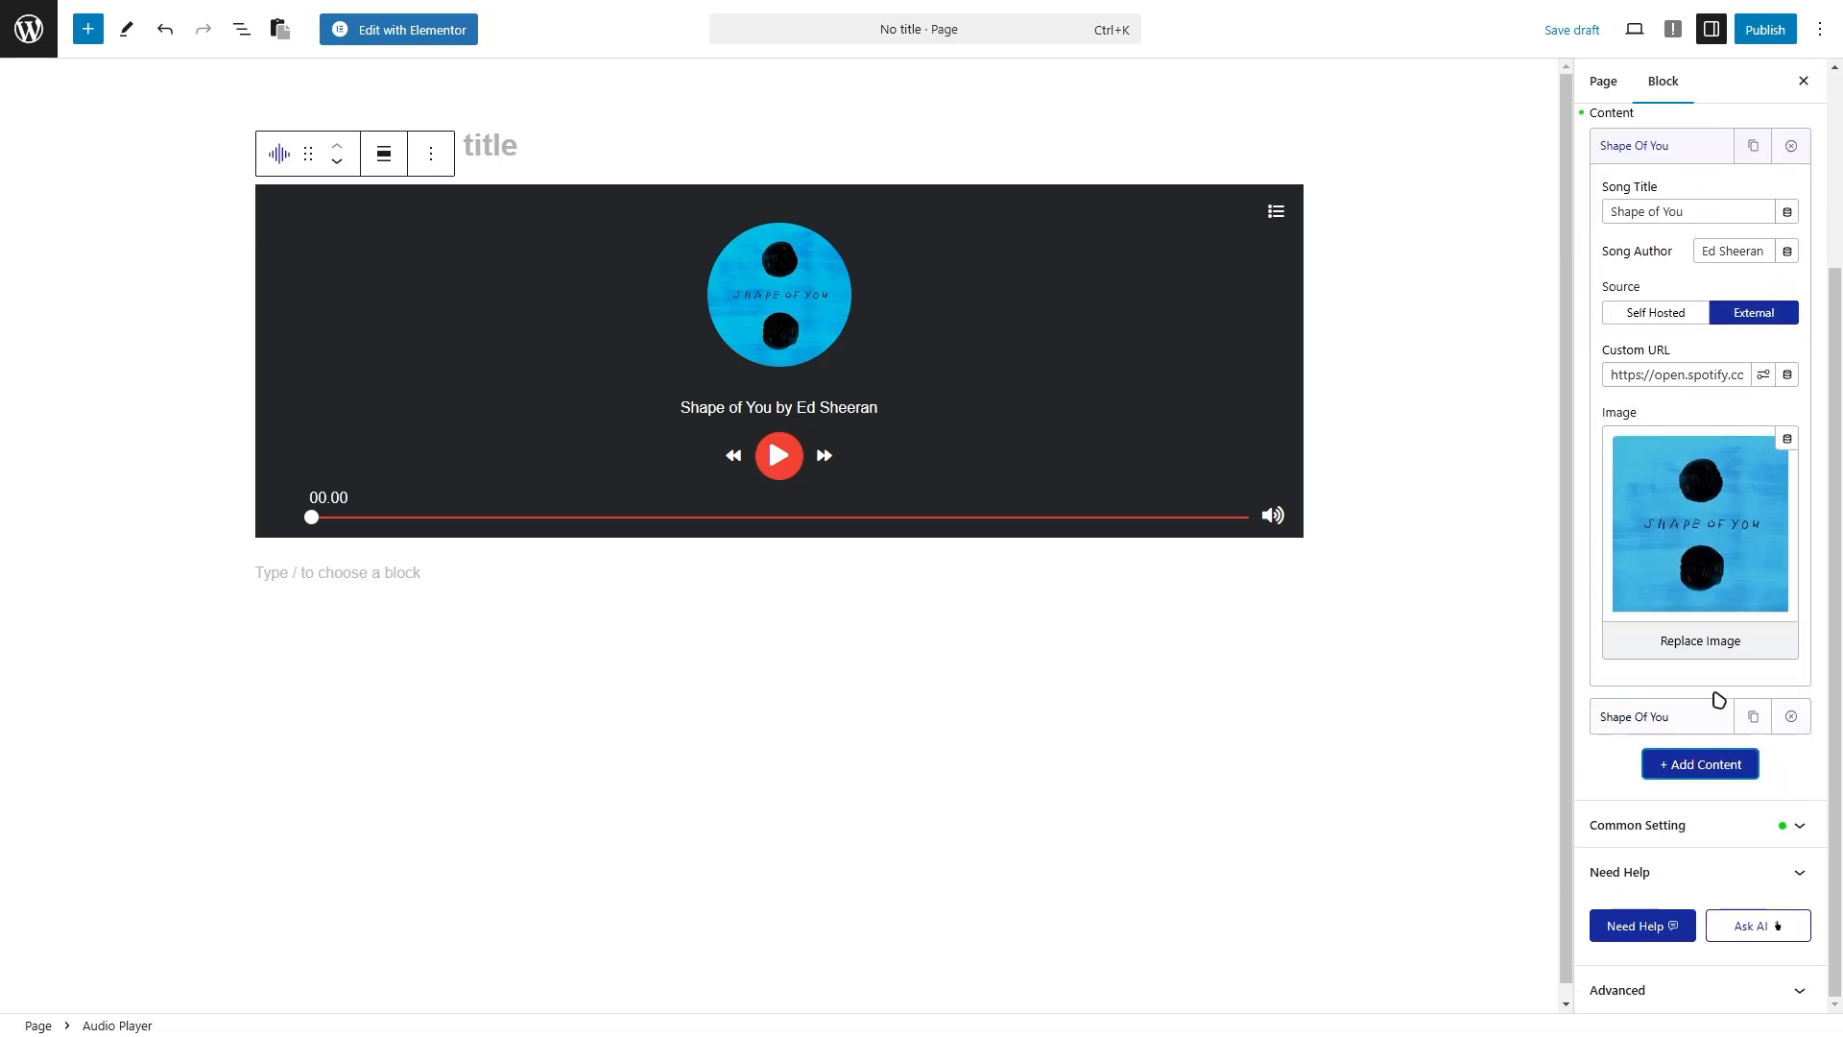
Open the audio player's Common Setting panel.
left_click(1698, 763)
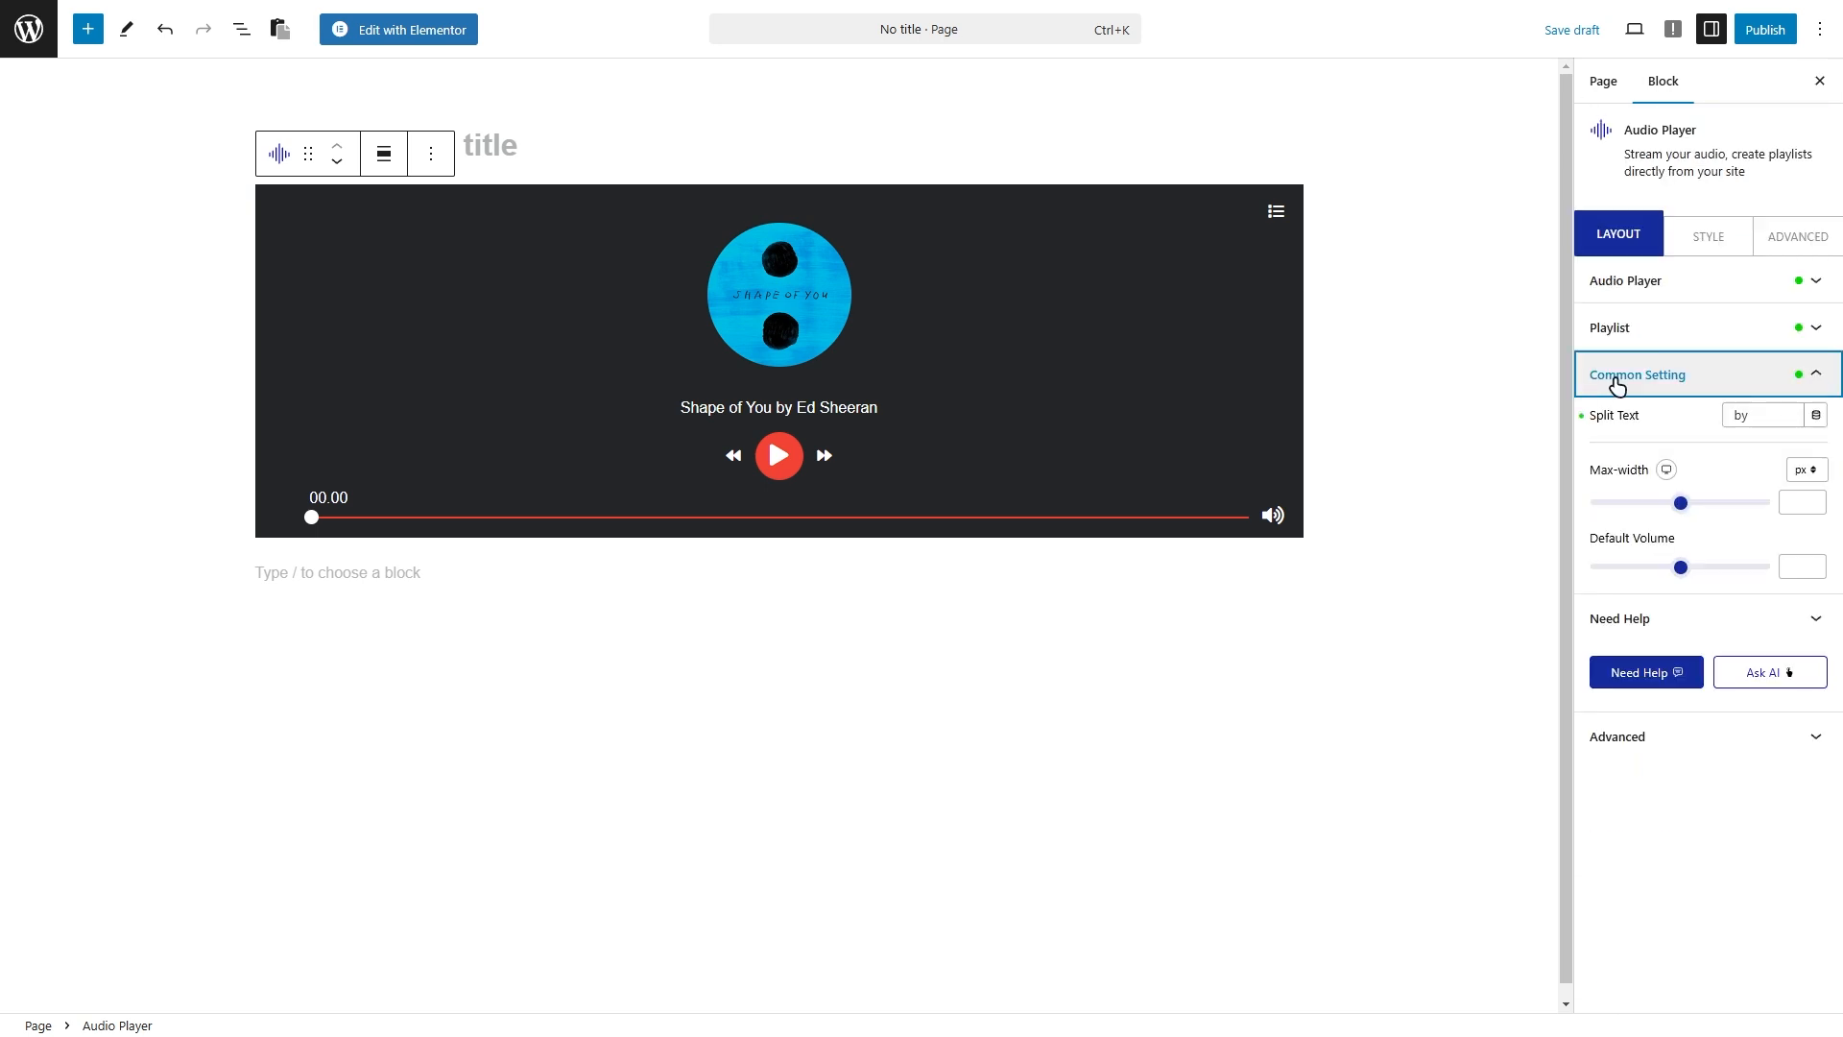
mouse_move(1619, 402)
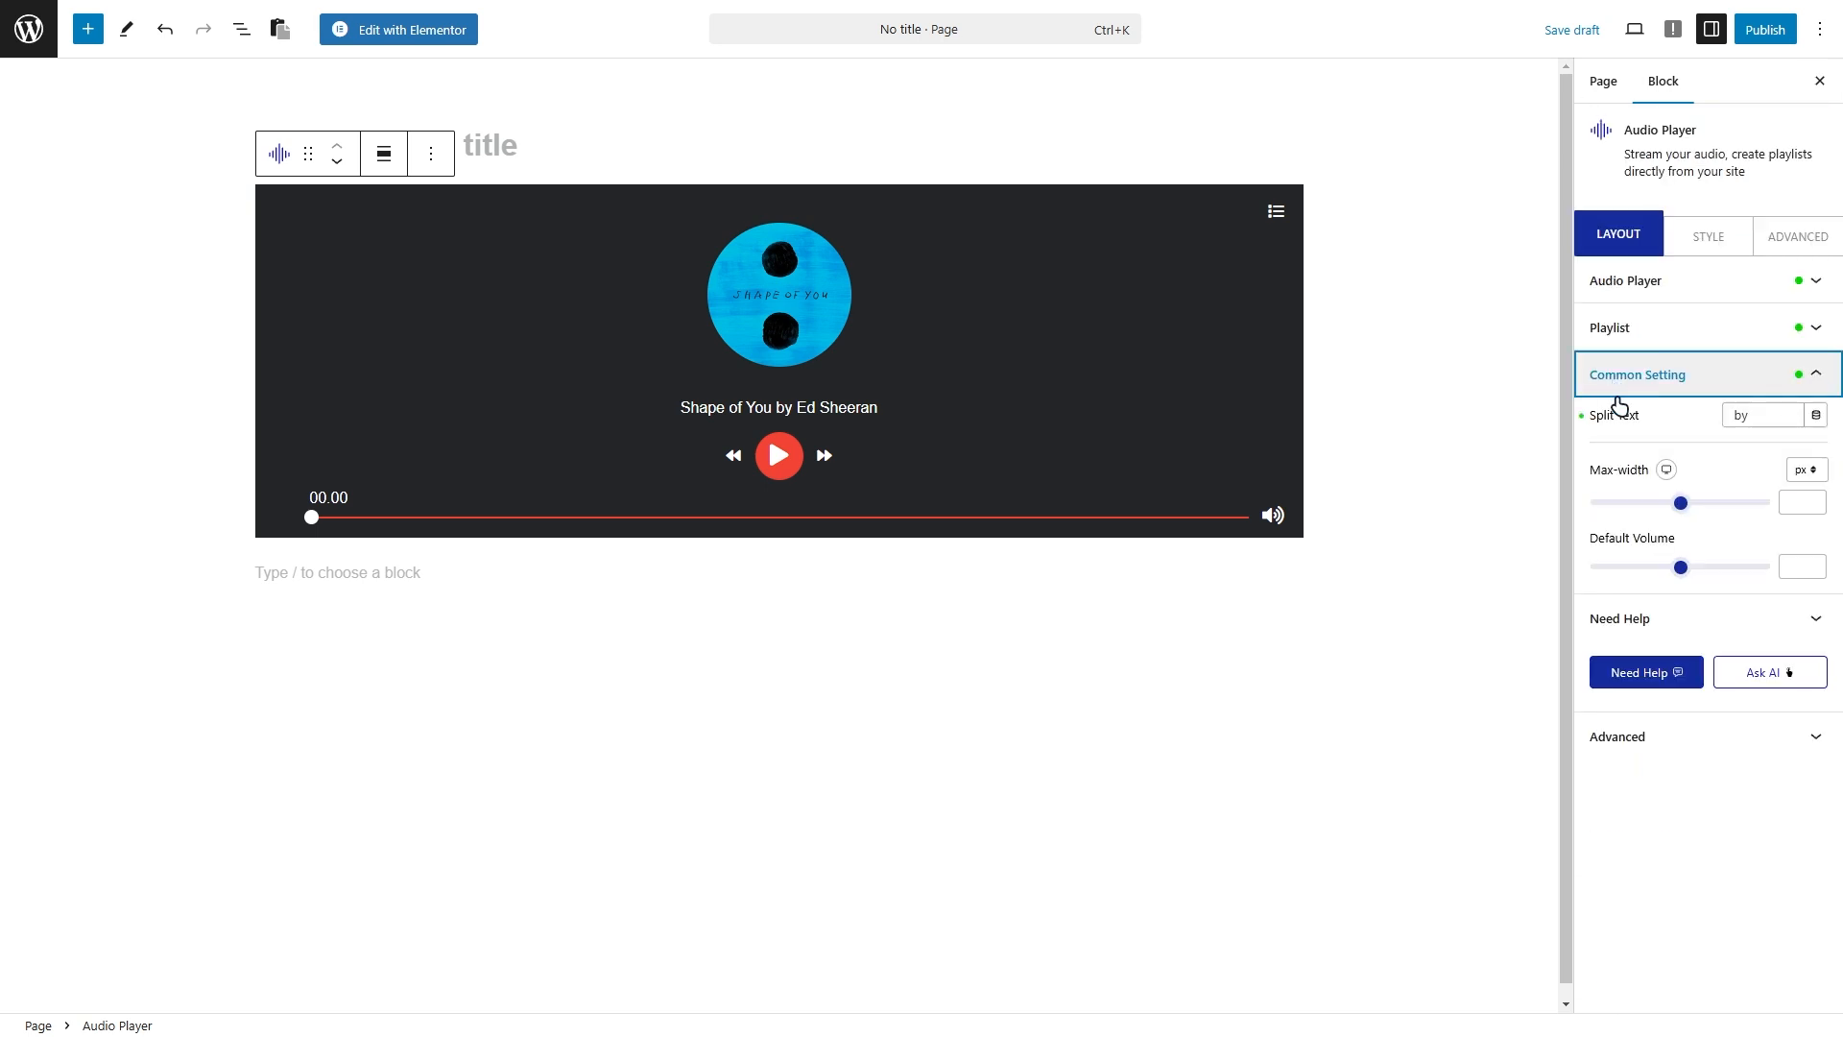
mouse_move(1724, 435)
type("Audio Player Block")
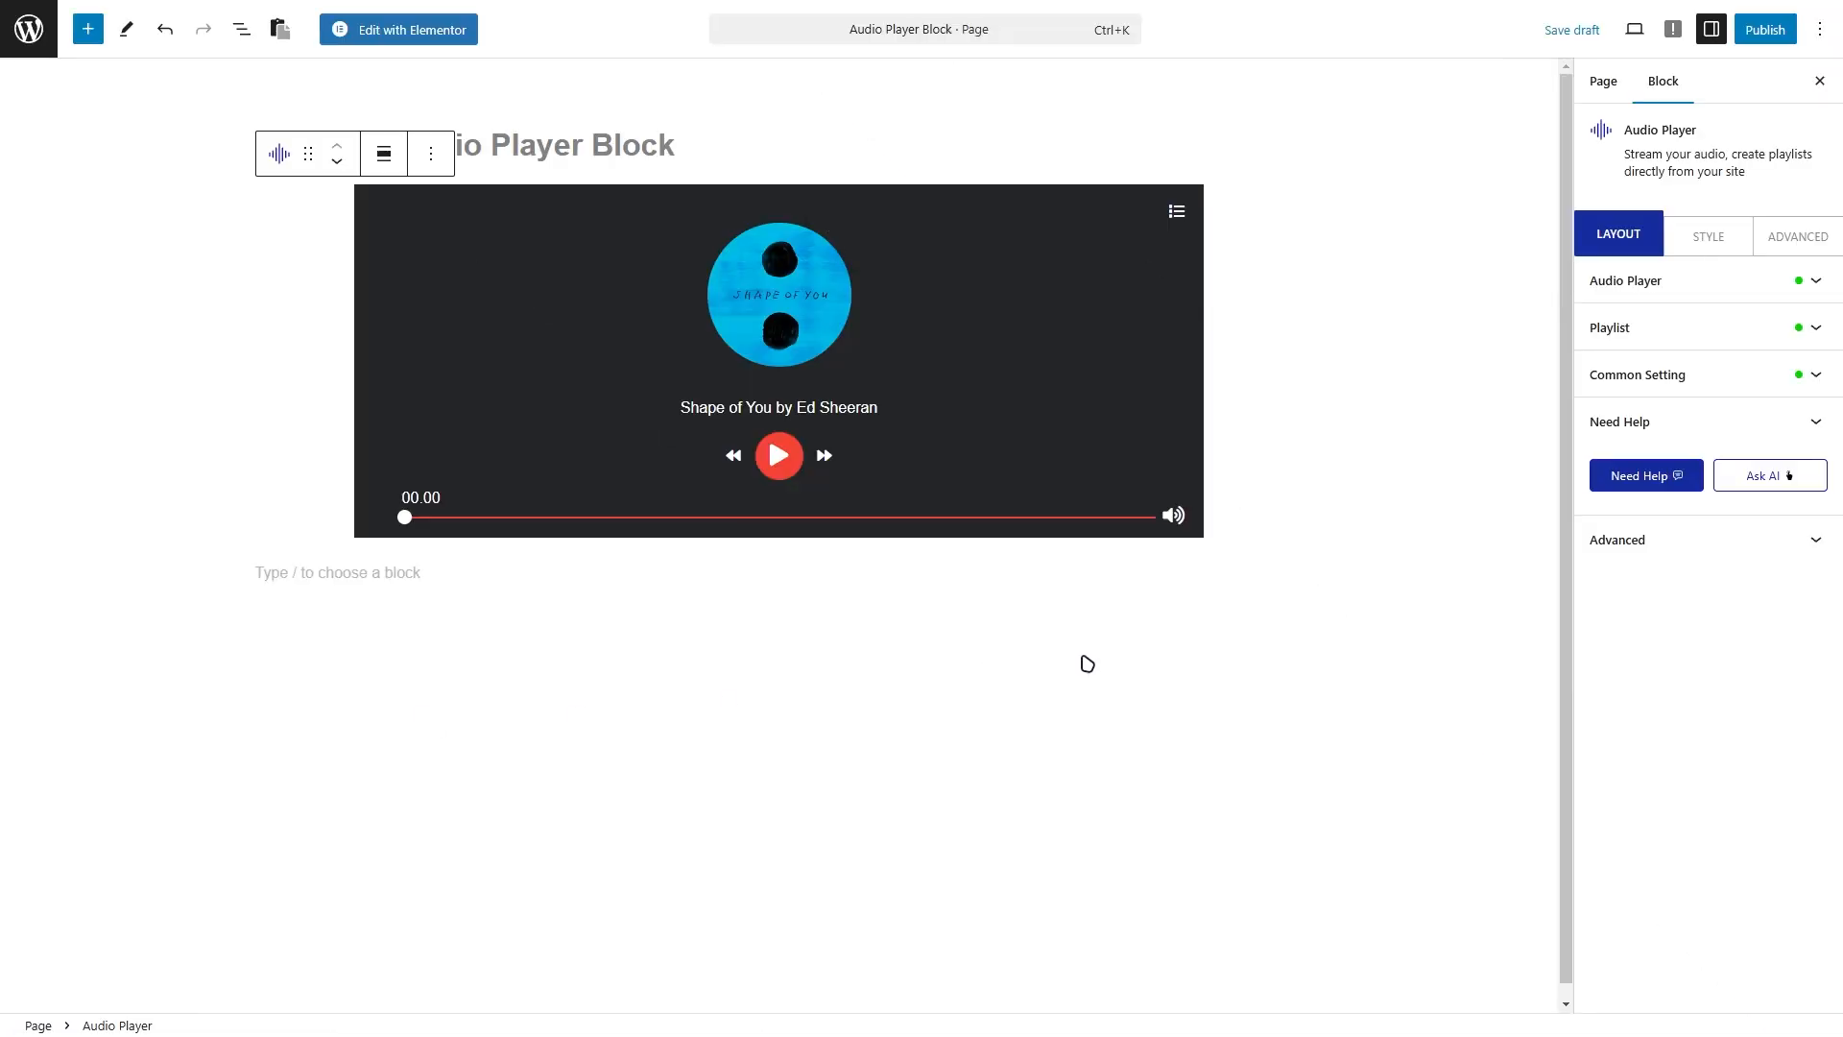
In the Style tab, enlarge the song title text and open the Control styling options.
left_click(1707, 235)
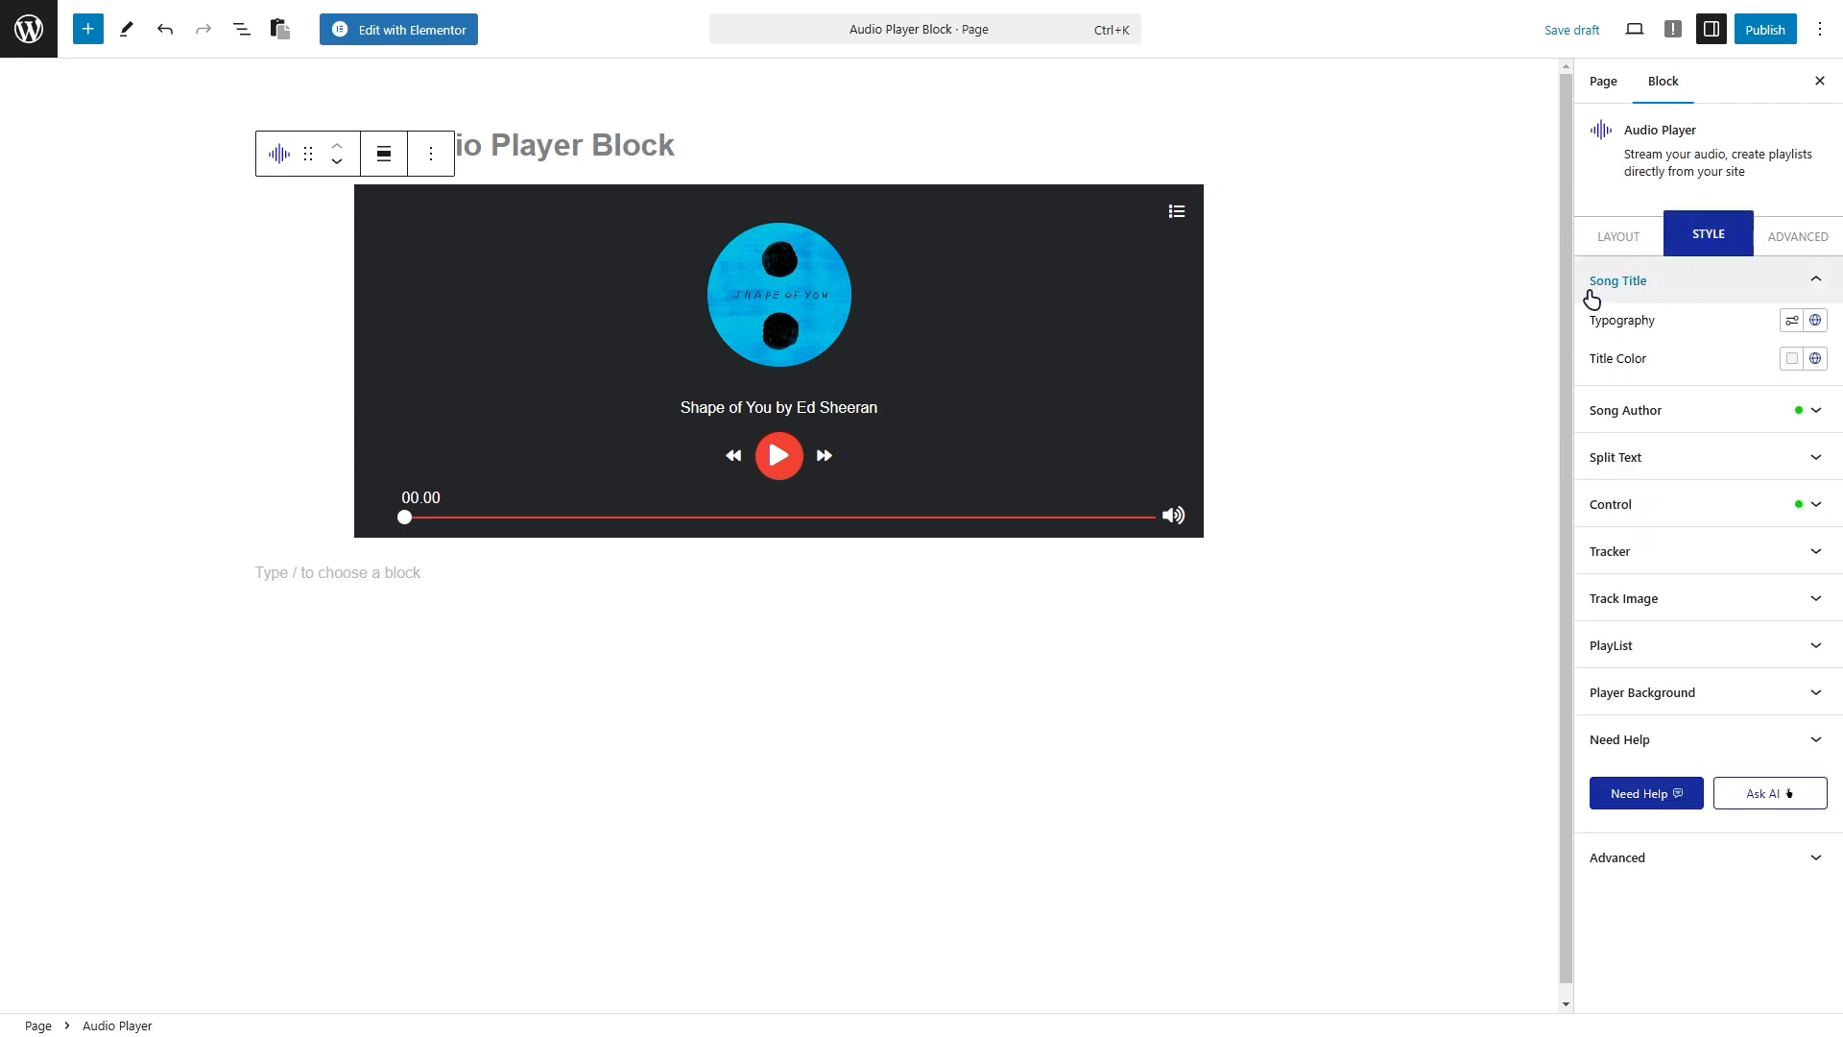
left_click(1790, 319)
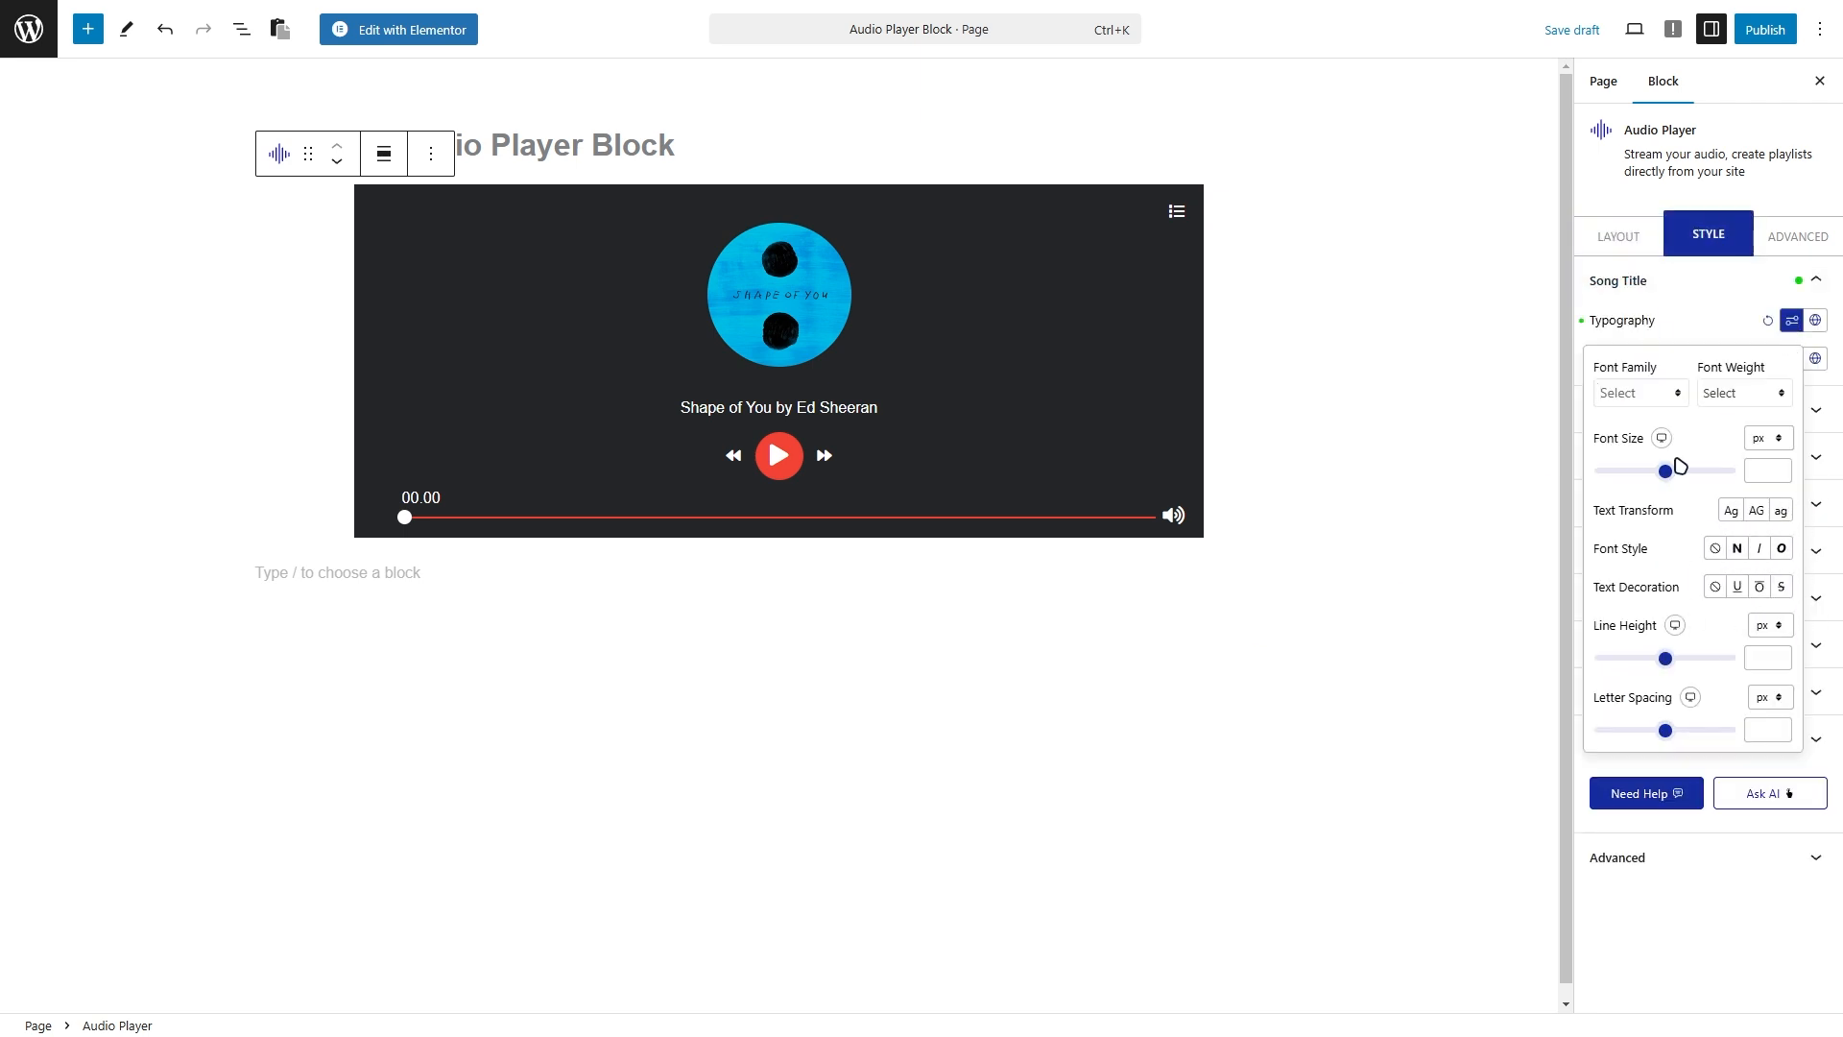
left_click(1791, 358)
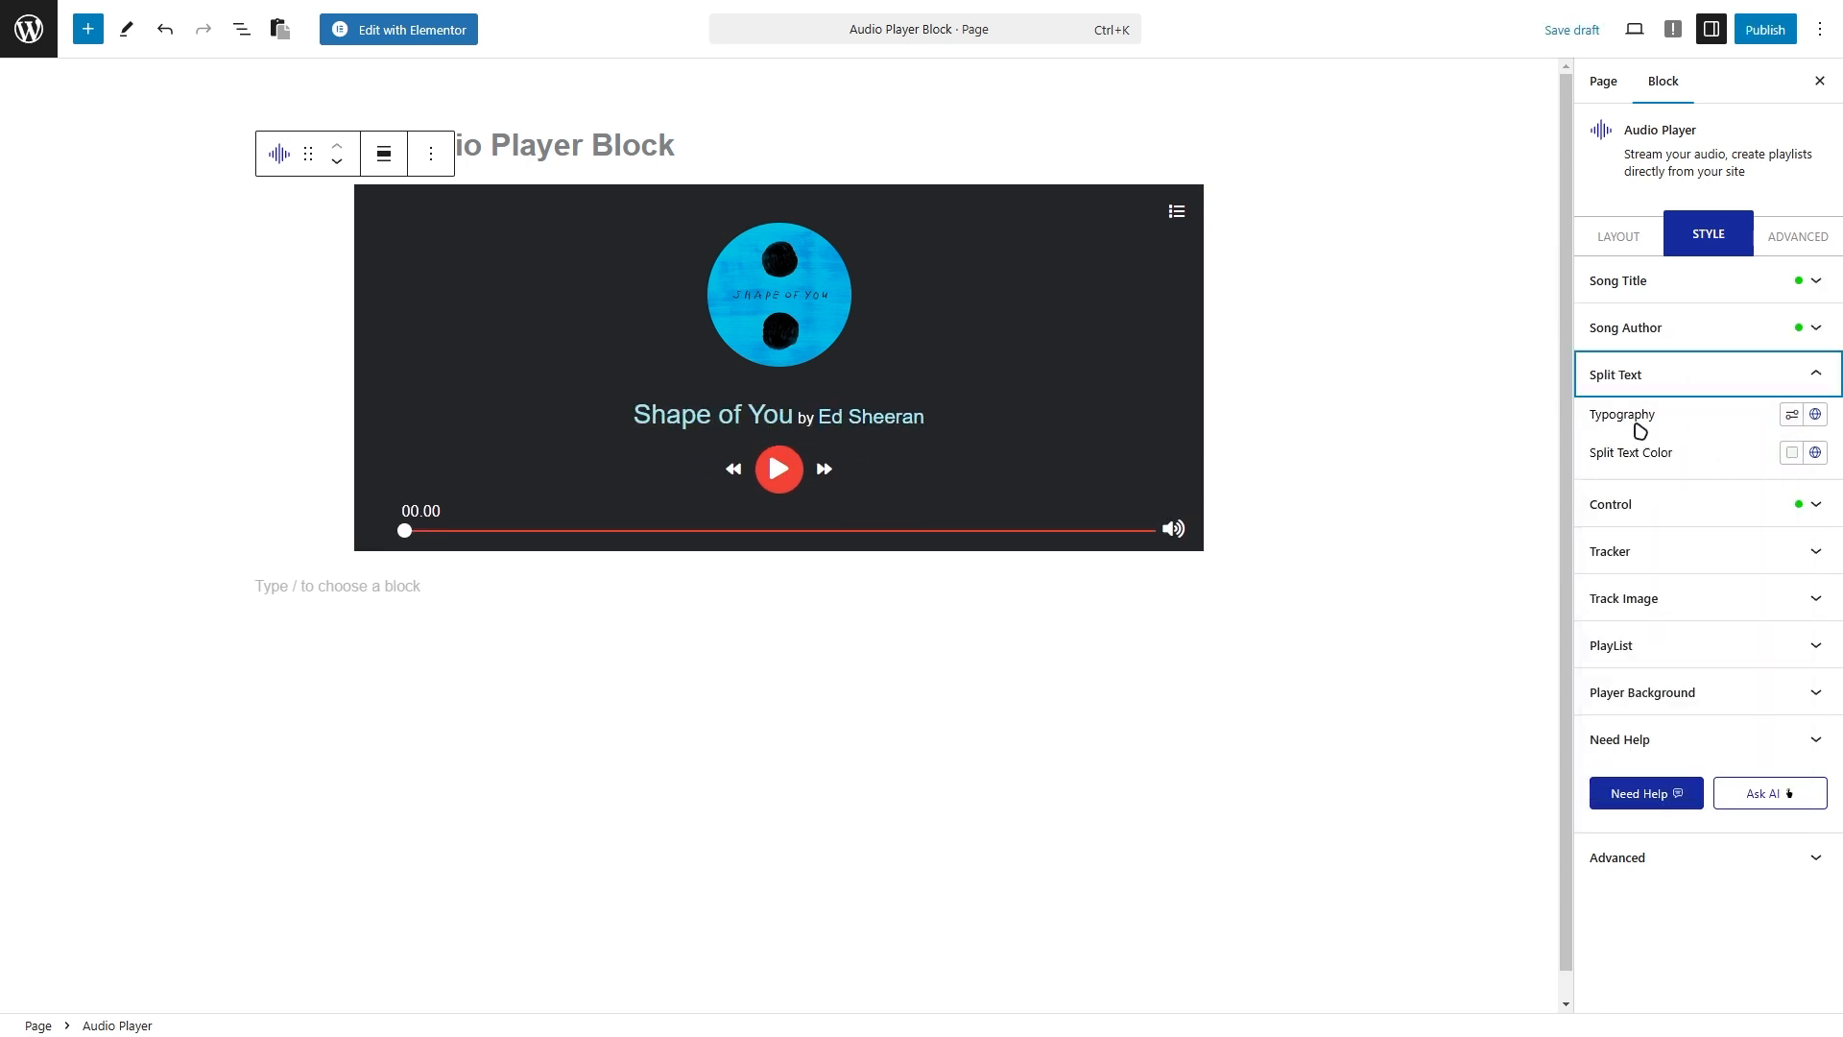
left_click(1791, 452)
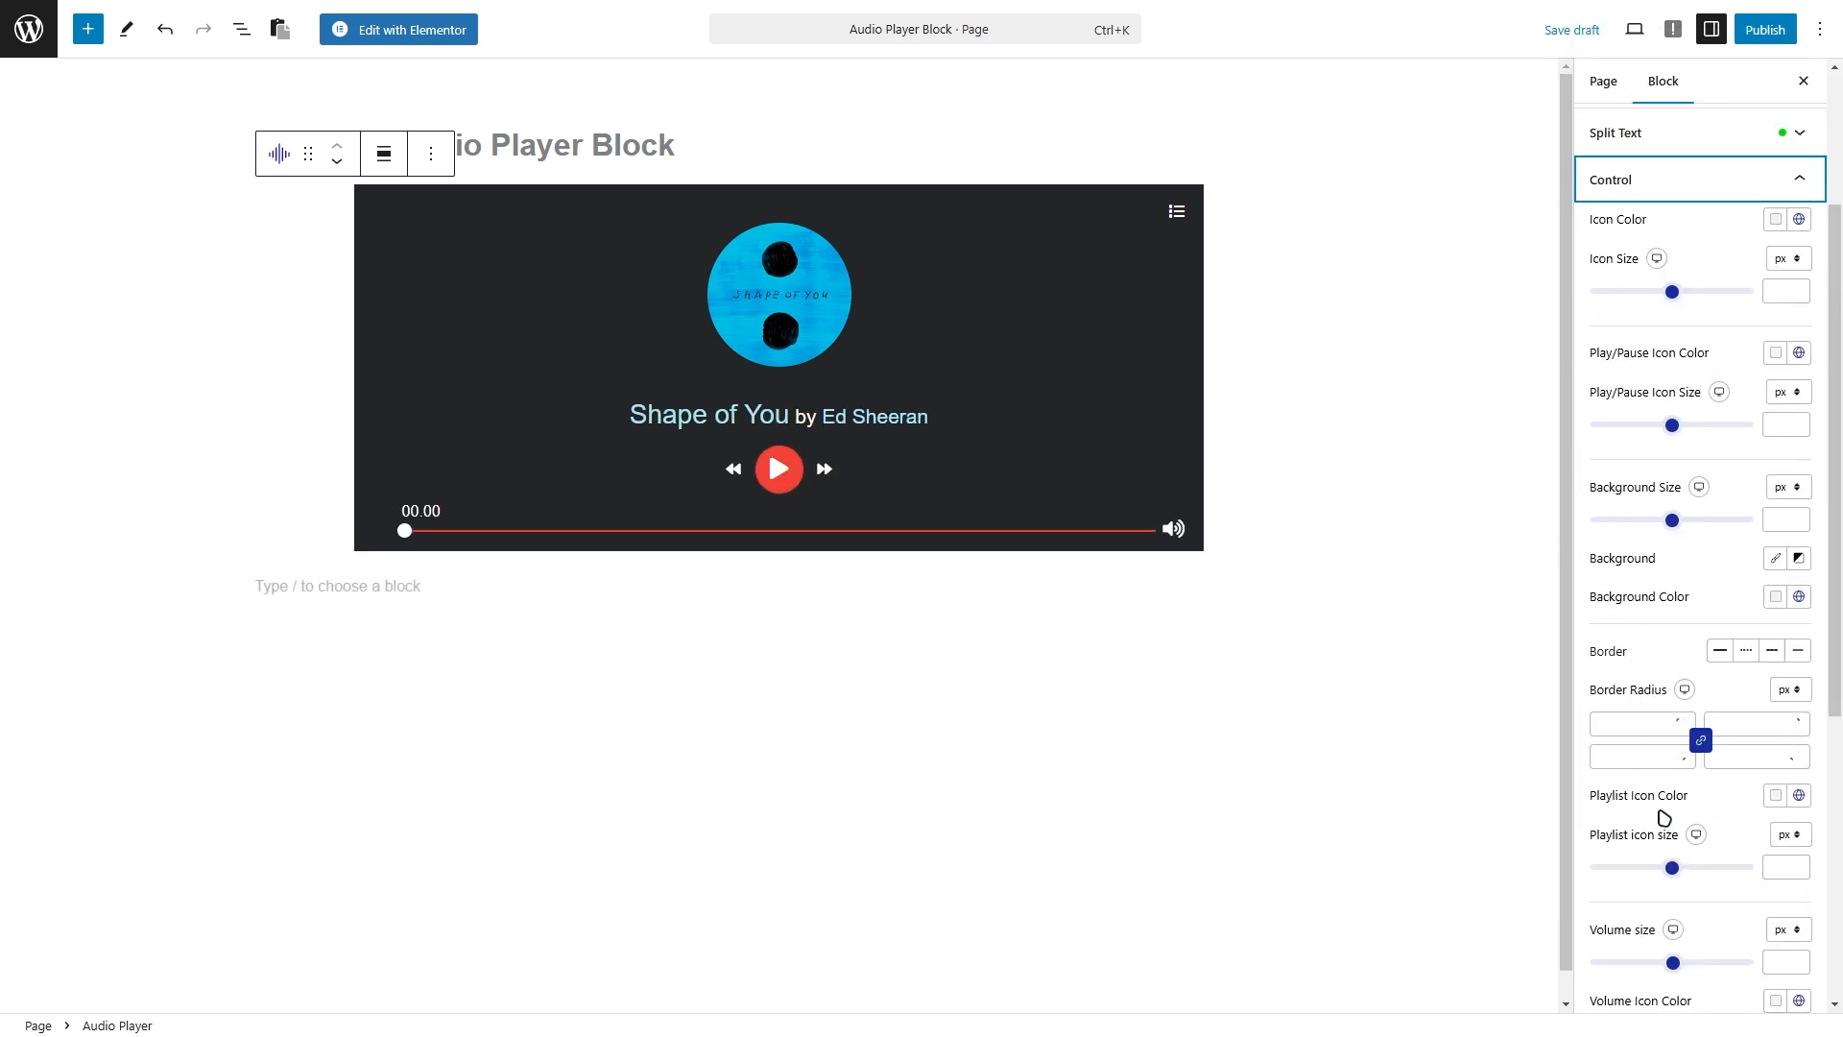
scroll("down", 3)
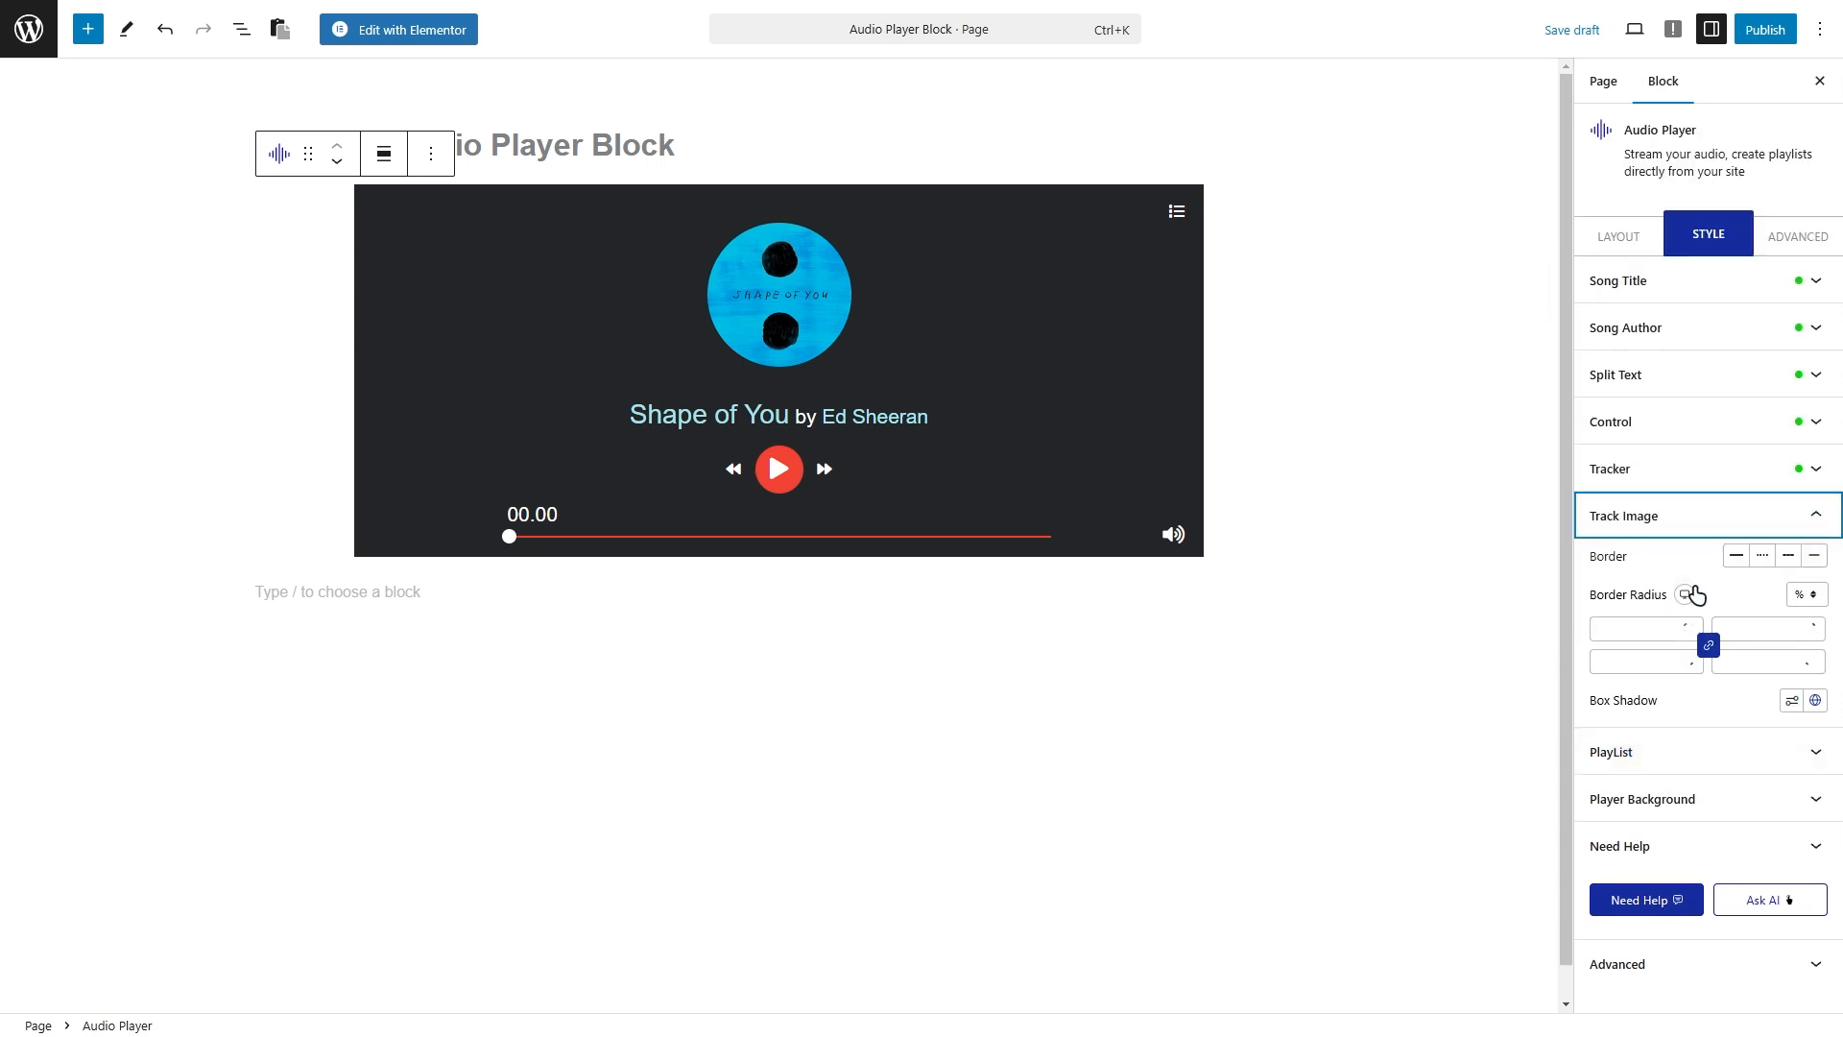
mouse_move(1768, 627)
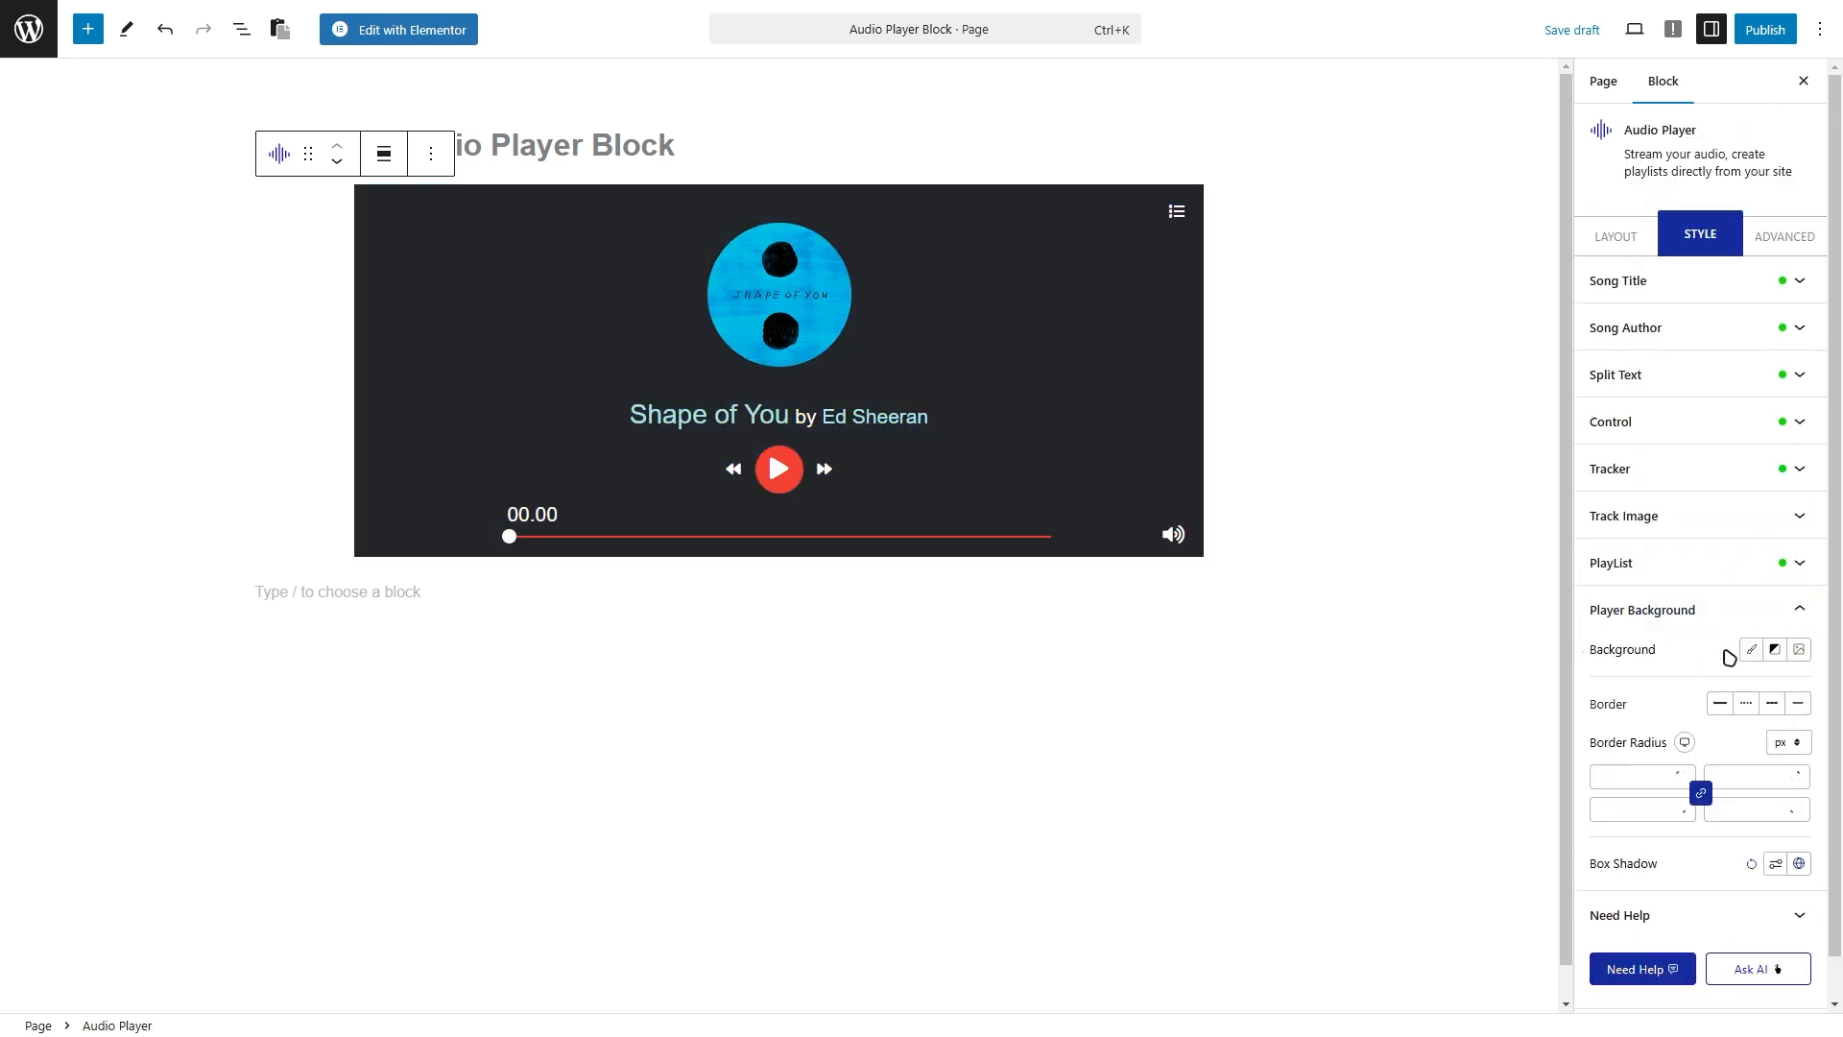
Apply a blue-to-purple gradient player background and collapse Advanced > Custom.
left_click(1789, 235)
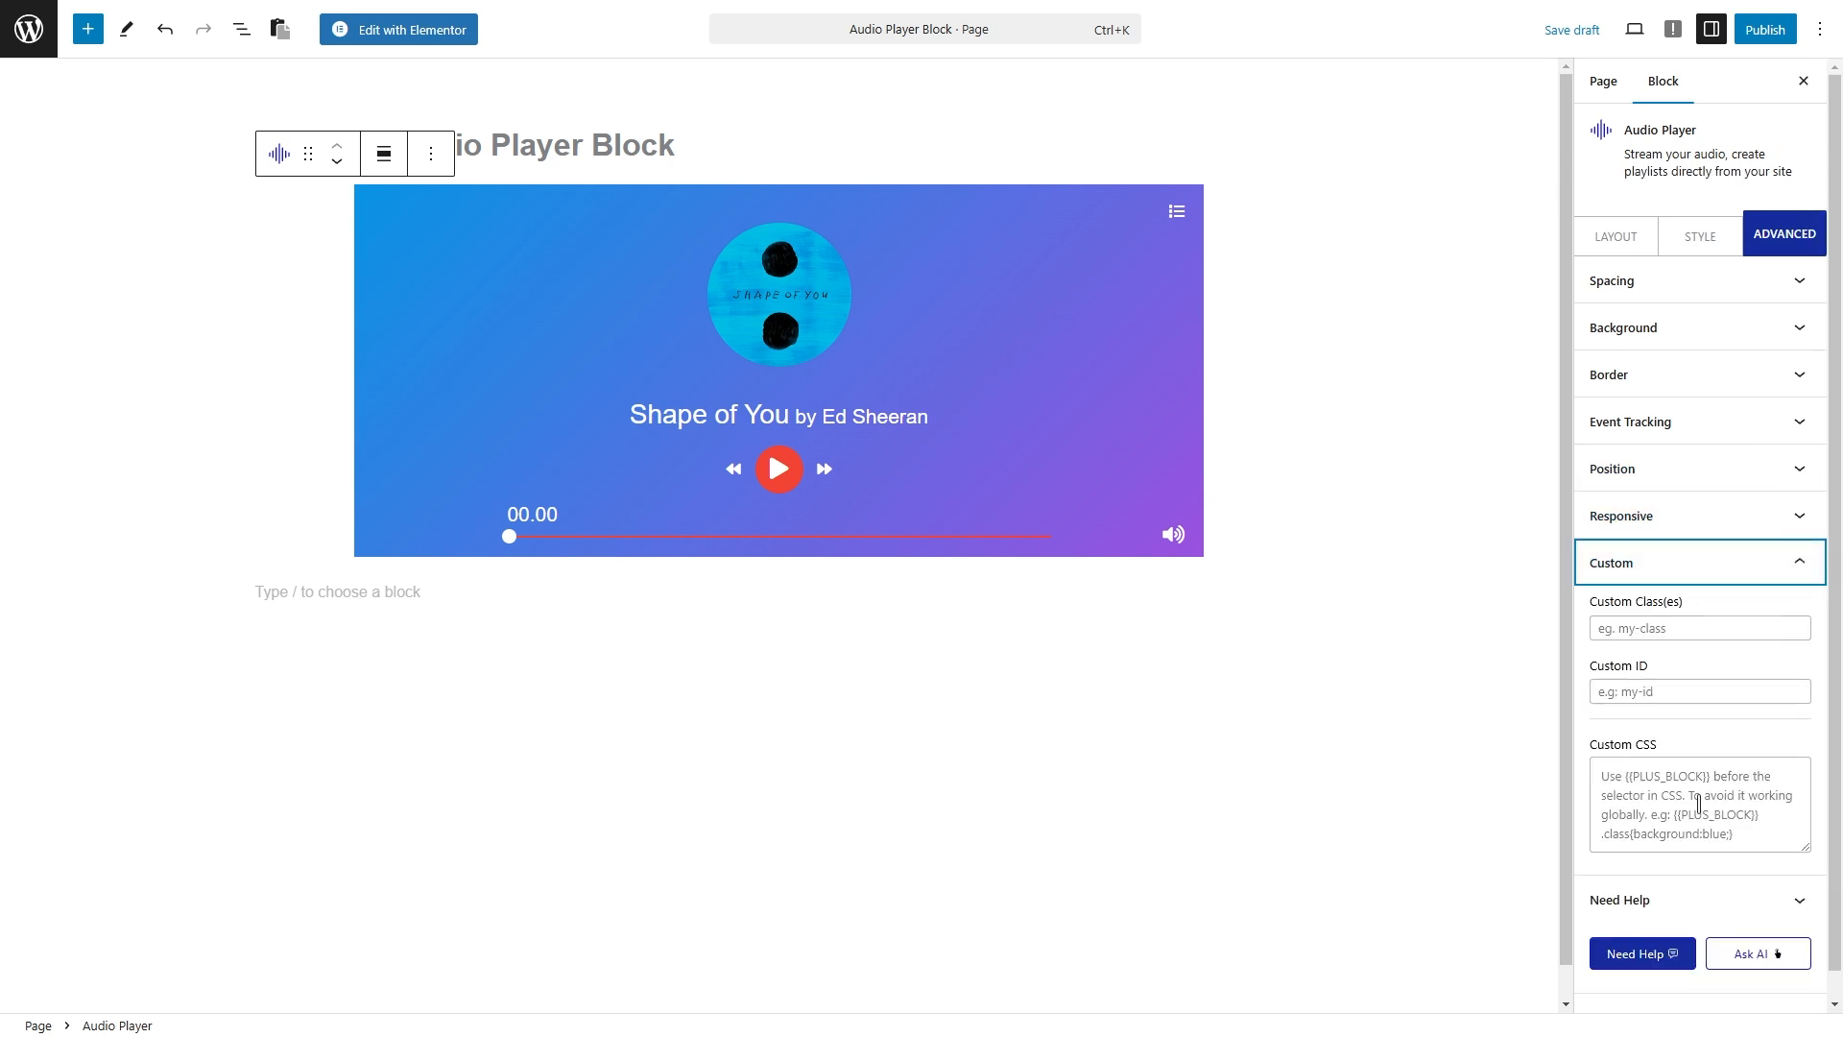
left_click(1697, 561)
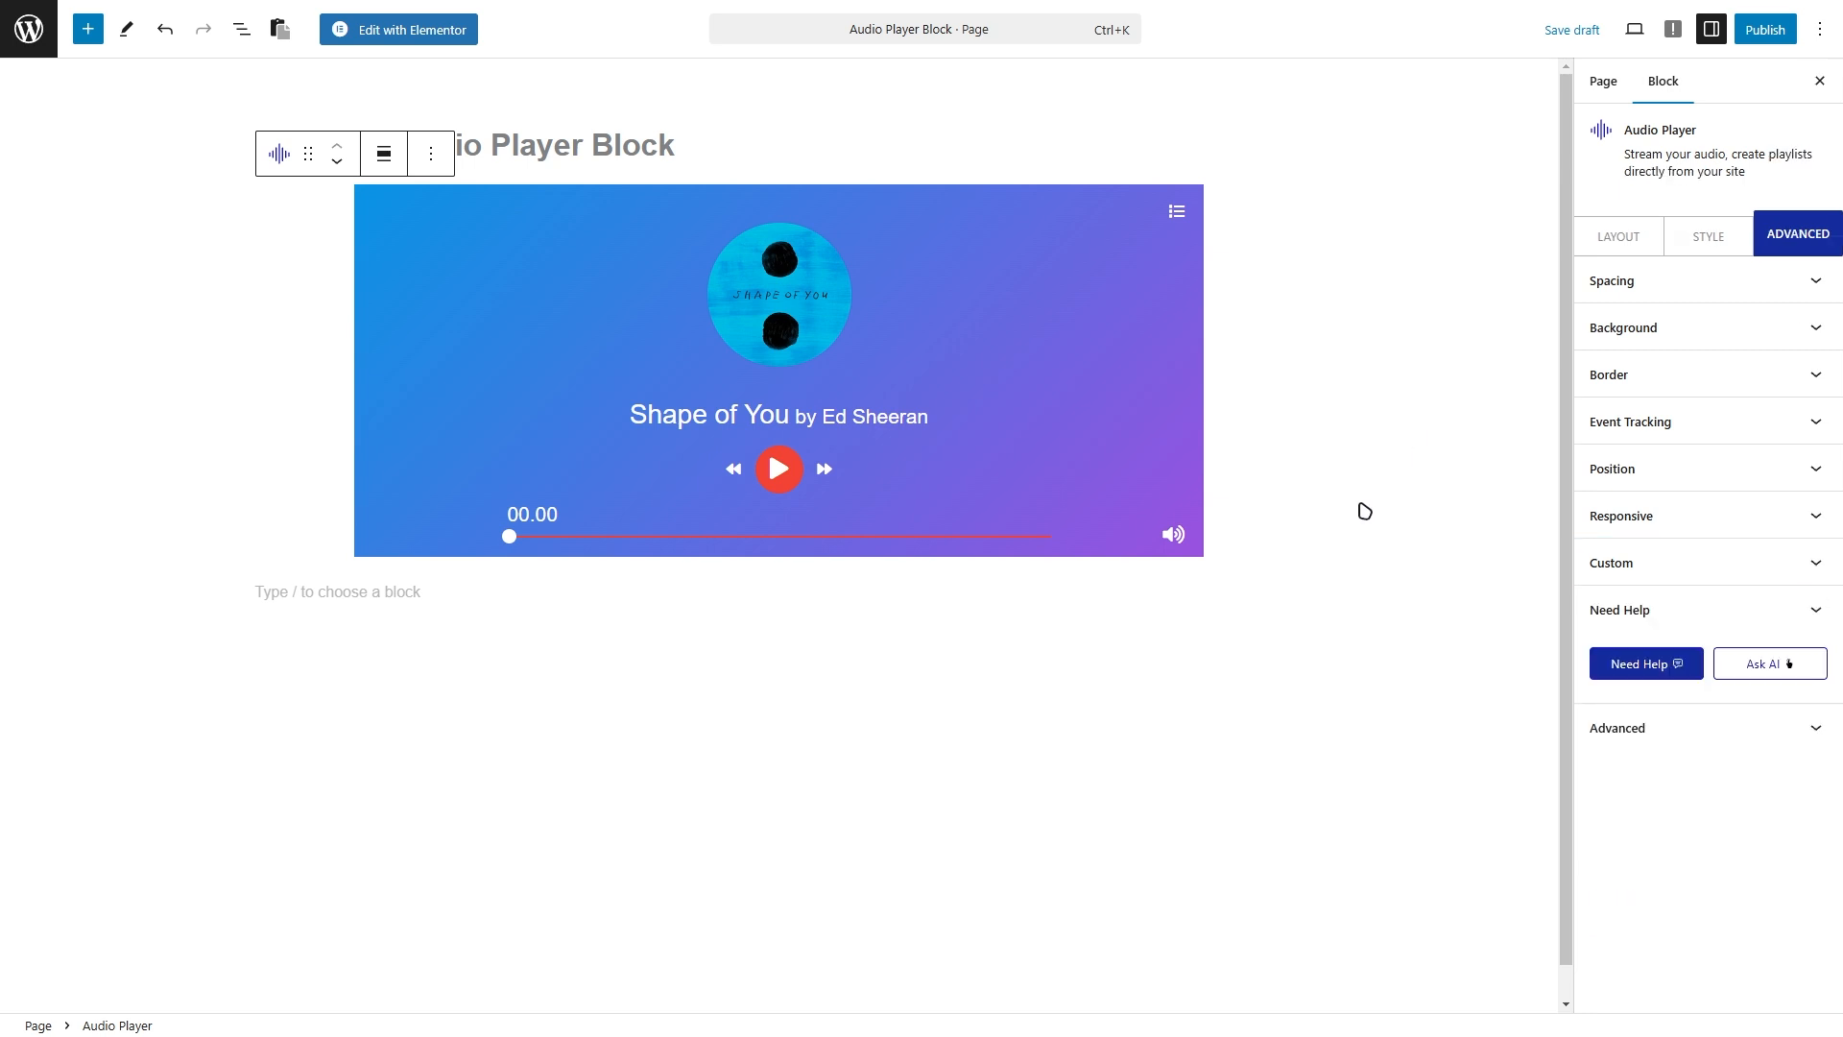
Preview the page at another device size from the toolbar's device dropdown.
left_click(1634, 28)
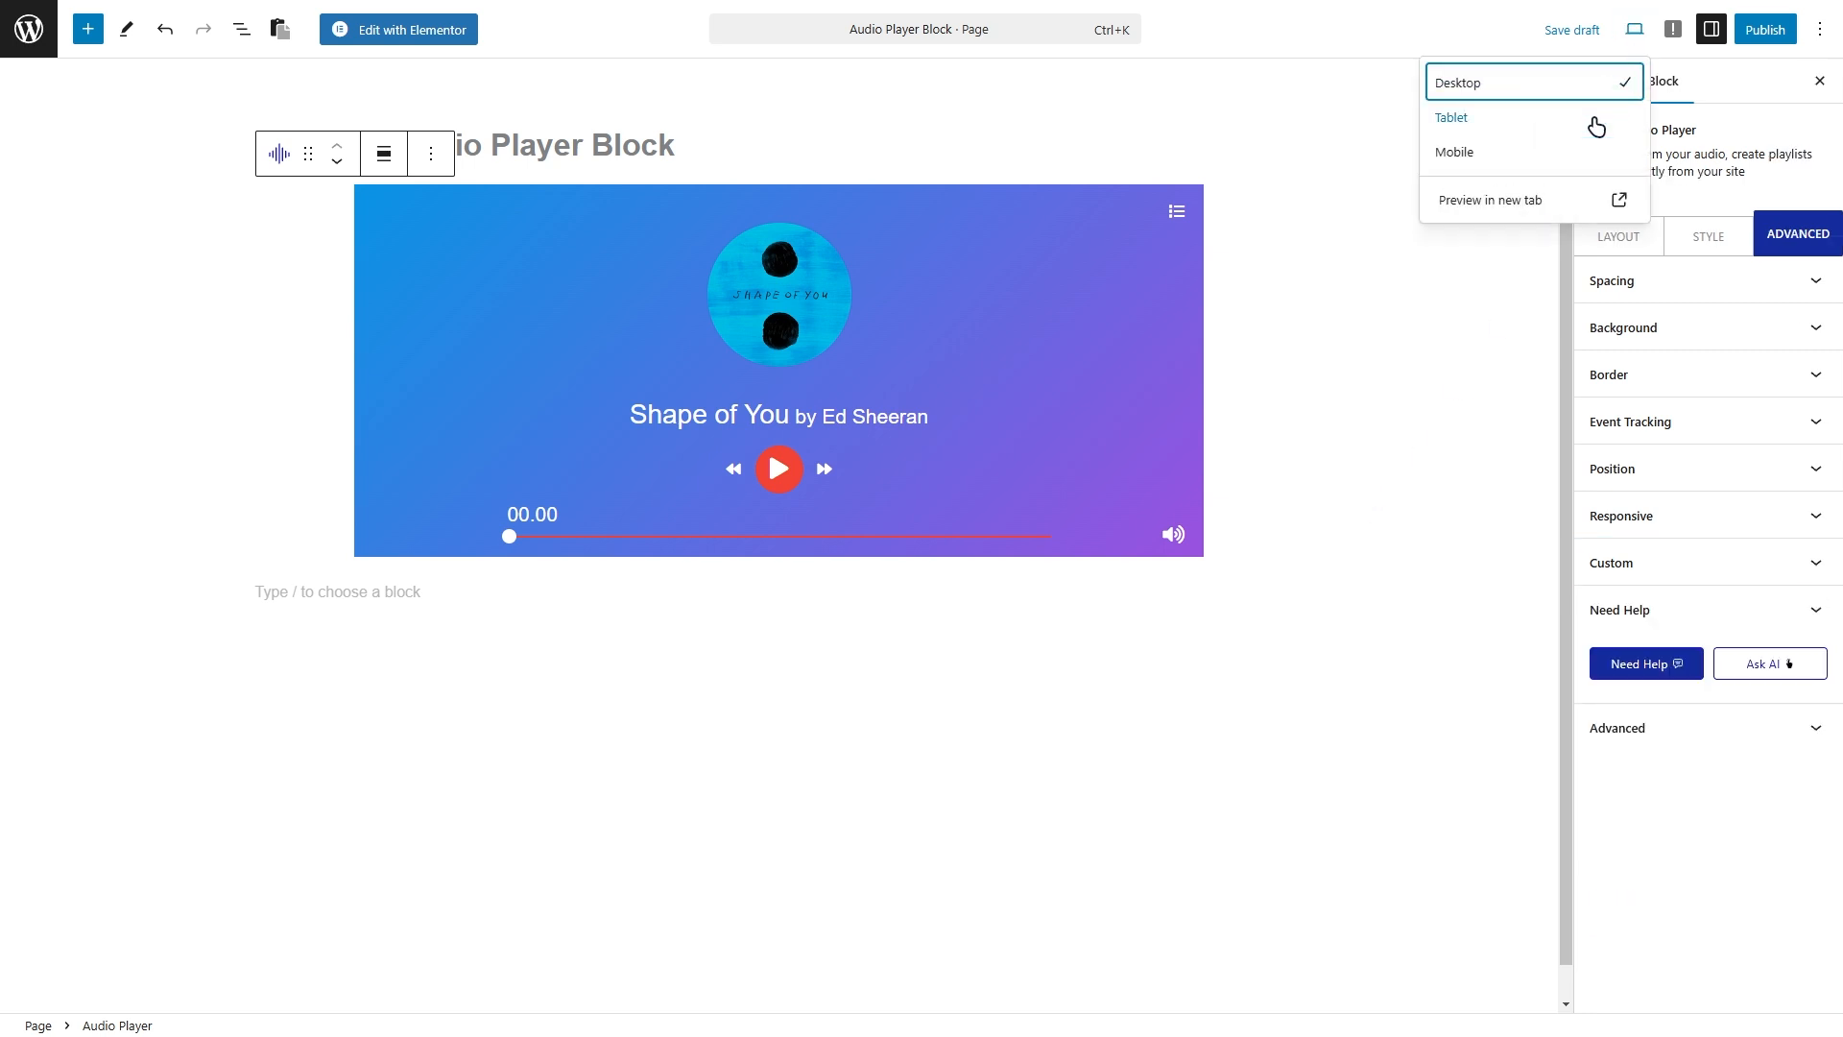
left_click(1492, 199)
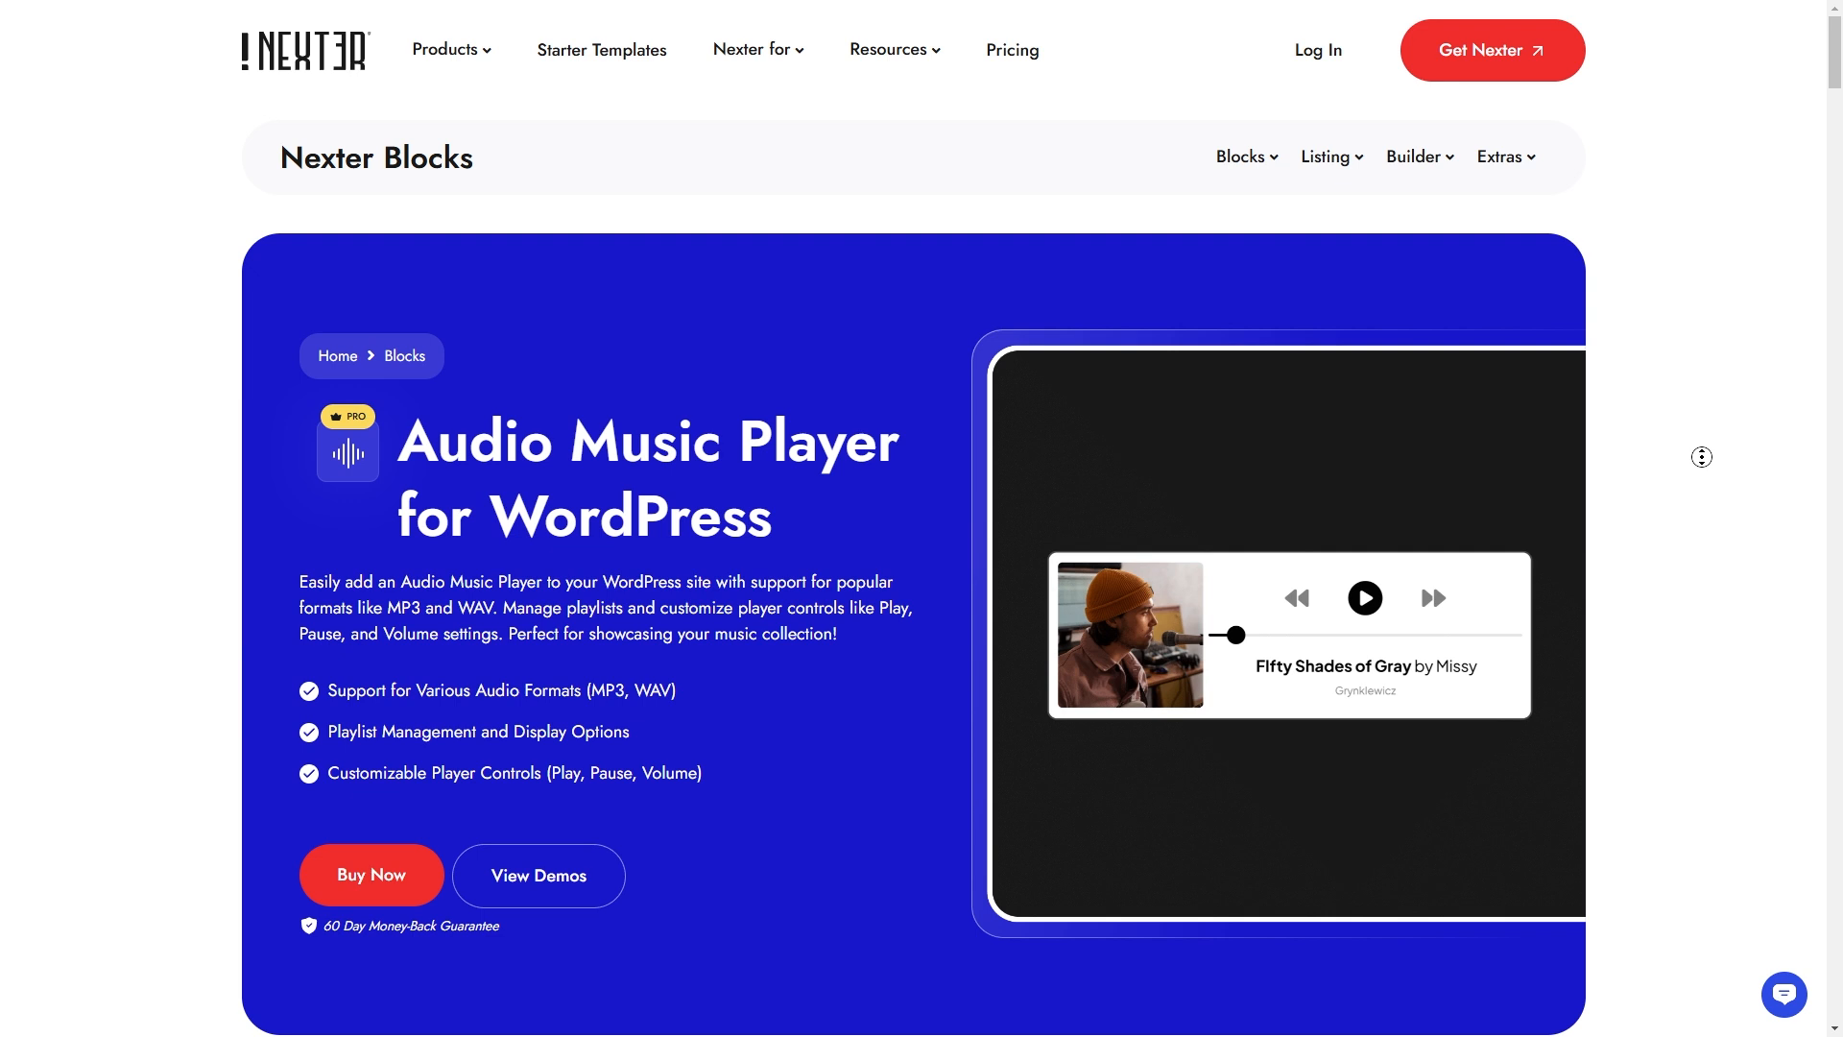
scroll("down", 3)
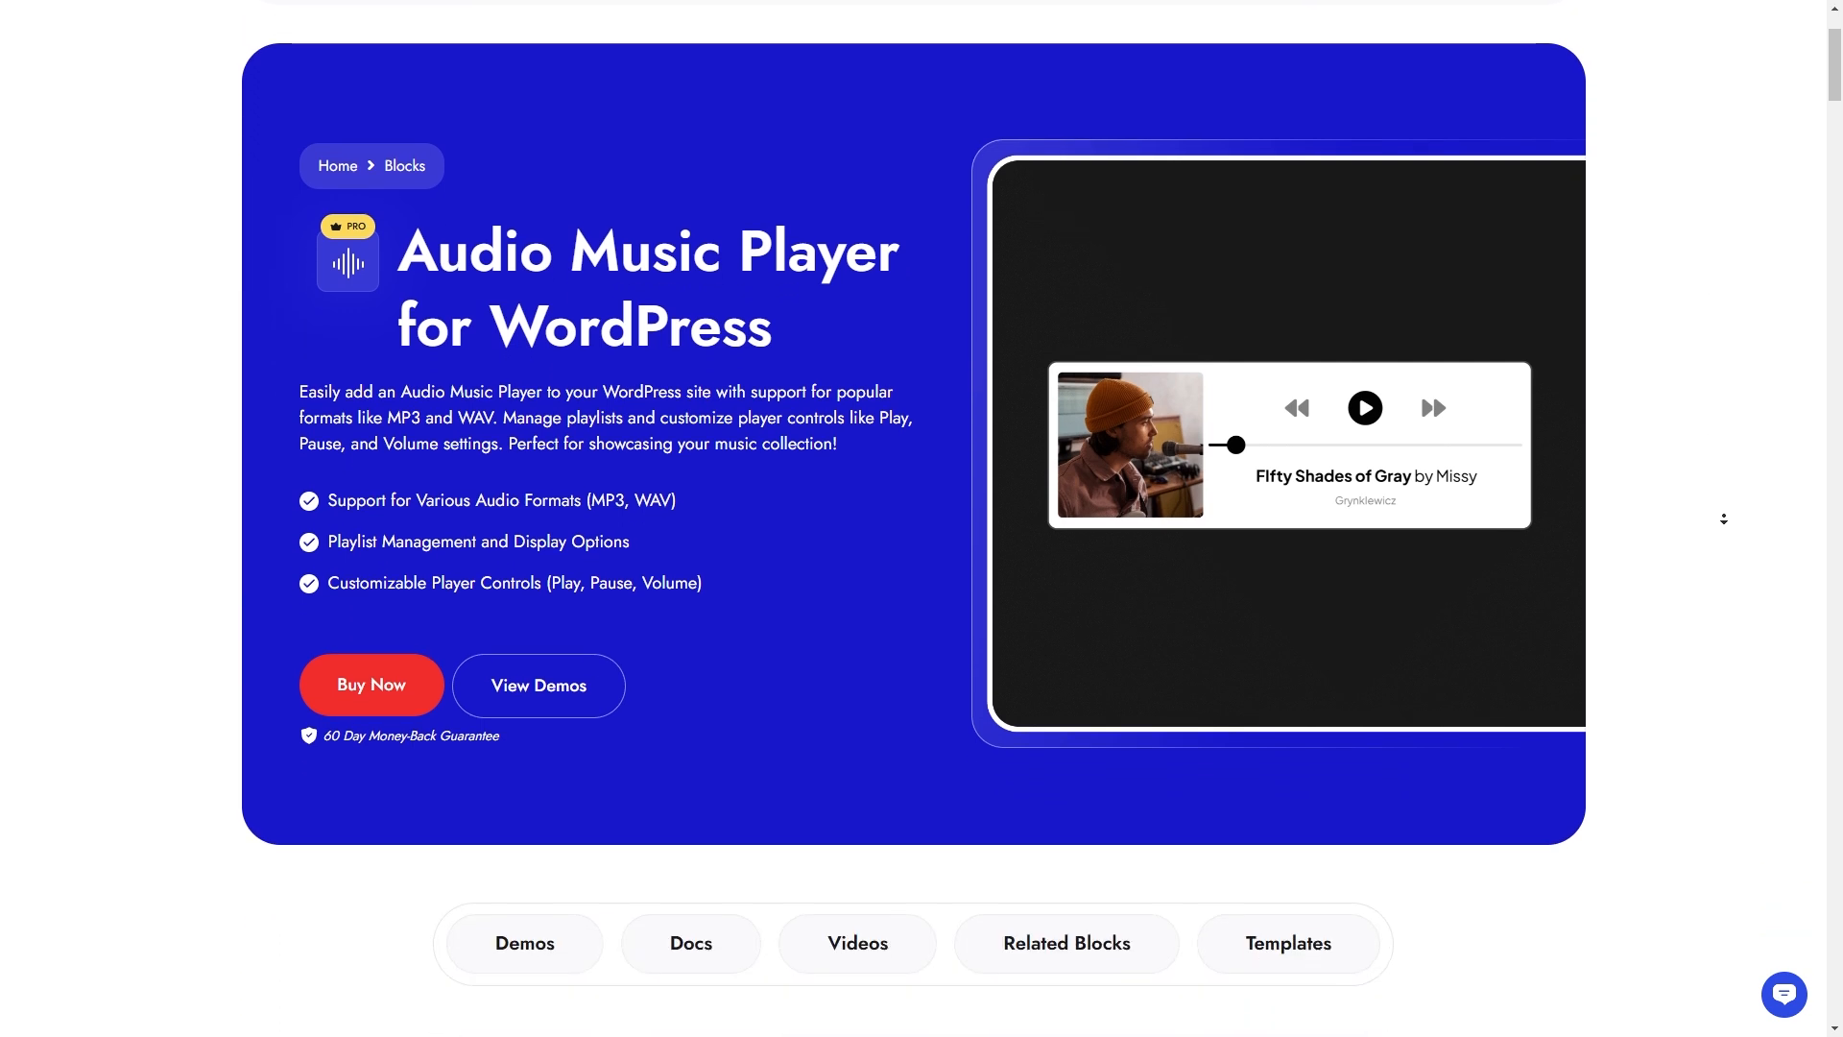
scroll("down", 3)
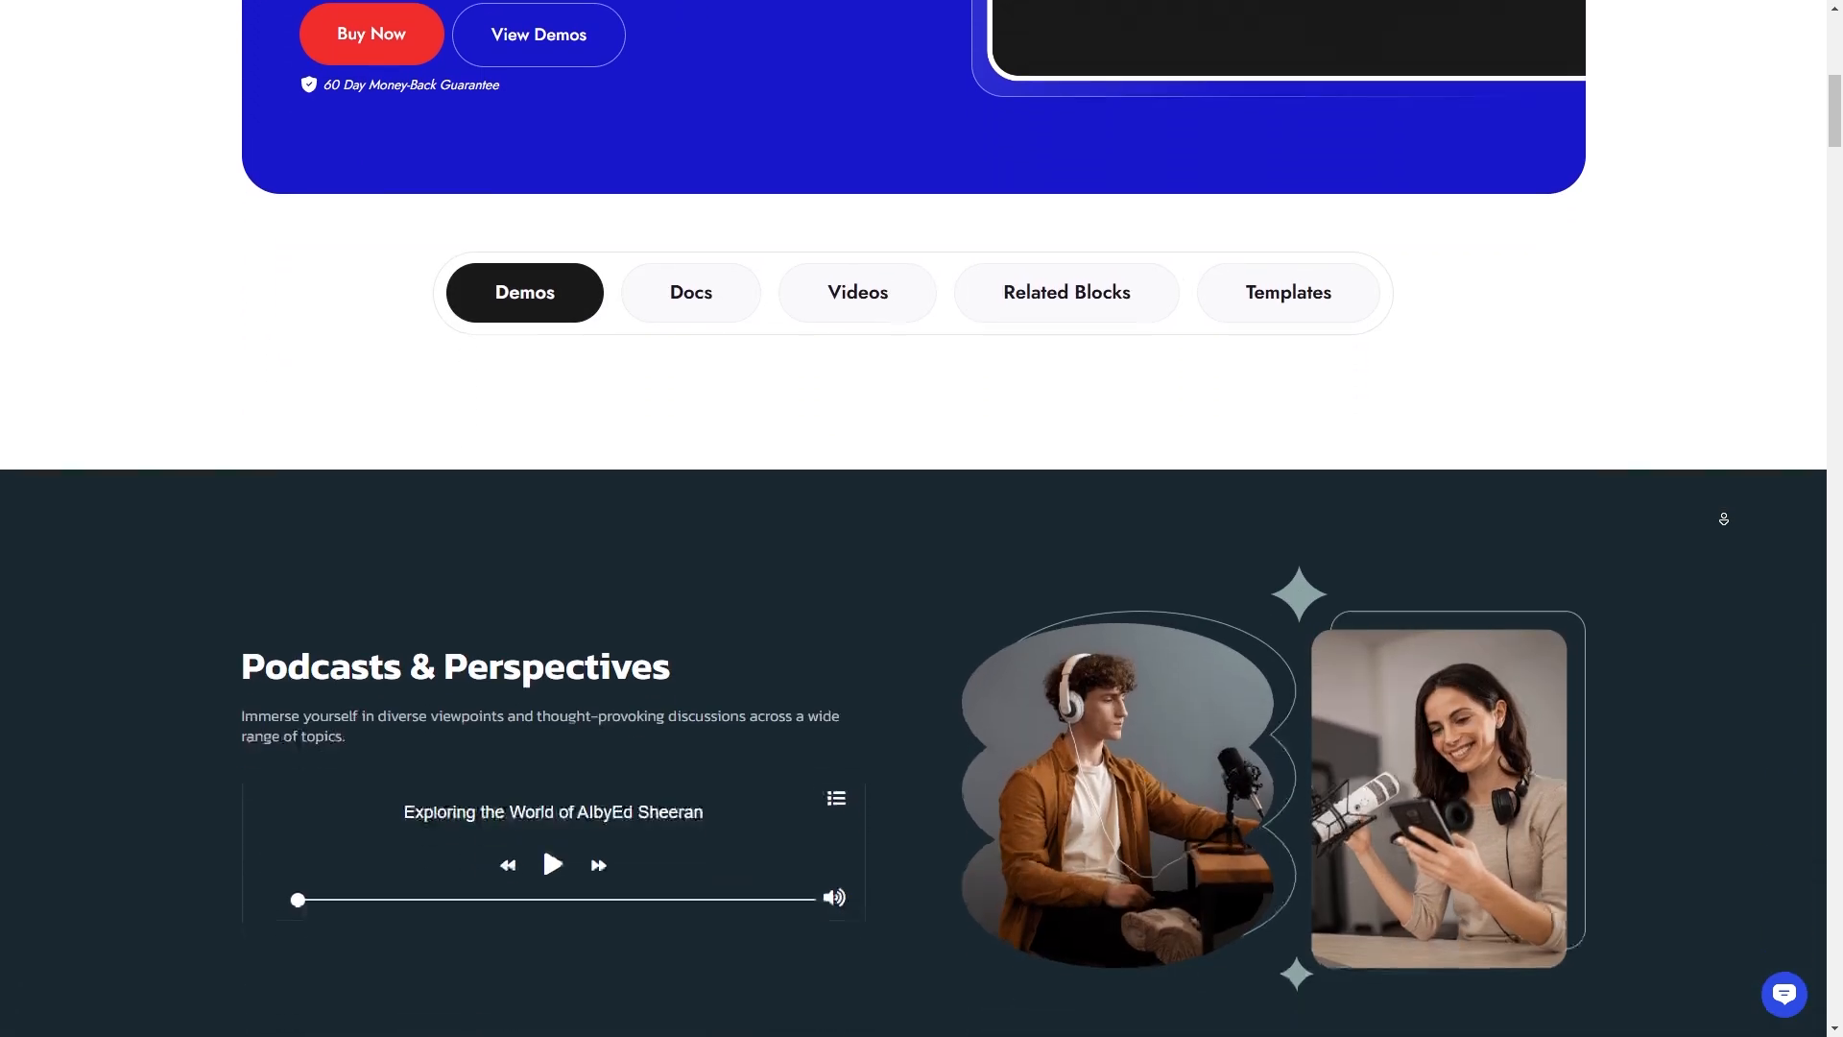
scroll("down", 3)
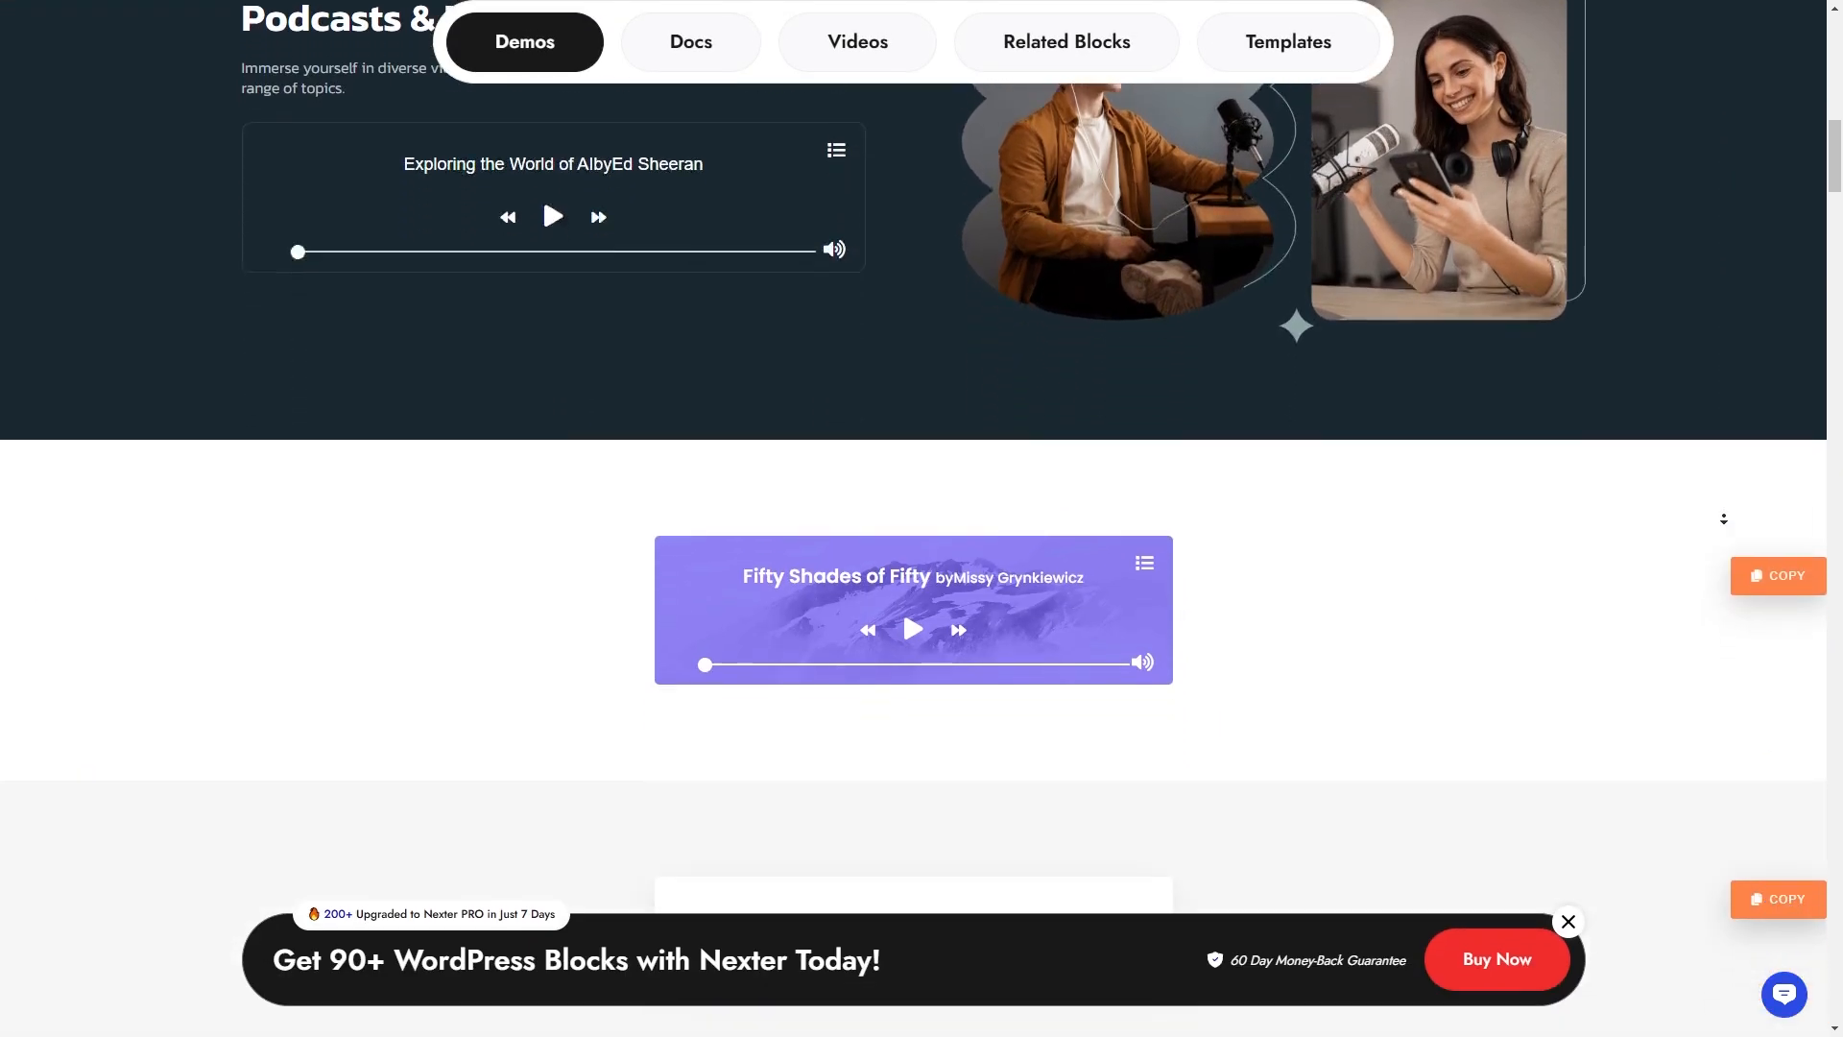
scroll("down", 3)
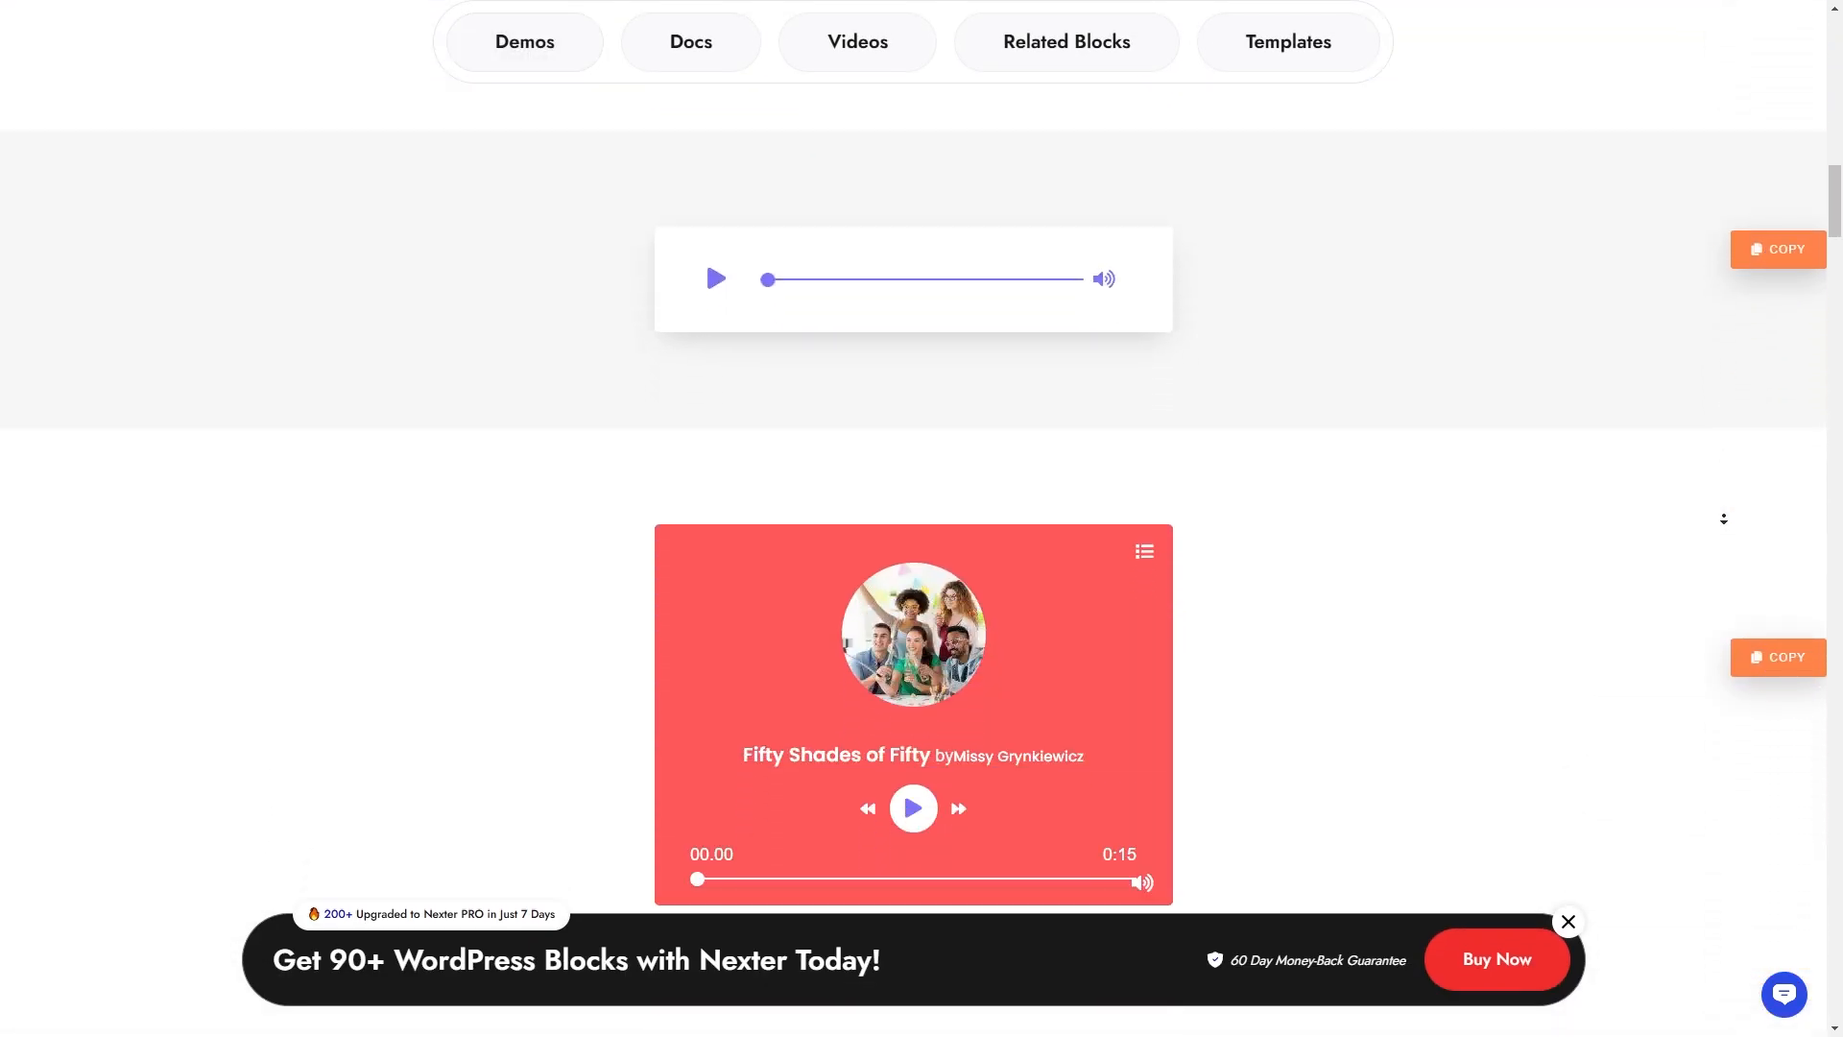